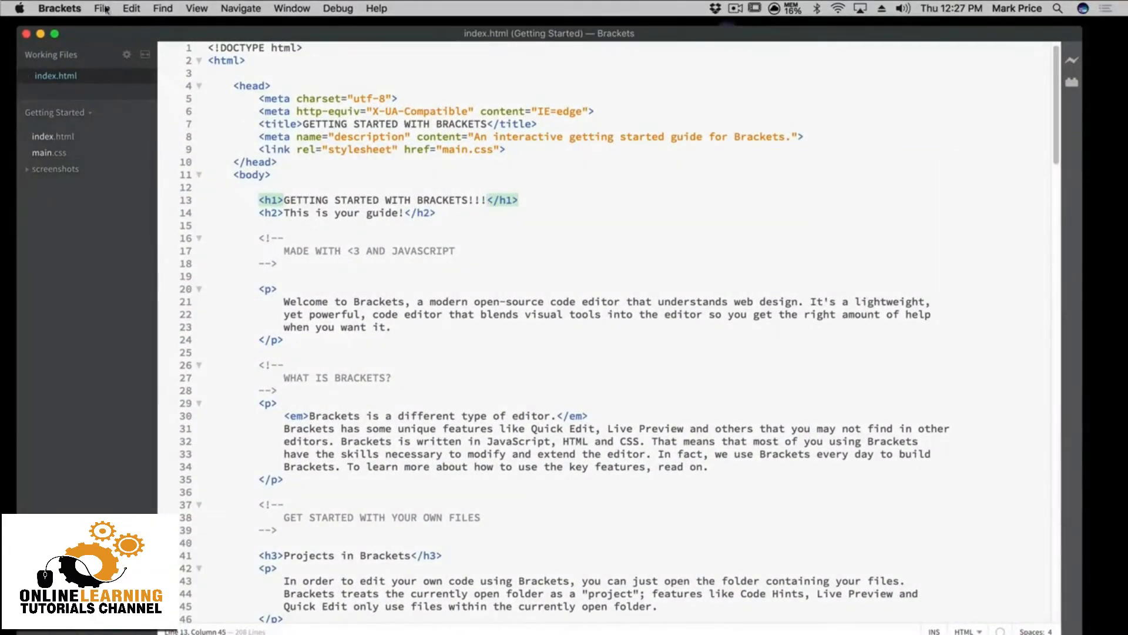
# Create a new untitled file from the File menu
pyautogui.click(101, 8)
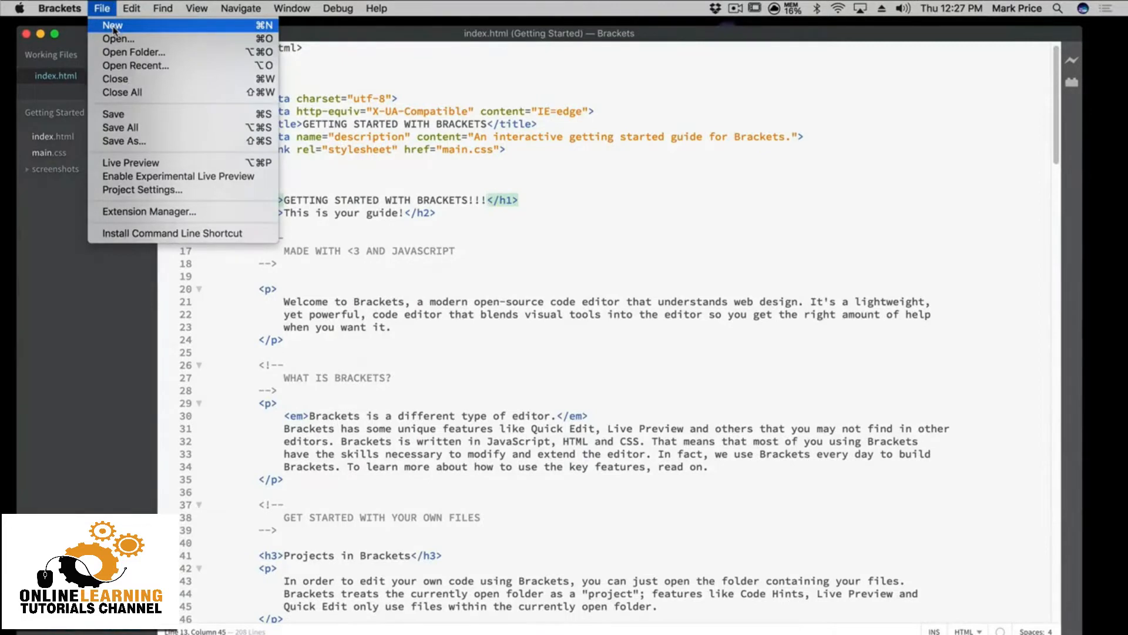
pyautogui.click(112, 24)
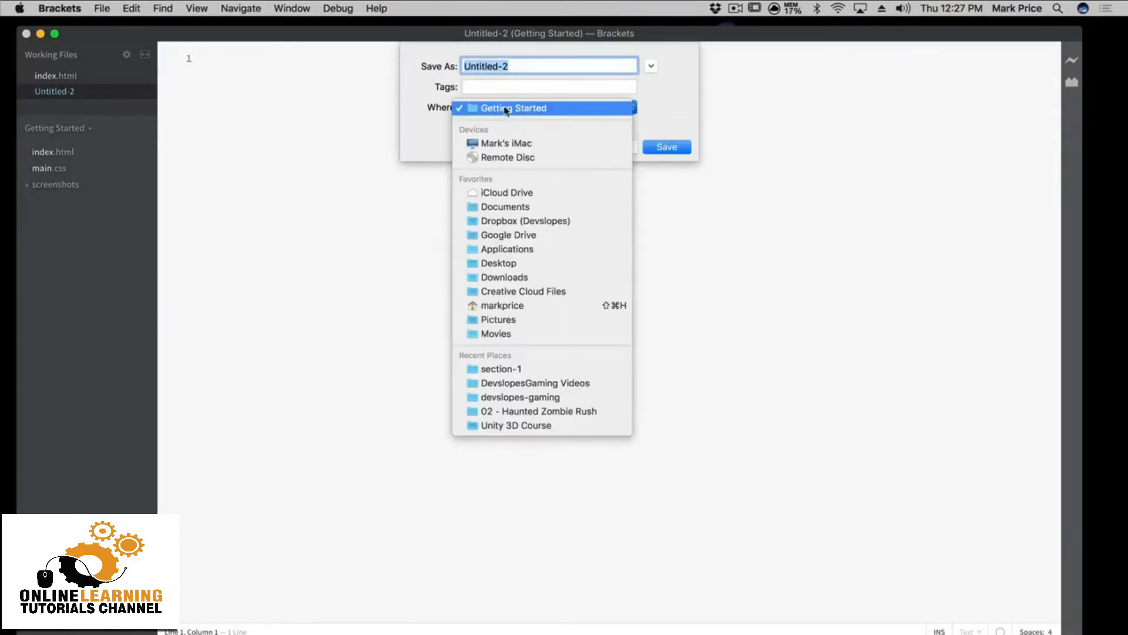
# Save the new file to the Desktop as hello.html
pyautogui.click(498, 262)
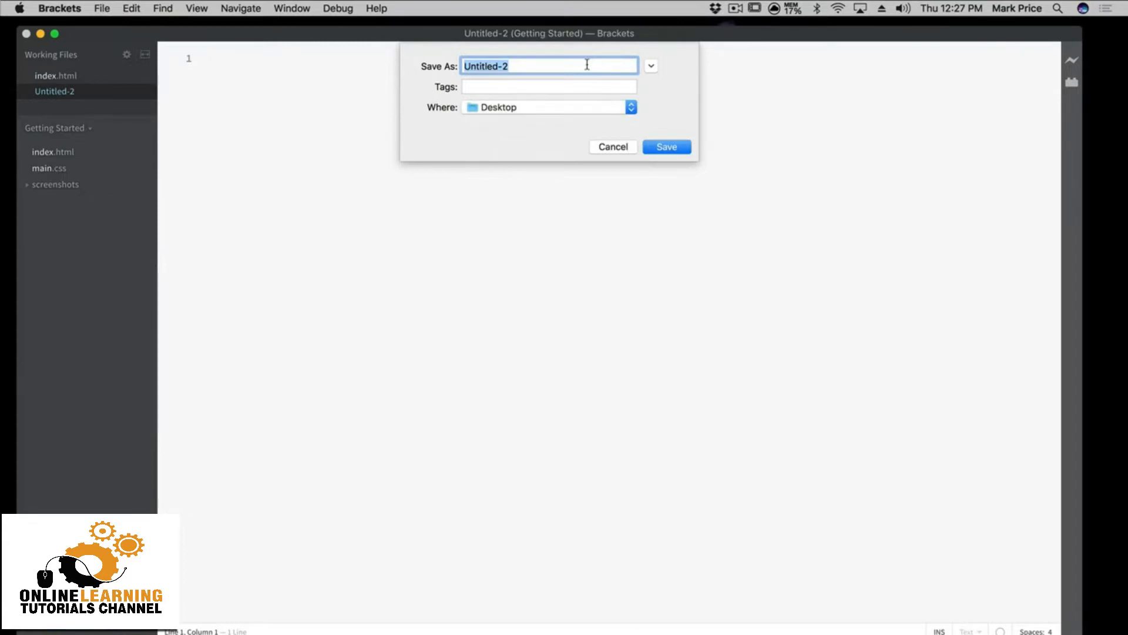
pyautogui.write('hello.html')
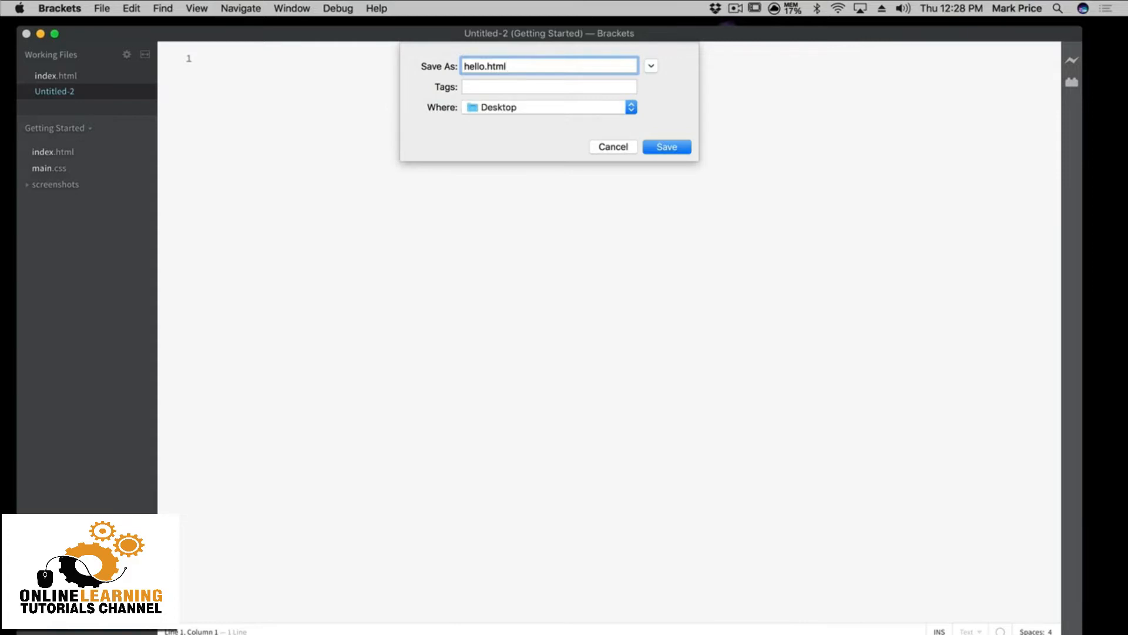
pyautogui.click(549, 65)
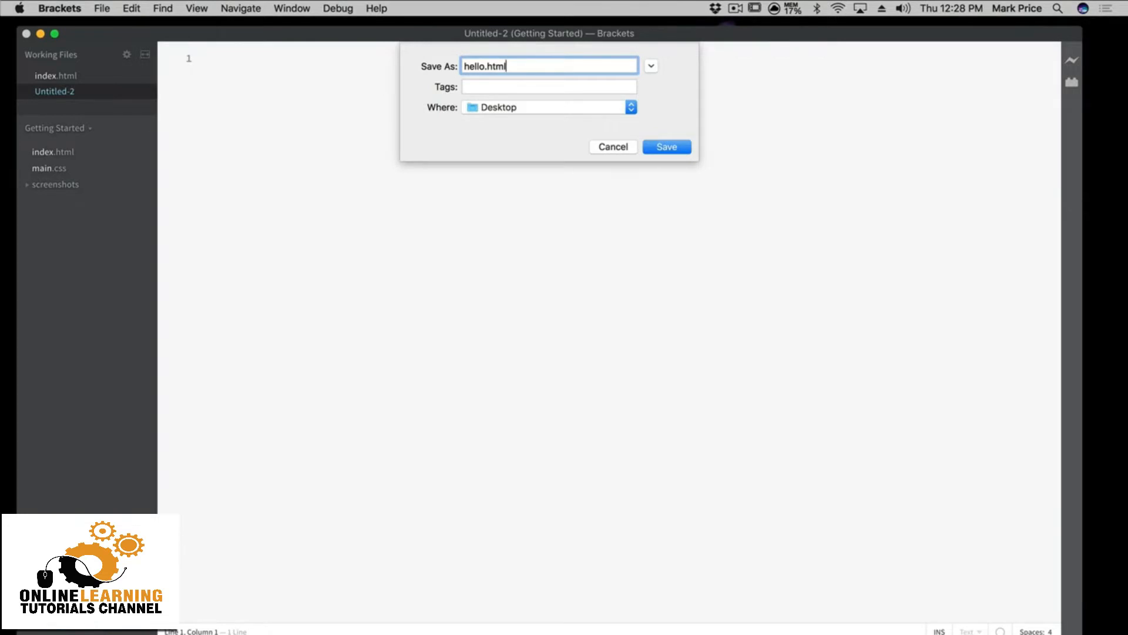
pyautogui.click(666, 147)
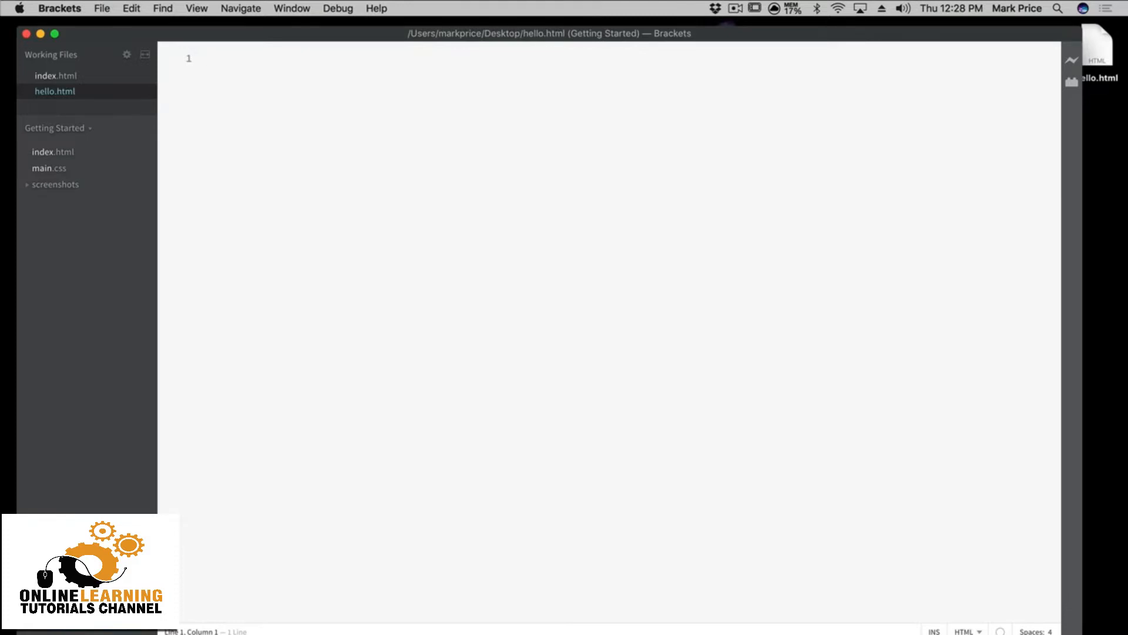
# Write <!DOCTYPE html> on line 1 followed by an auto-closed <head></head> pair
pyautogui.click(207, 59)
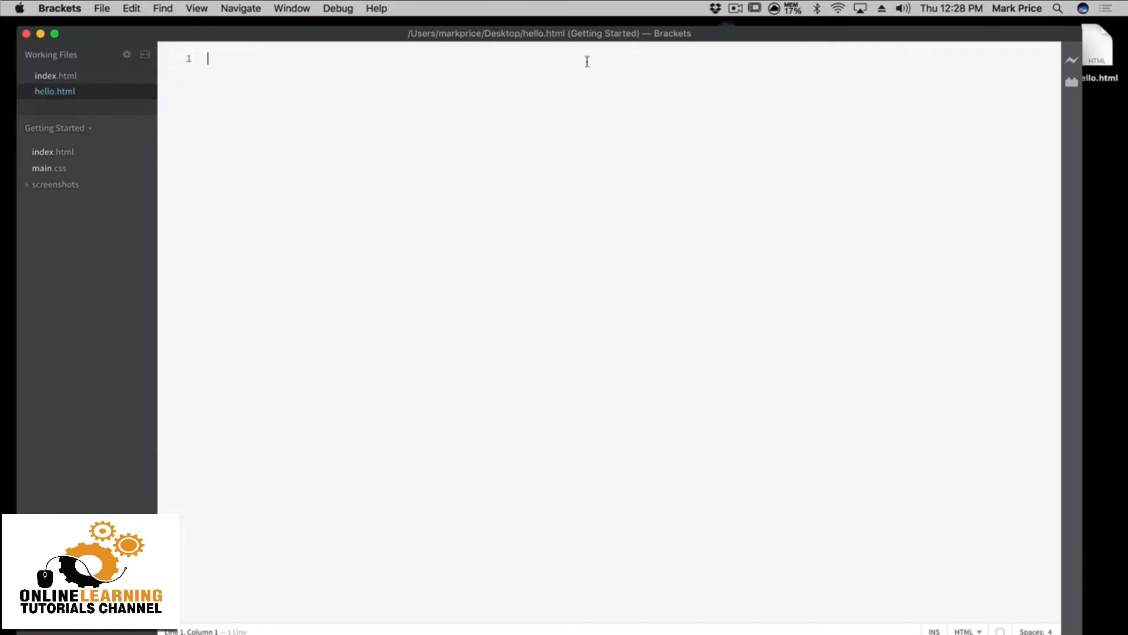
pyautogui.moveTo(487, 115)
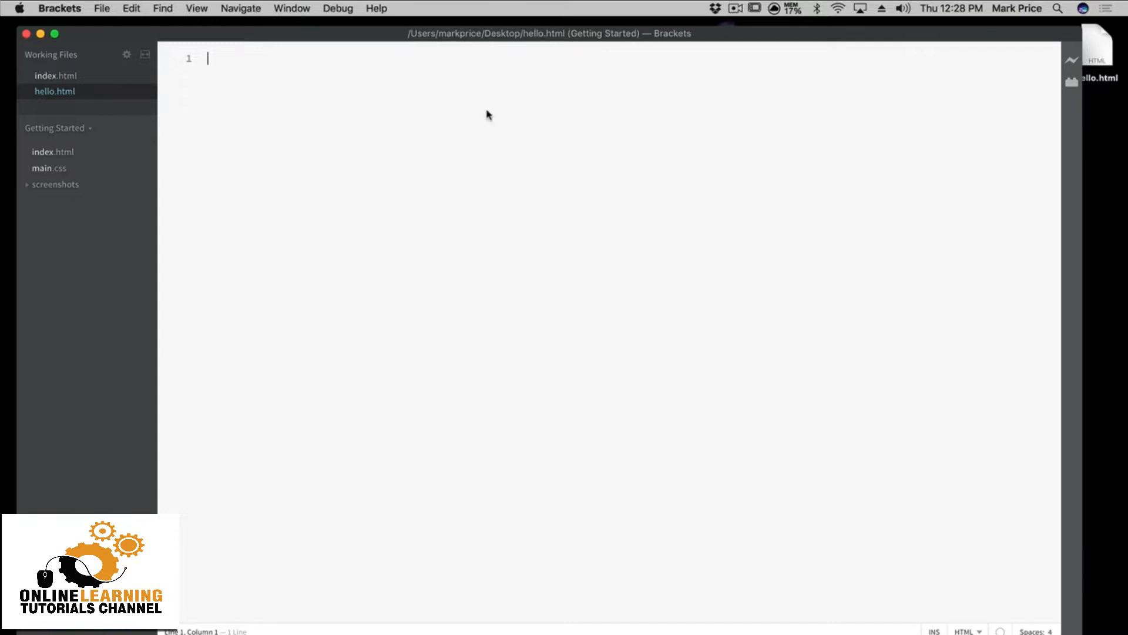
pyautogui.write('<!')
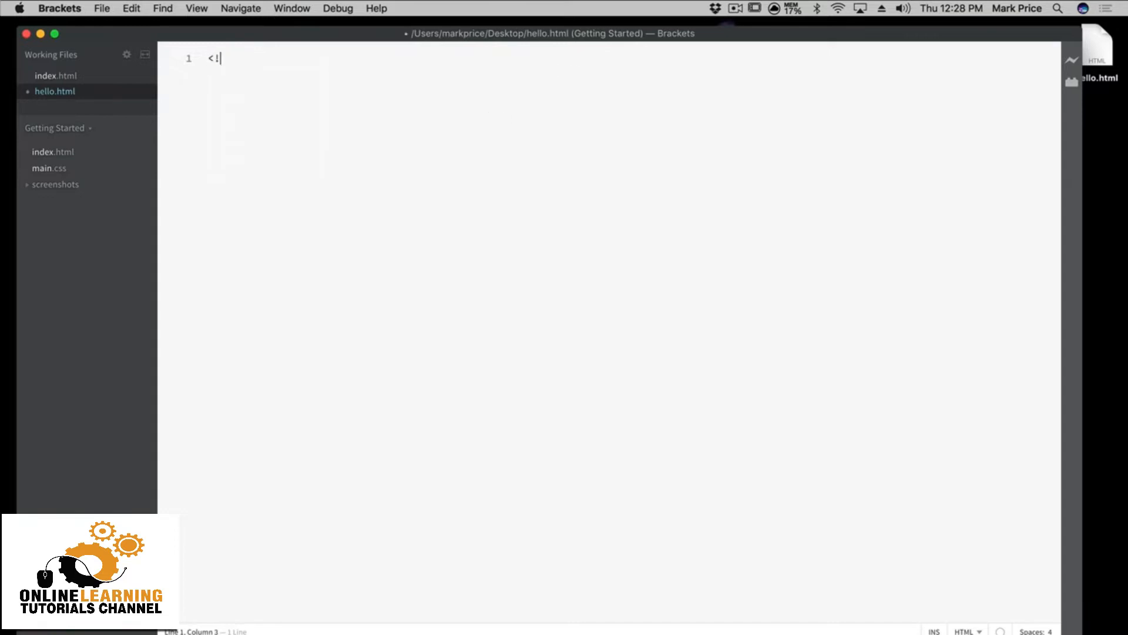
pyautogui.write('DOC')
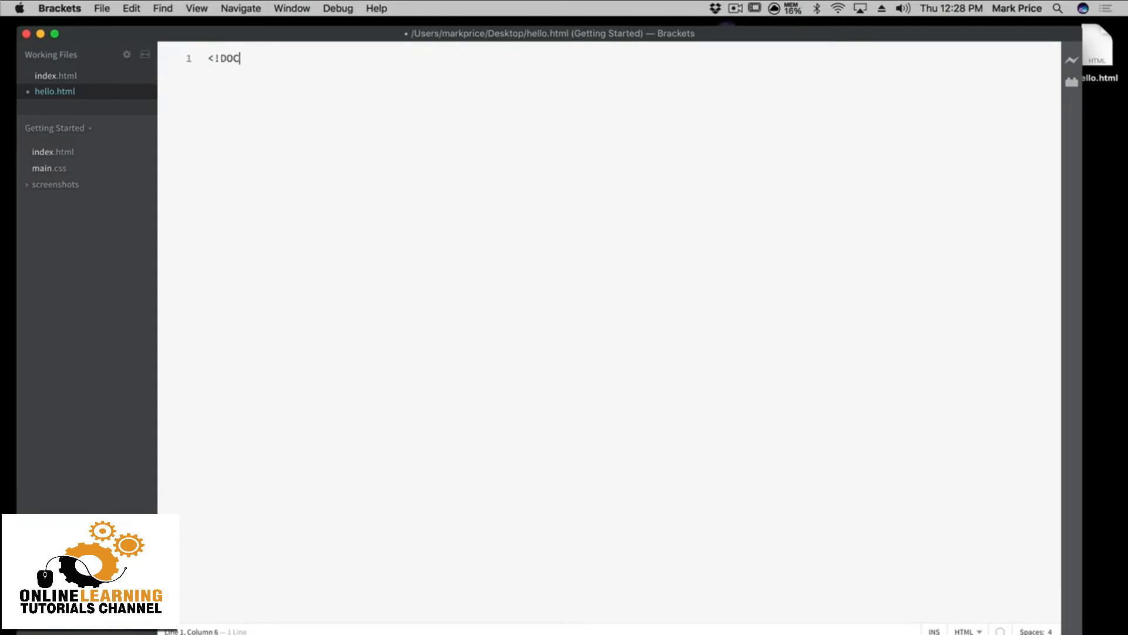
pyautogui.write('TYPE html>')
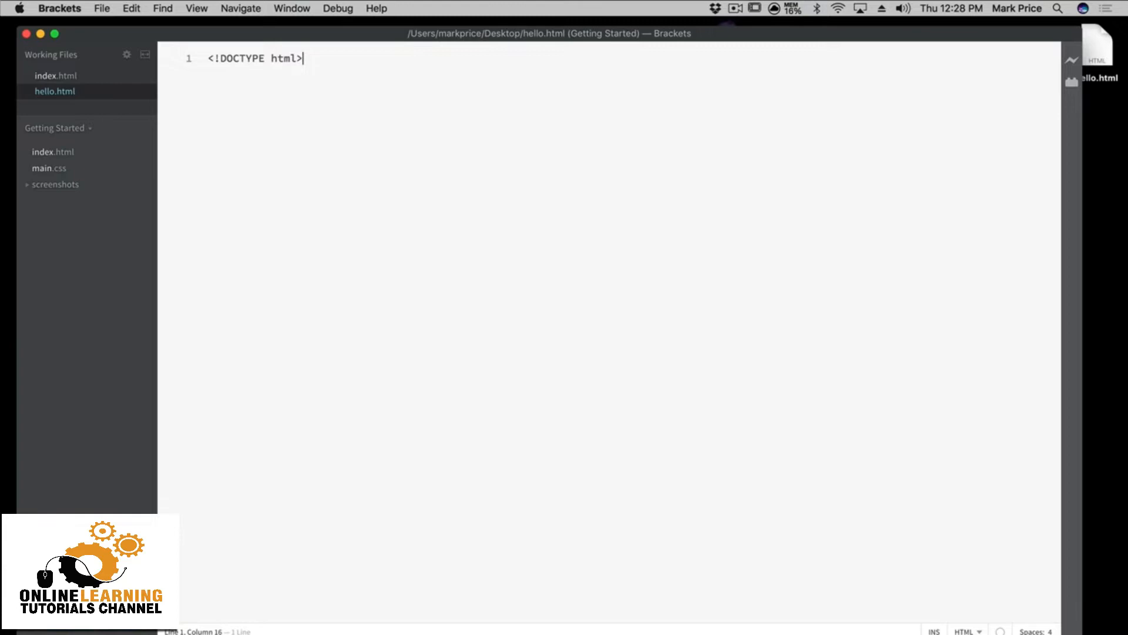
pyautogui.moveTo(511, 116)
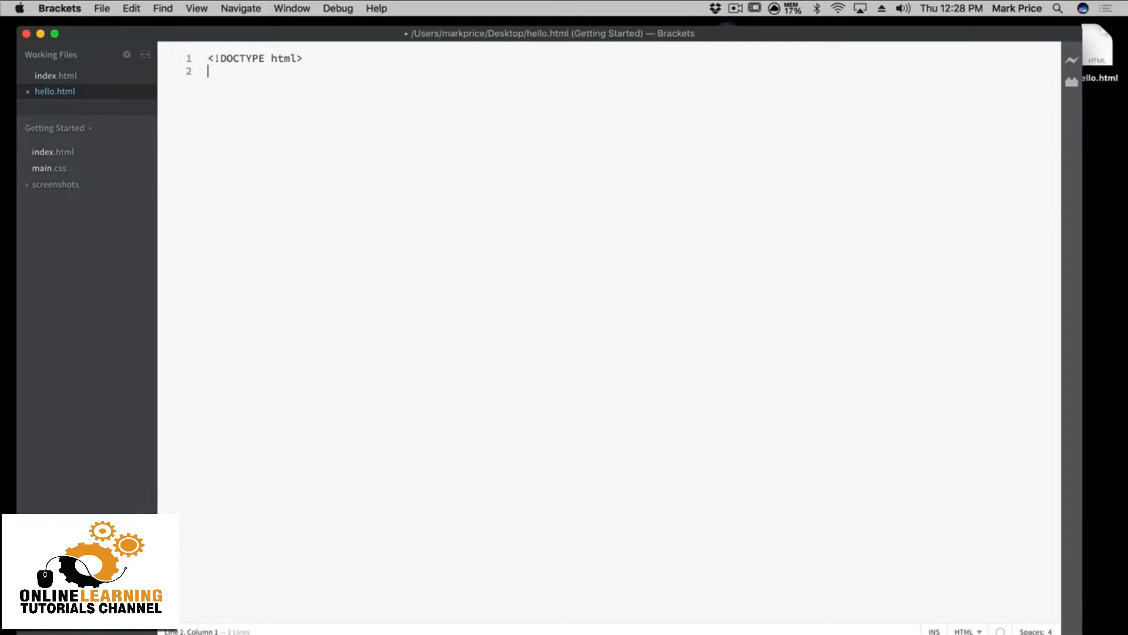
pyautogui.write('<hea')
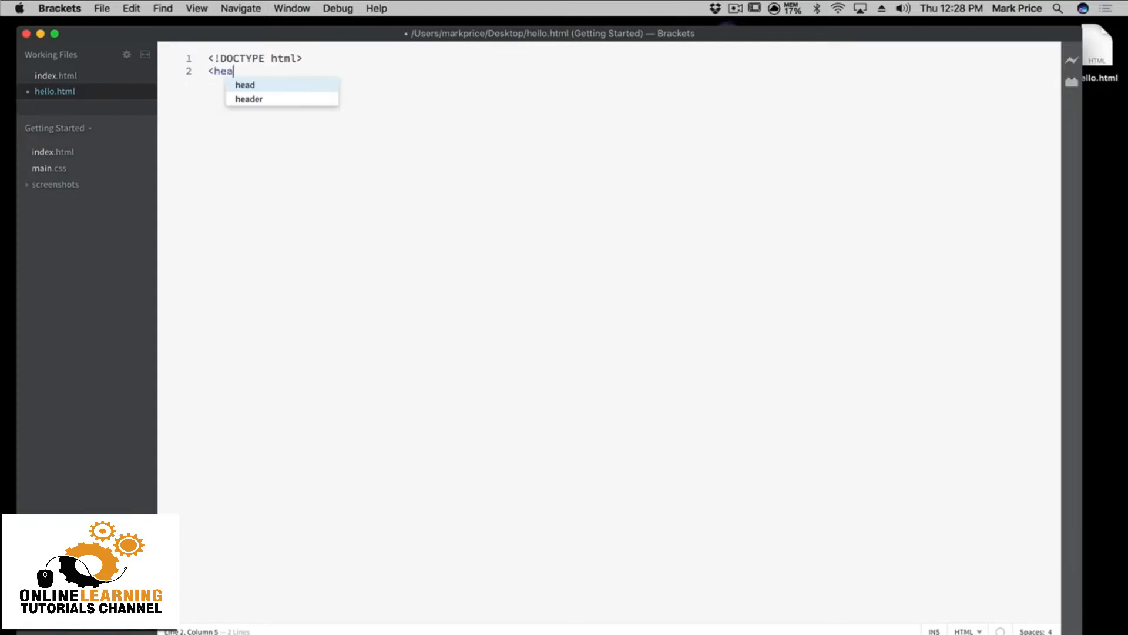
pyautogui.write('>')
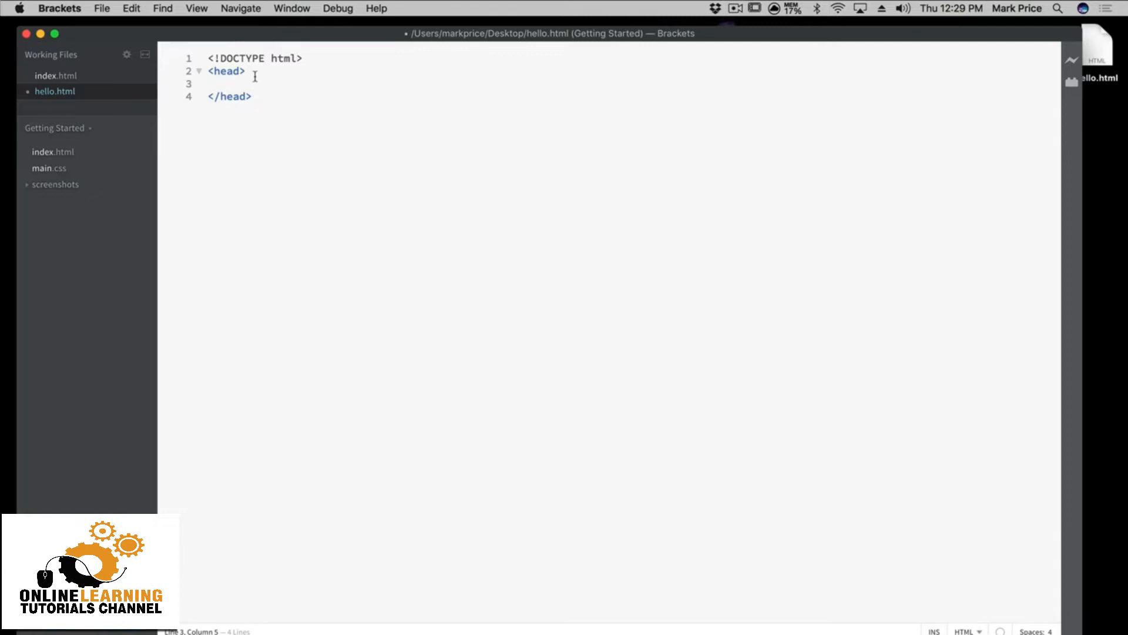
# Wrap the head element in <html>...</html> and indent the head tags
pyautogui.press('Enter')
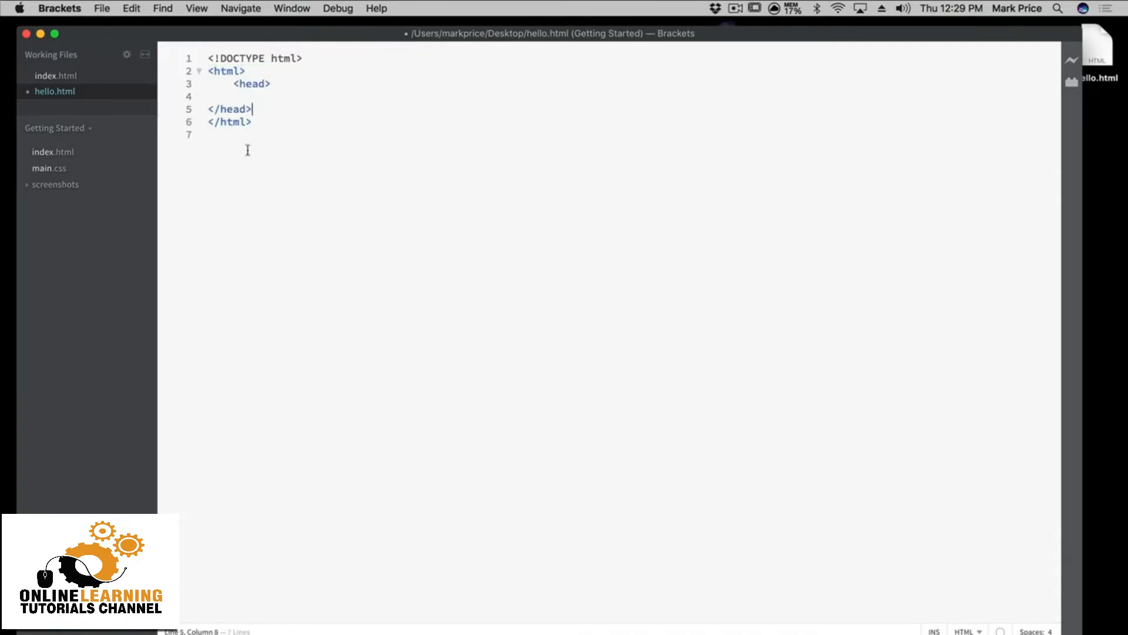
pyautogui.click(209, 108)
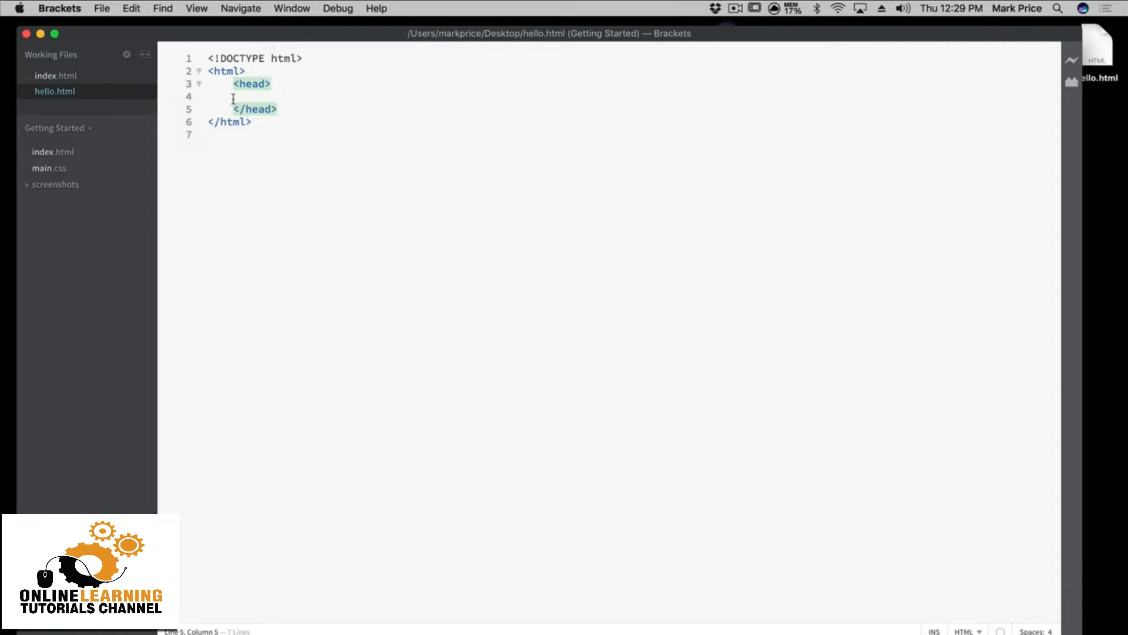
pyautogui.doubleClick(225, 71)
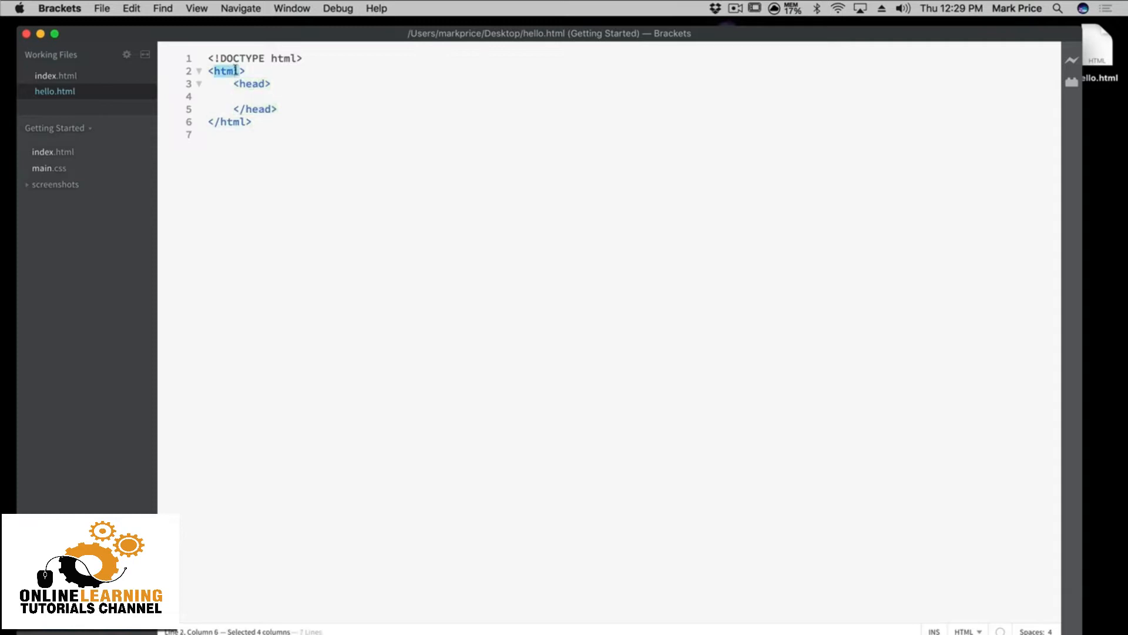
pyautogui.doubleClick(251, 84)
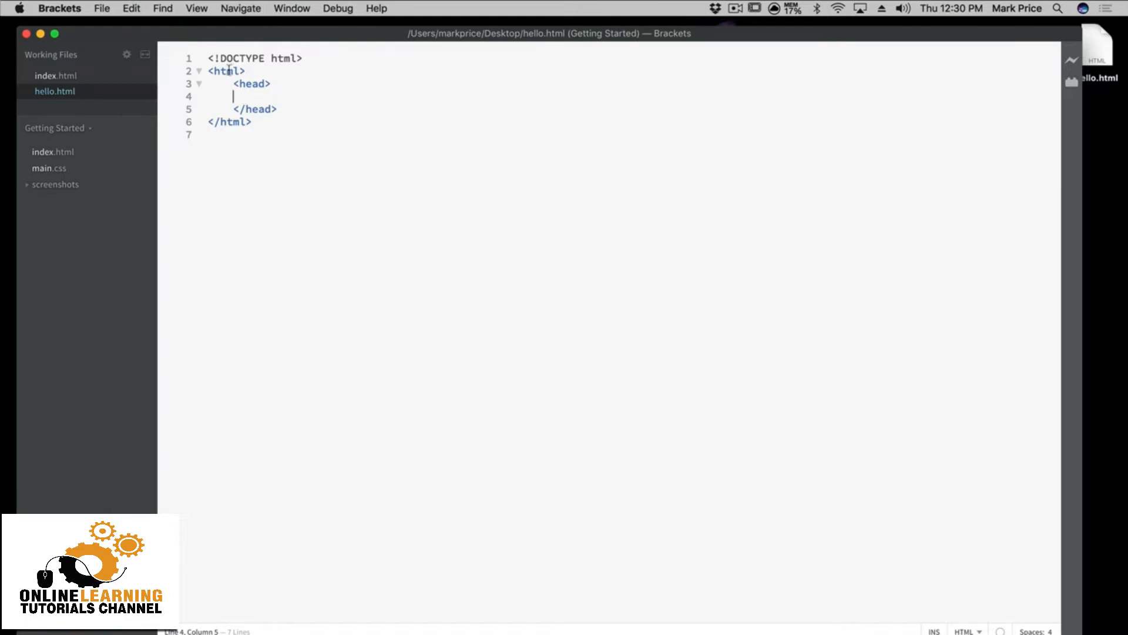
pyautogui.moveTo(296, 112)
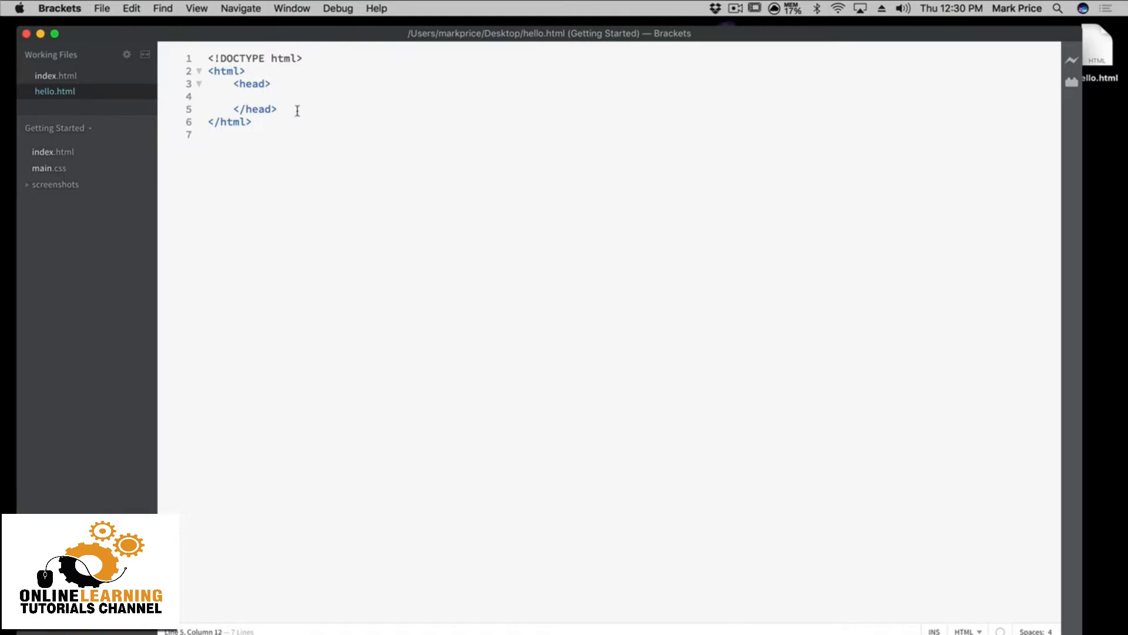
# Add an empty <body> element after </head>, split onto separate lines inside html
pyautogui.write('<body></body>')
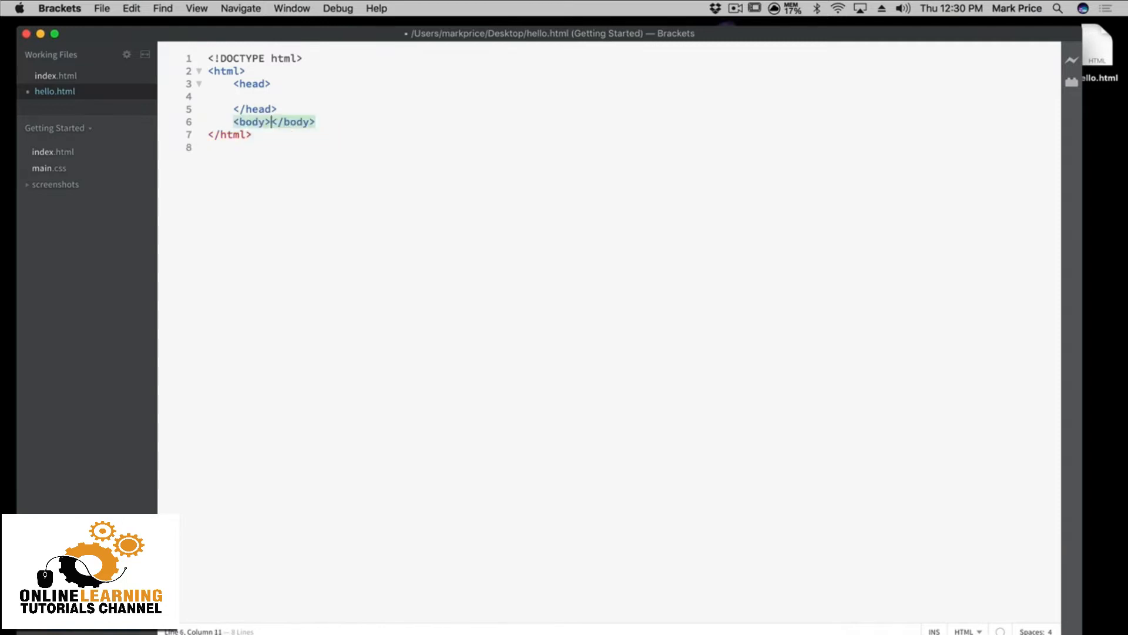
pyautogui.press('Return')
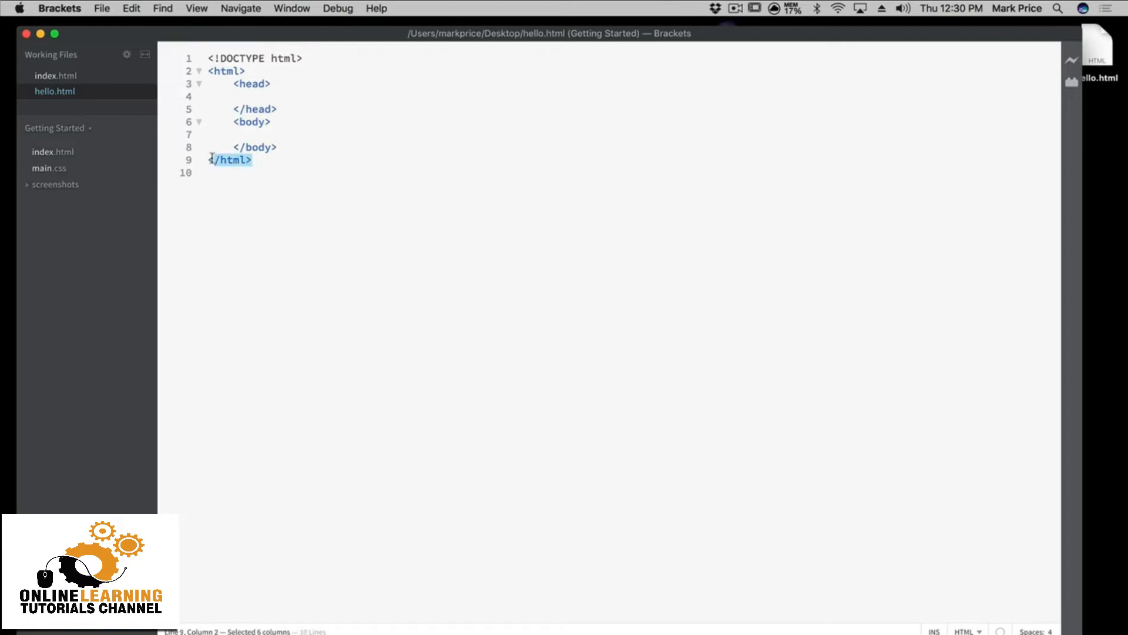
pyautogui.click(238, 72)
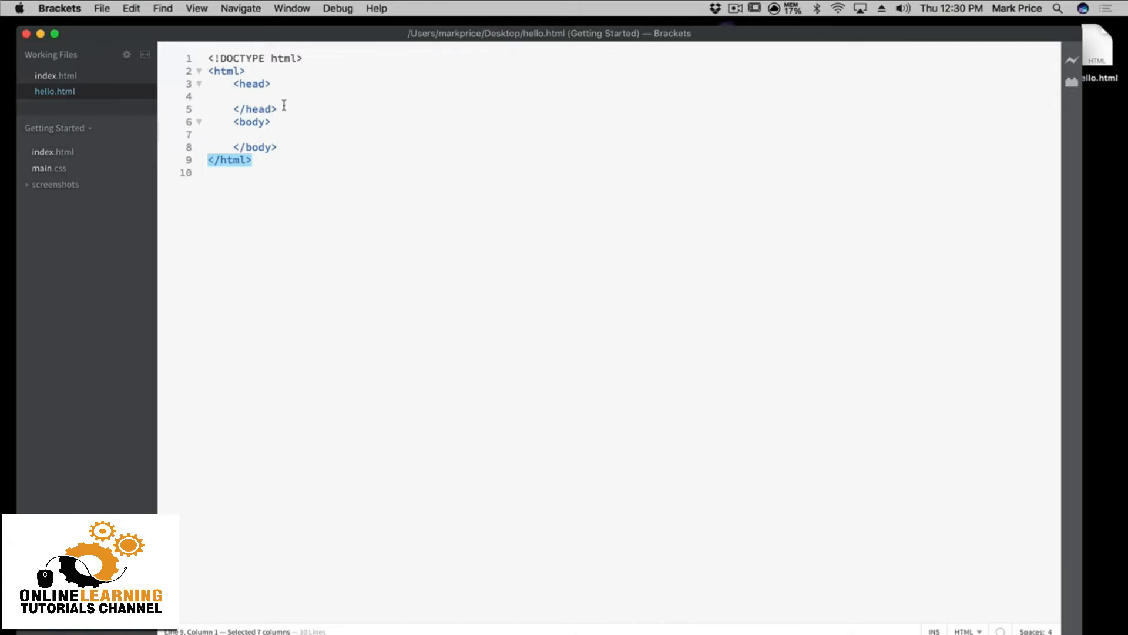
pyautogui.click(237, 97)
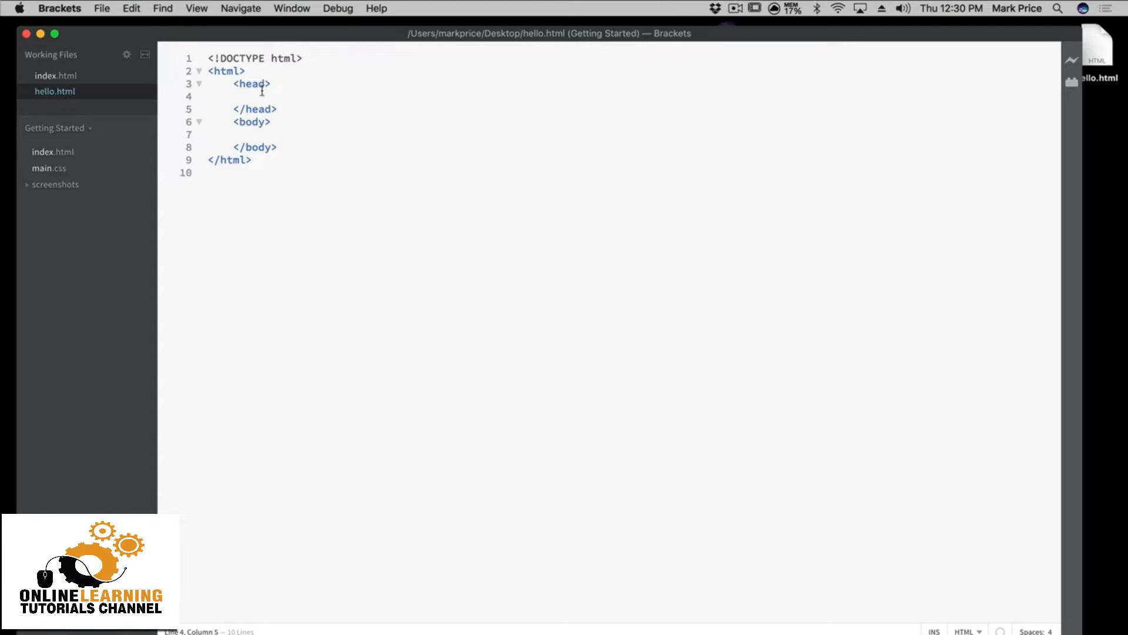
# Add a <title> reading 'Hello, Devslopes!' in the head and save
pyautogui.write('<title></title>')
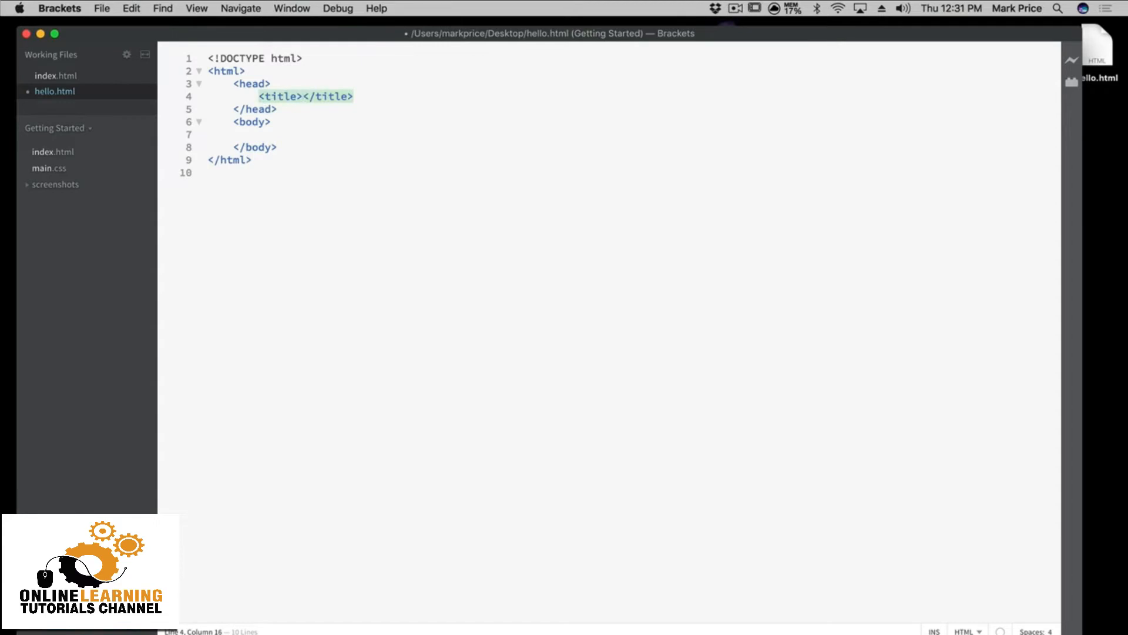
pyautogui.write('Hello')
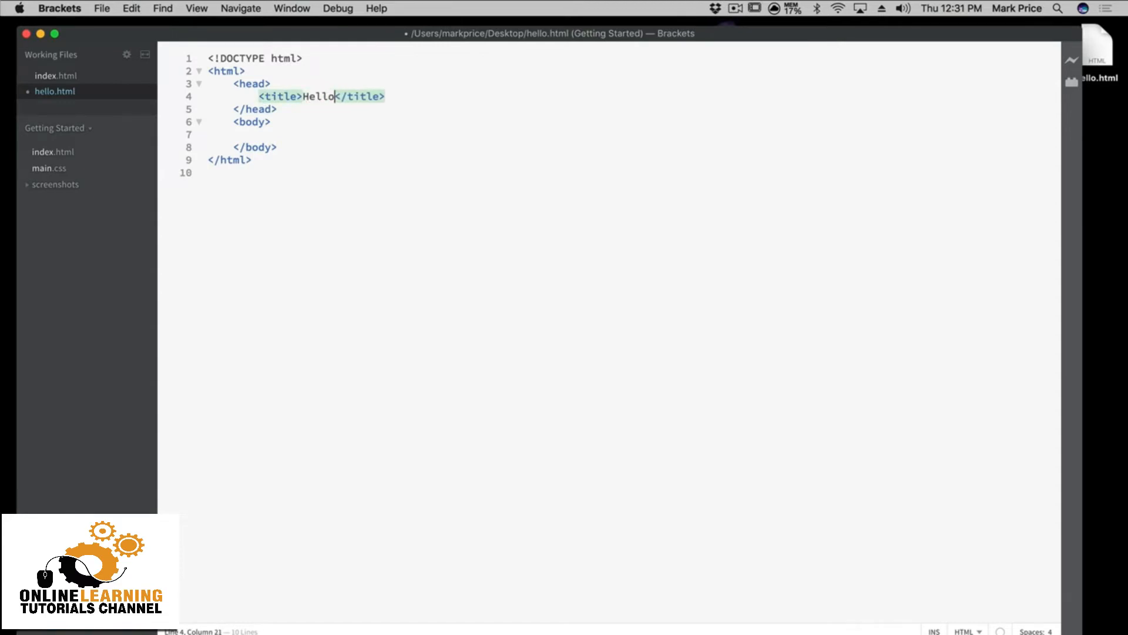
pyautogui.write(', Devslopes!')
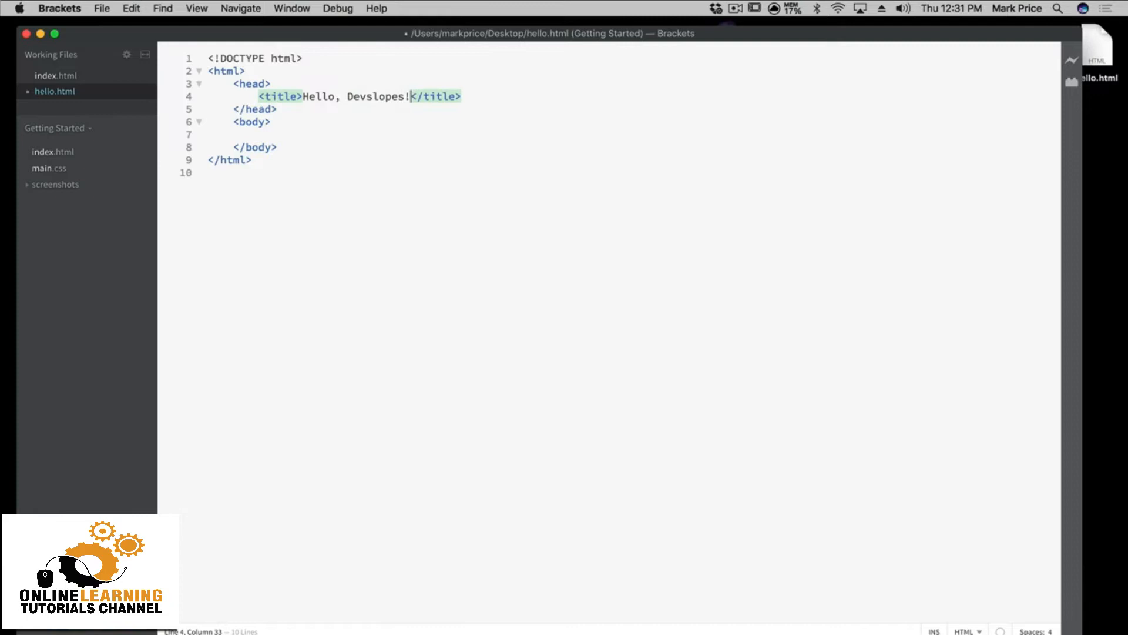
pyautogui.press('cmd+s')
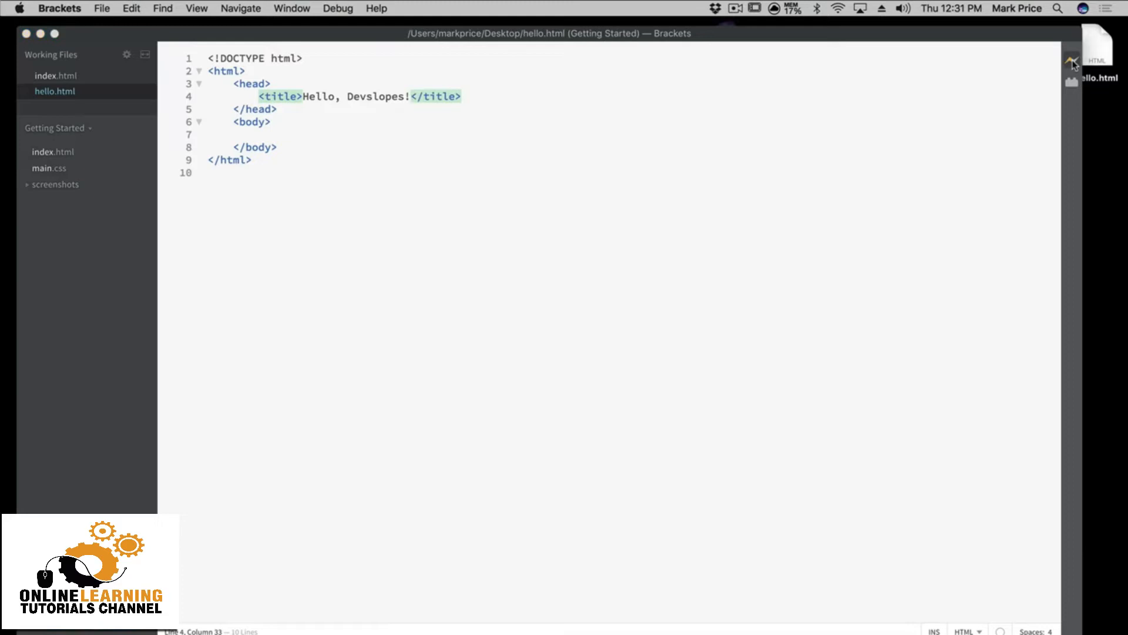
# Launch Live Preview in Chrome and replace the title text with 'Devslopes - Learn to Code'
pyautogui.click(1072, 59)
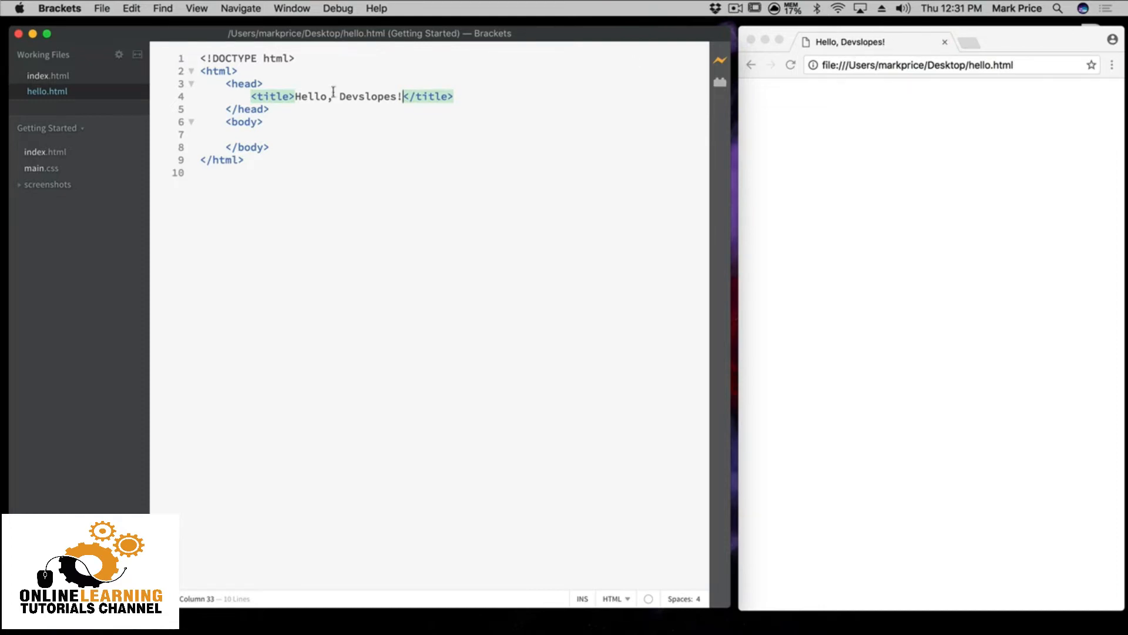
pyautogui.moveTo(296, 95); pyautogui.dragTo(401, 95)
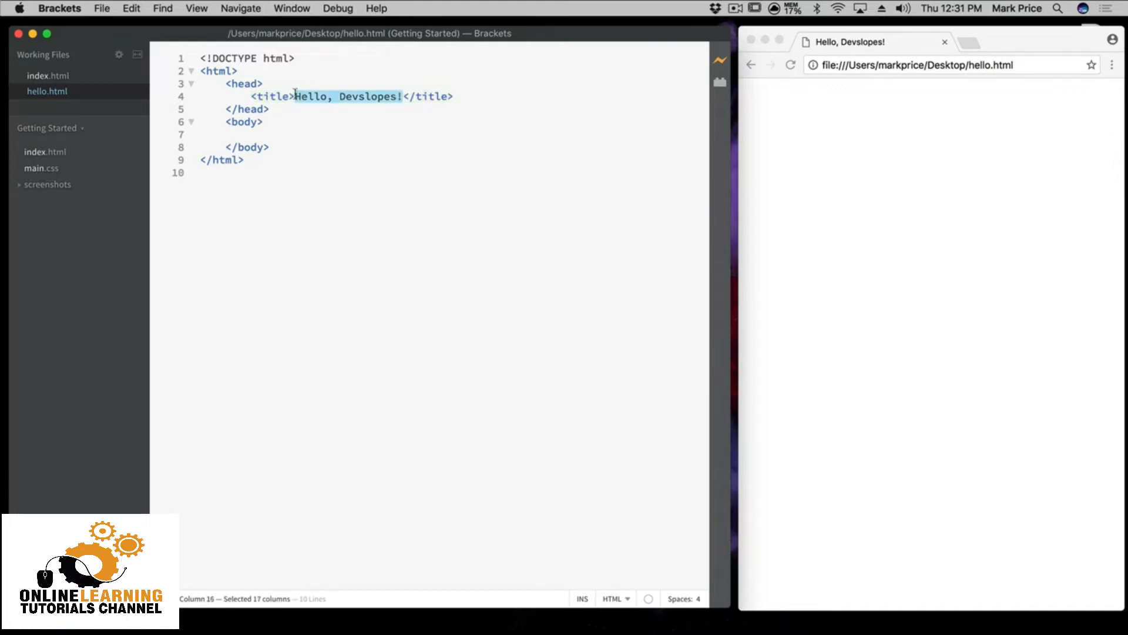
pyautogui.write('Devslopes')
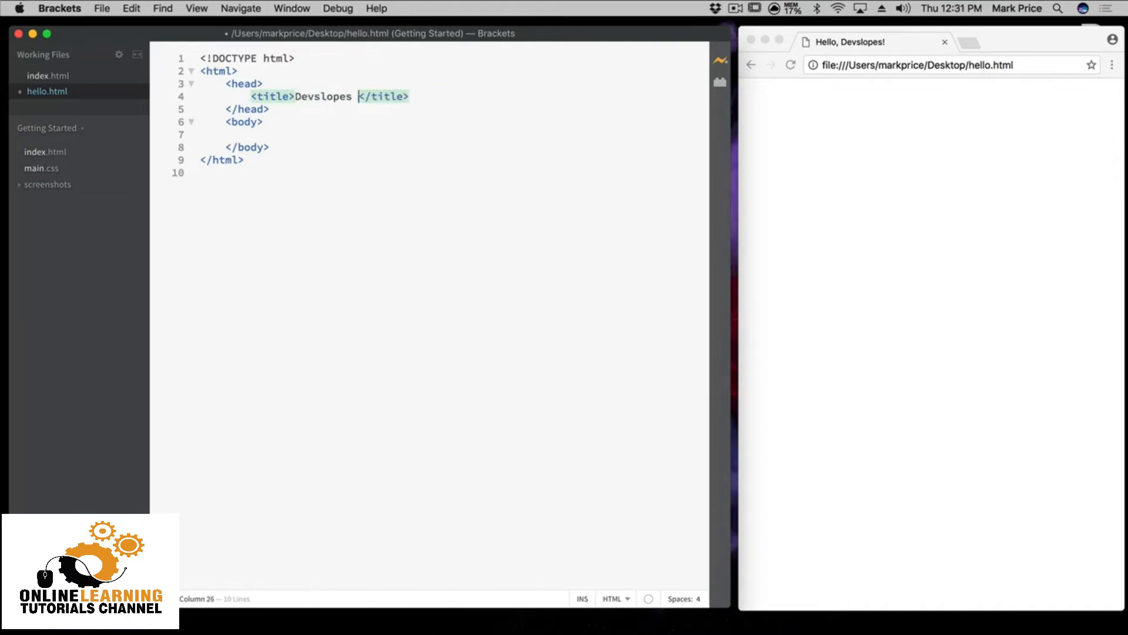
pyautogui.write('- Learn to Code')
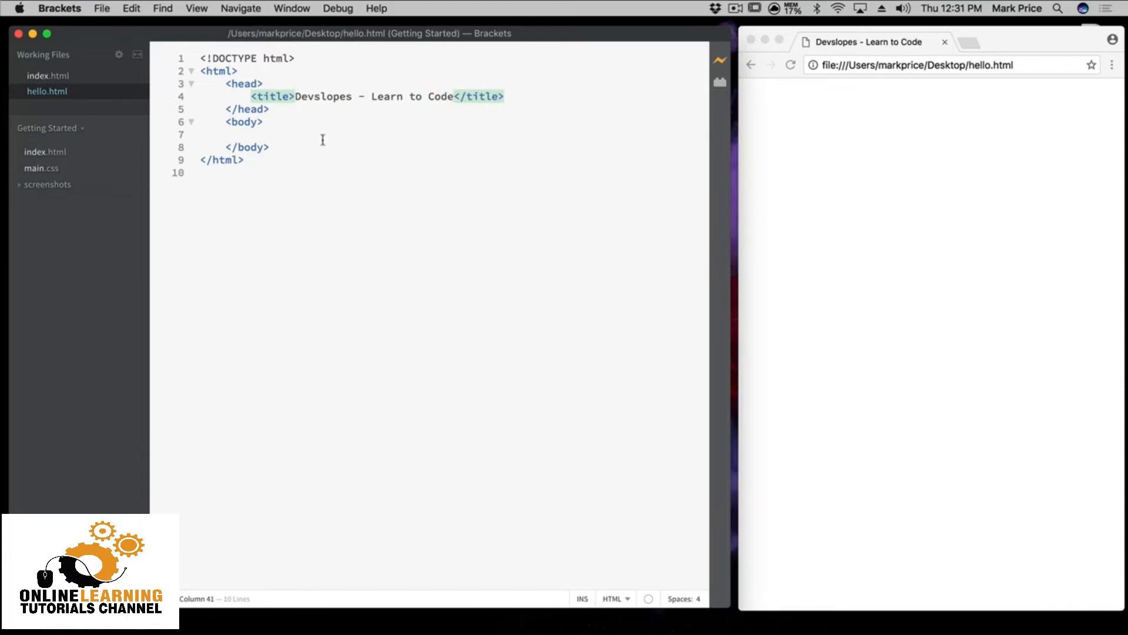
pyautogui.click(252, 134)
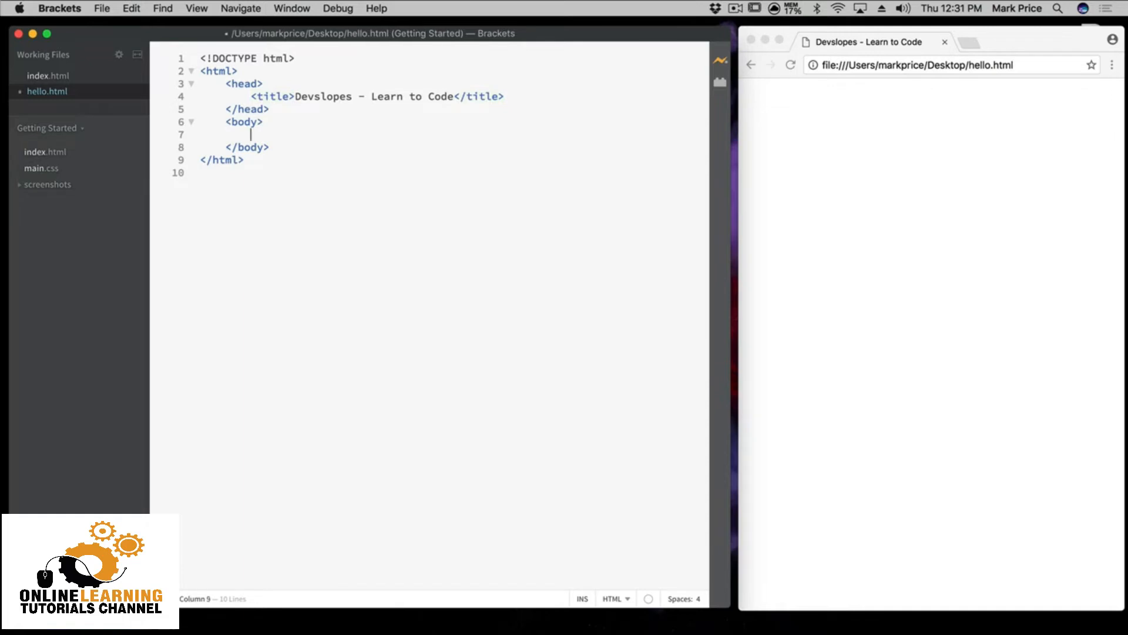
# Add an <h1> 'Welcome to Devslopes!' inside the body
pyautogui.write('<')
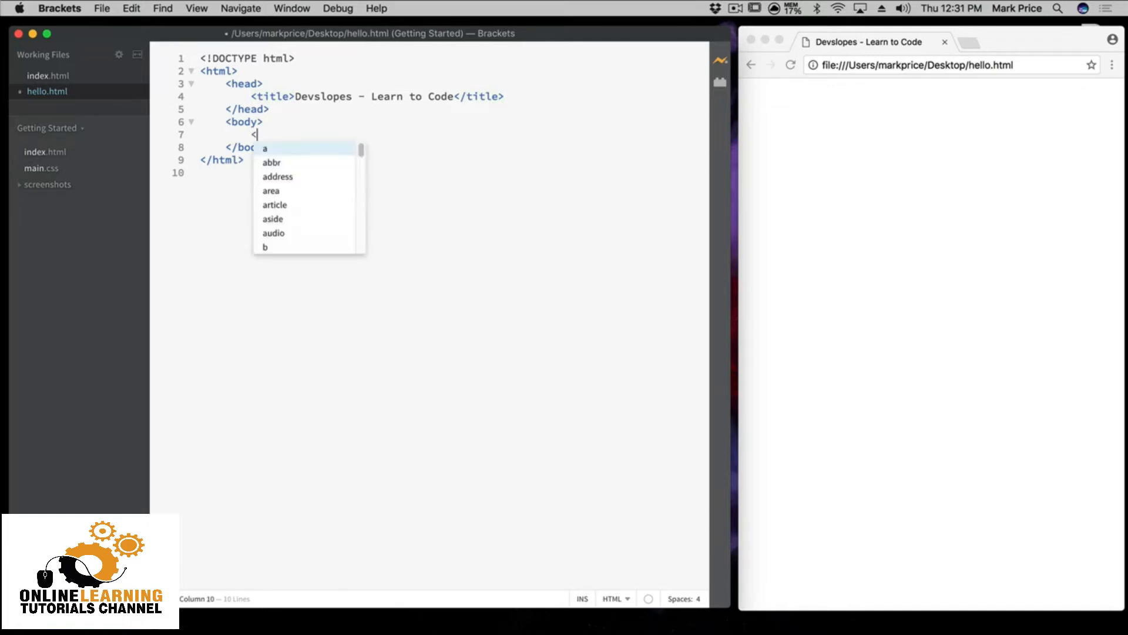
pyautogui.write('h1></h1>')
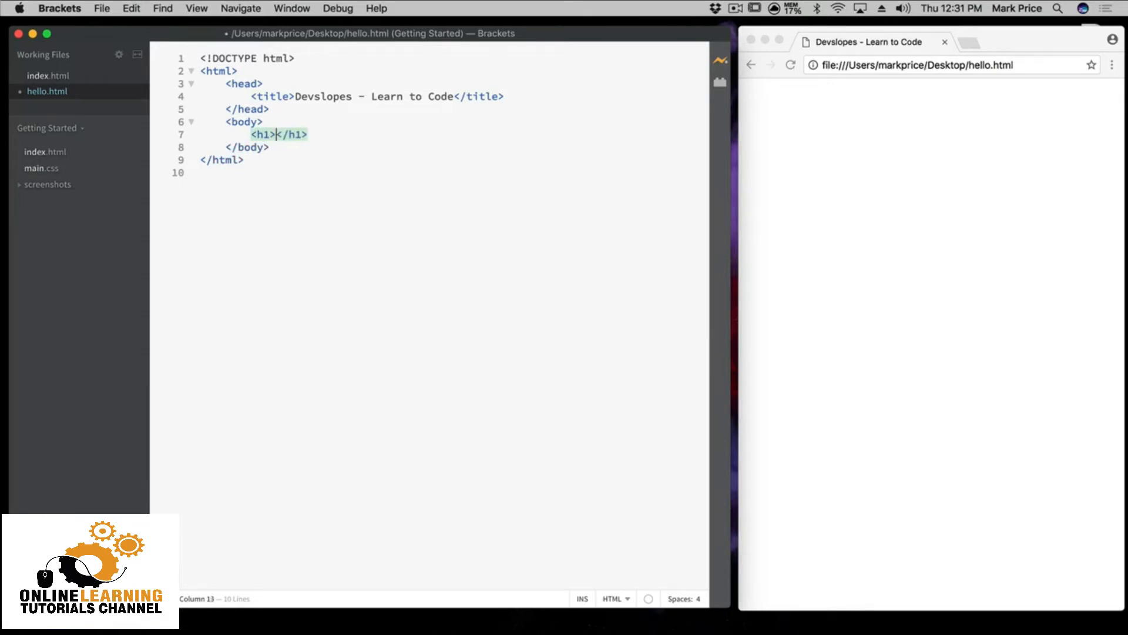
pyautogui.write('Welcome to Devsl')
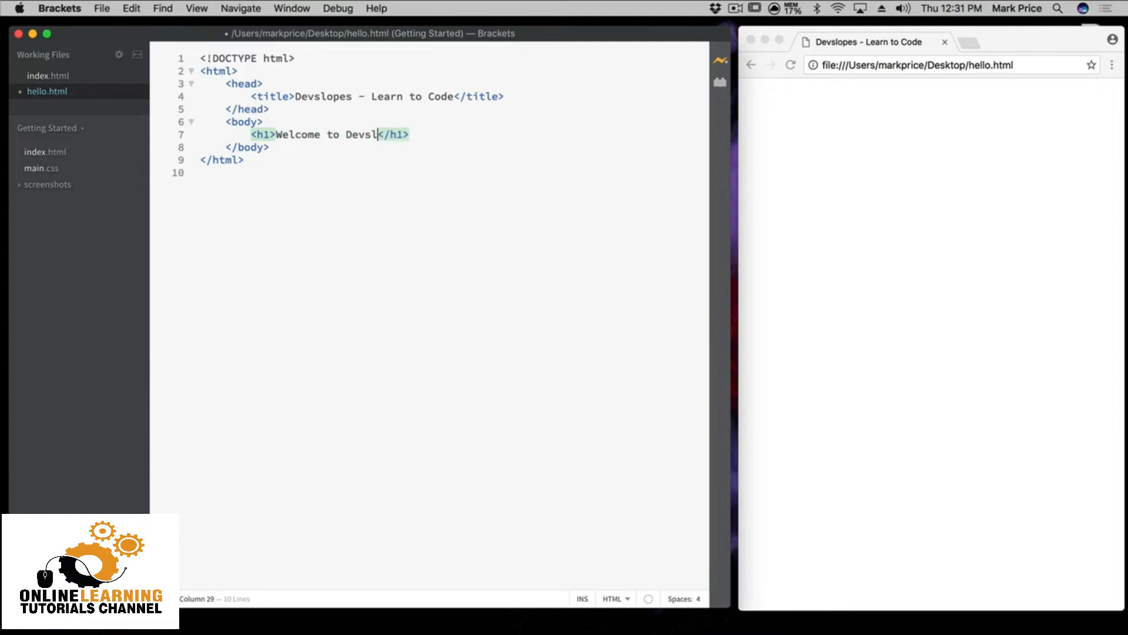
pyautogui.write('opes!')
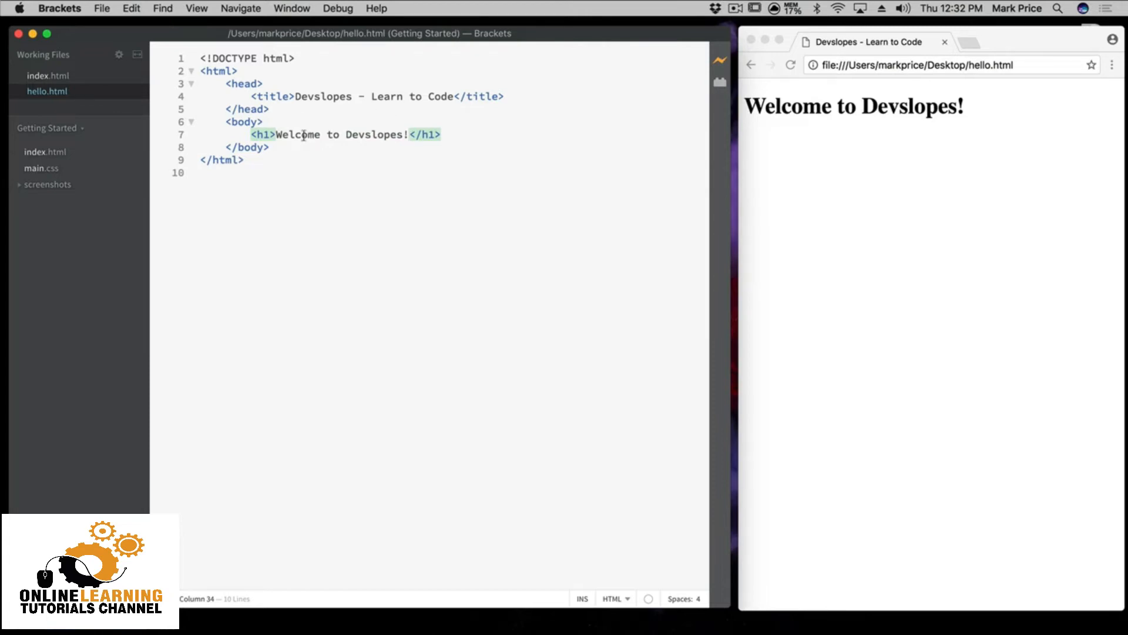
pyautogui.moveTo(443, 138)
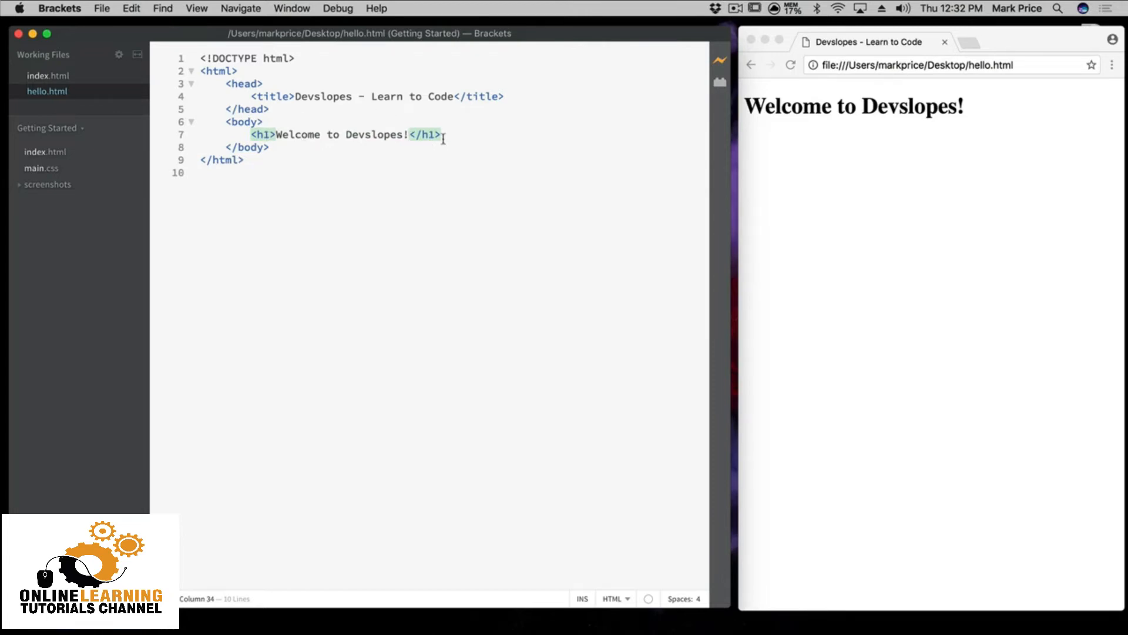
pyautogui.click(440, 134)
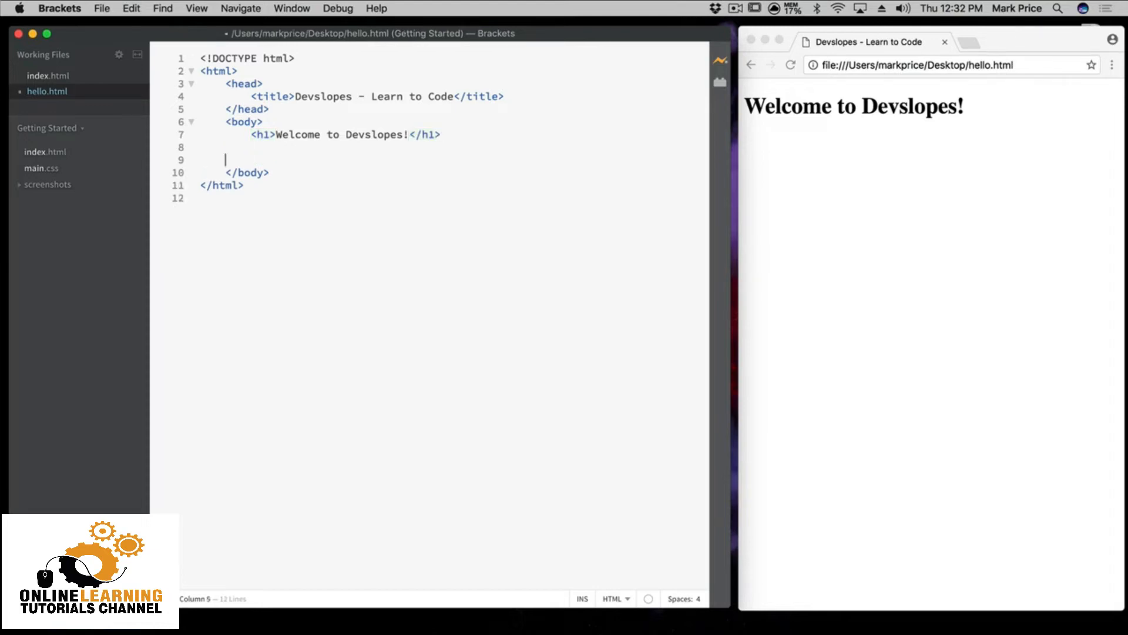
# Add h2 'Want to learn how to code?', h3 'Then you've come to the right place!' and h4 'So get started now!'
pyautogui.write('<h2></h2>')
pyautogui.write('<h3></h3>')
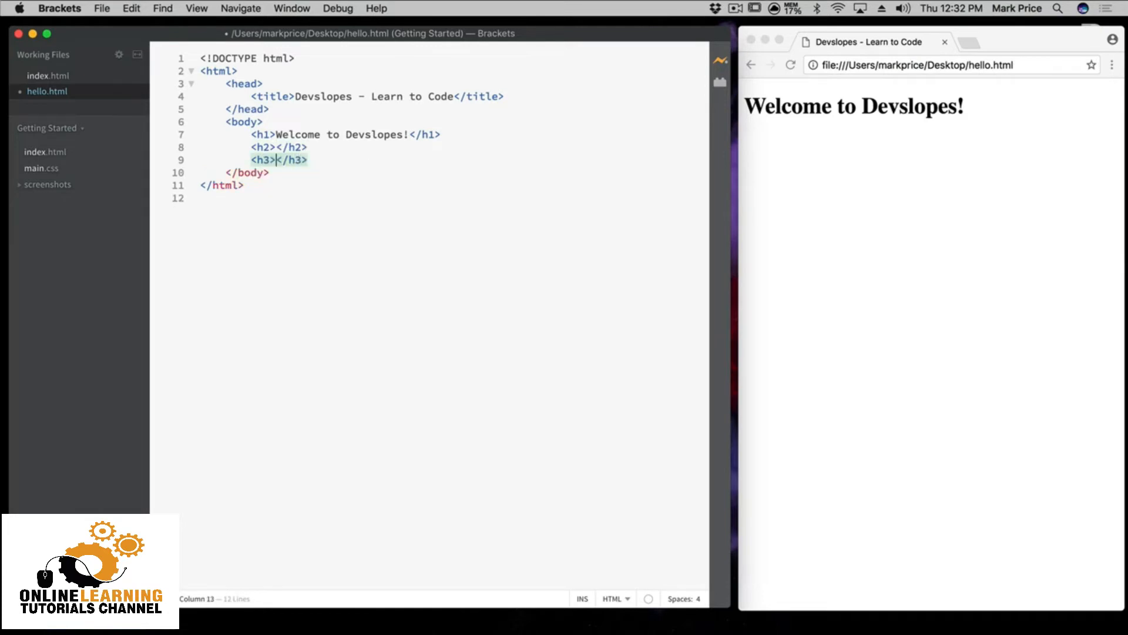
pyautogui.write('<h4></h4>')
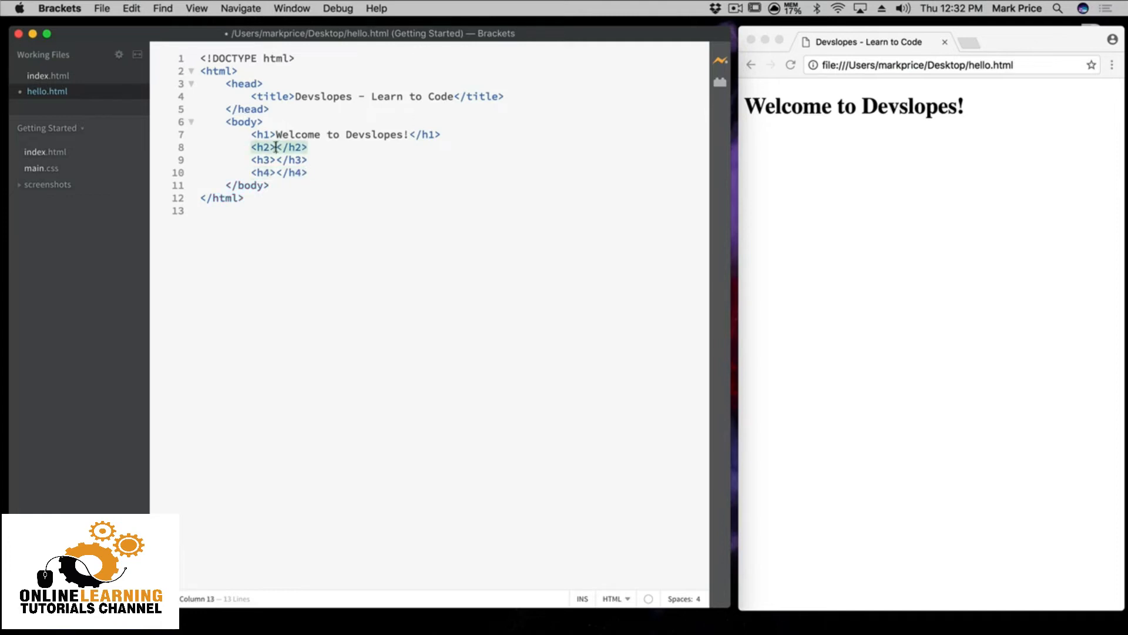
pyautogui.write('Want to lear')
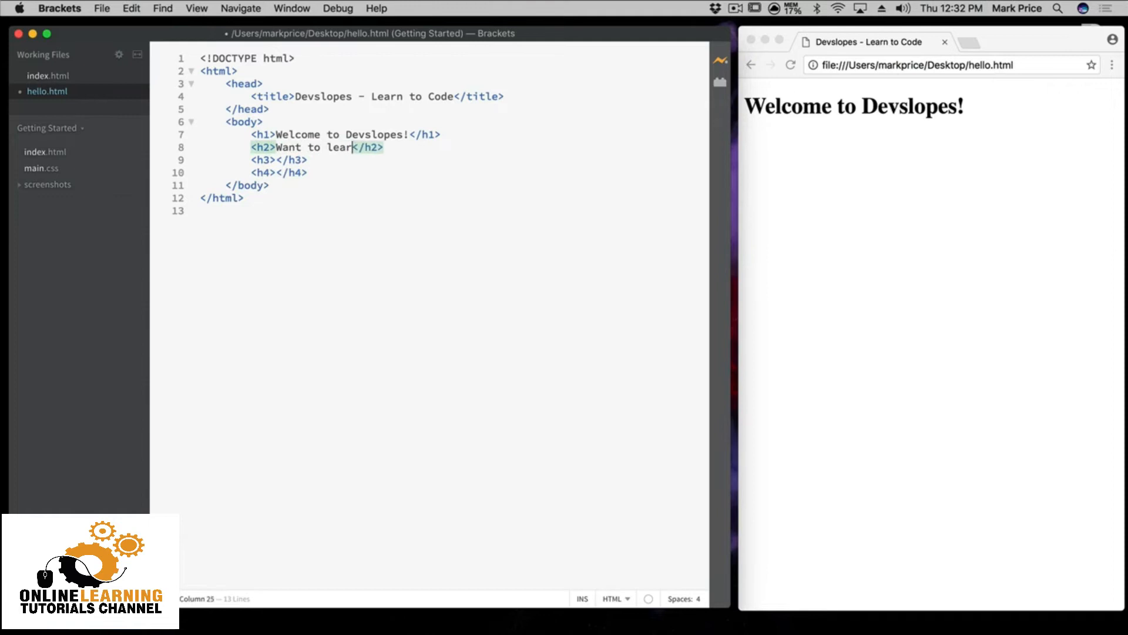
pyautogui.write('n how to code?')
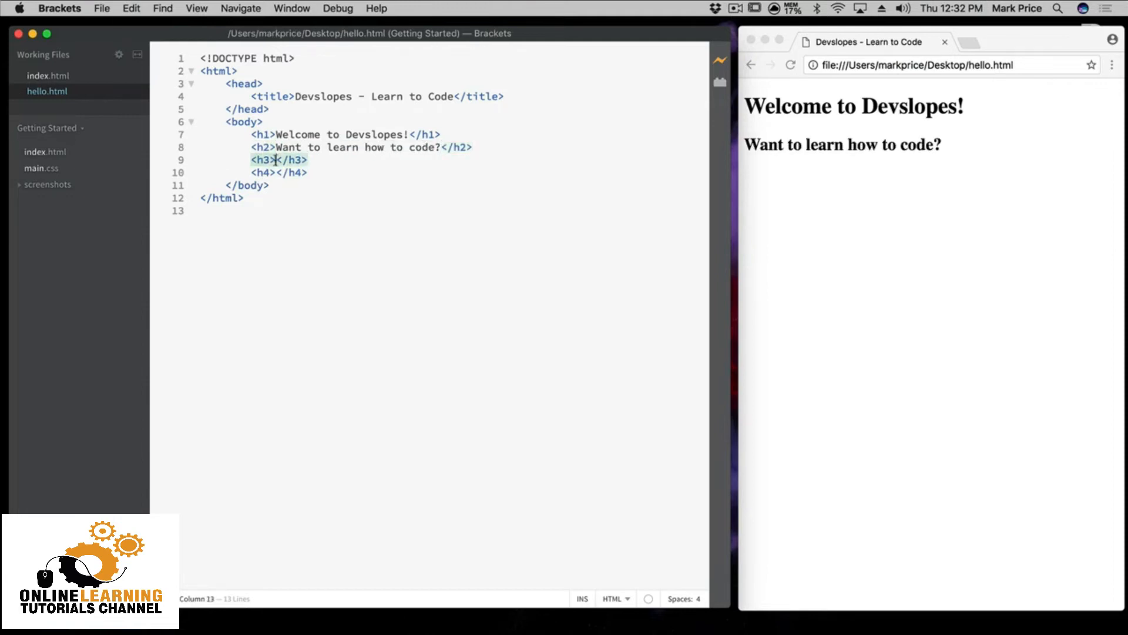
pyautogui.write("Then you'")
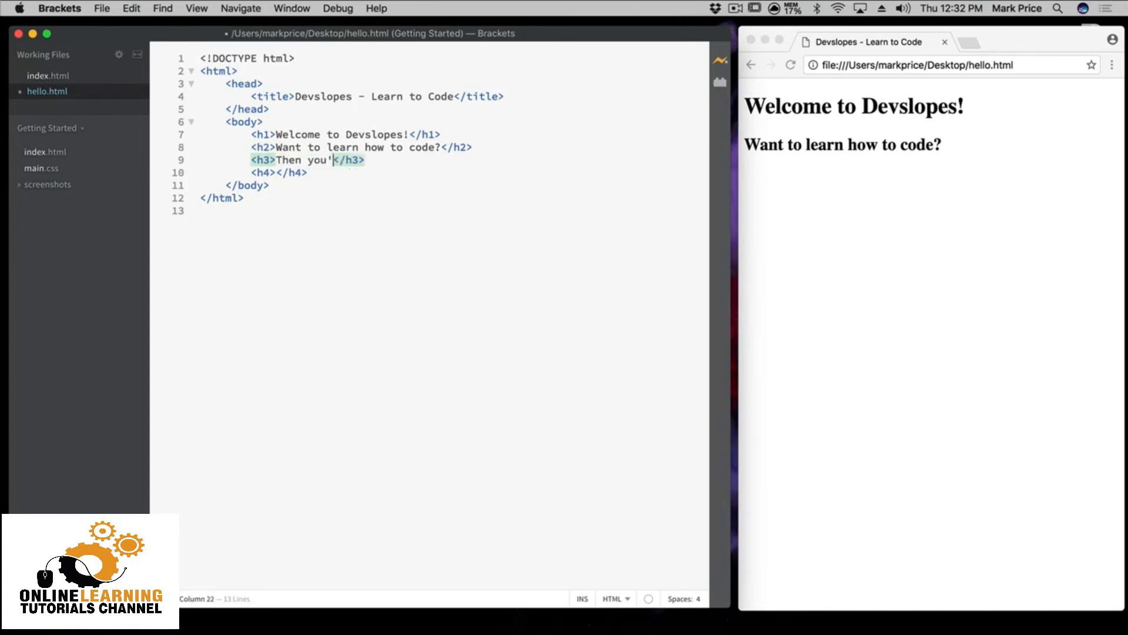
pyautogui.write('ve come to the right place!')
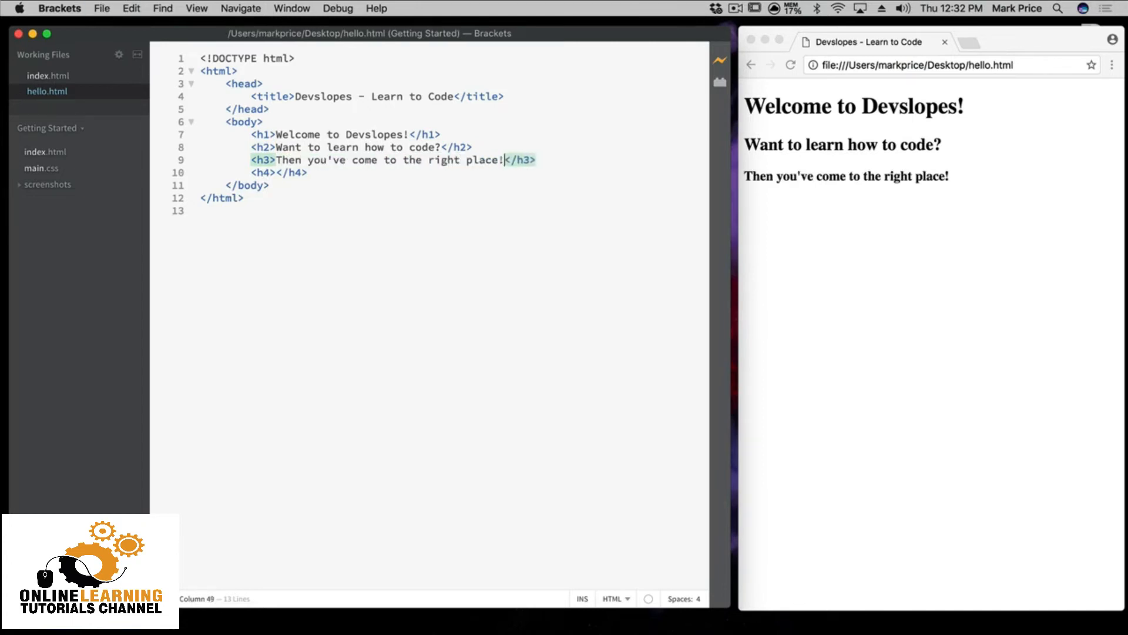
pyautogui.write('S')
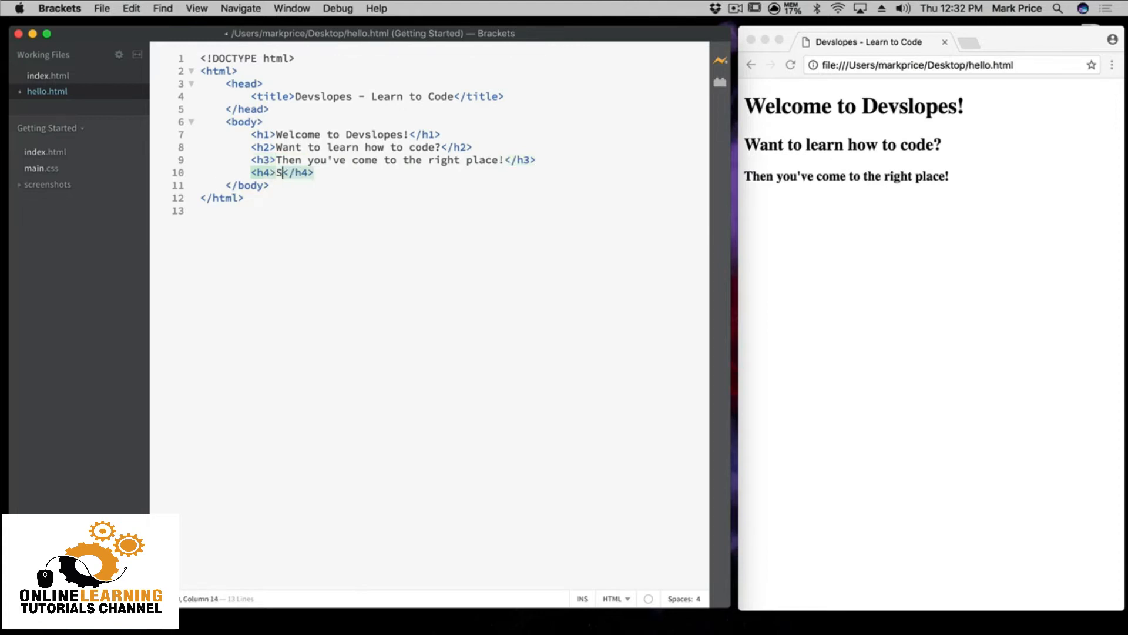
pyautogui.write('o get started now')
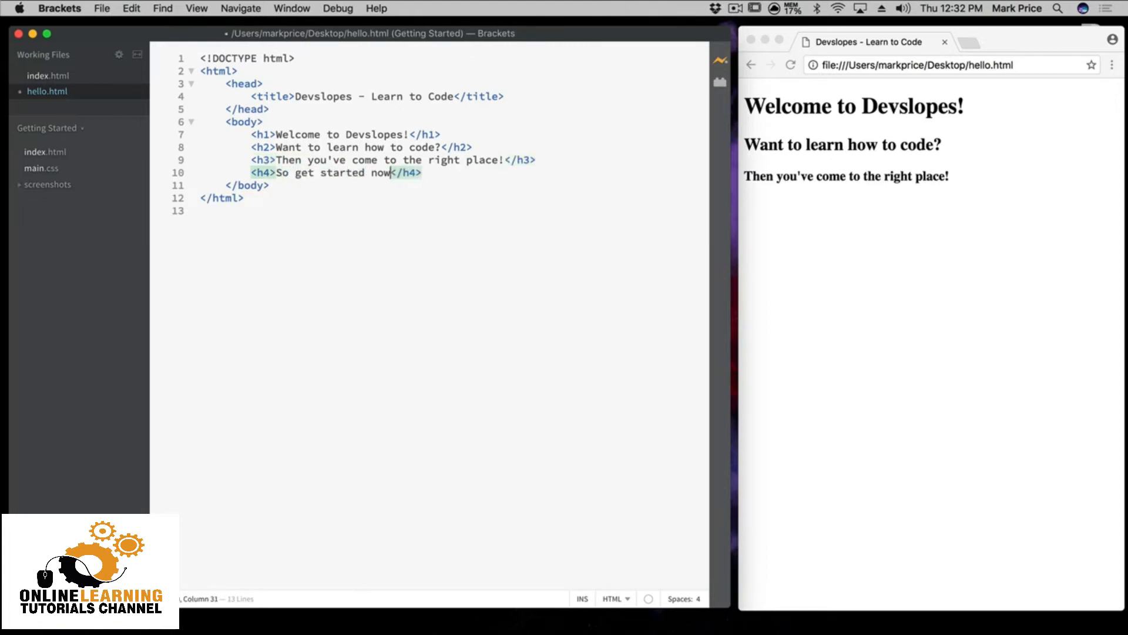
pyautogui.write('!')
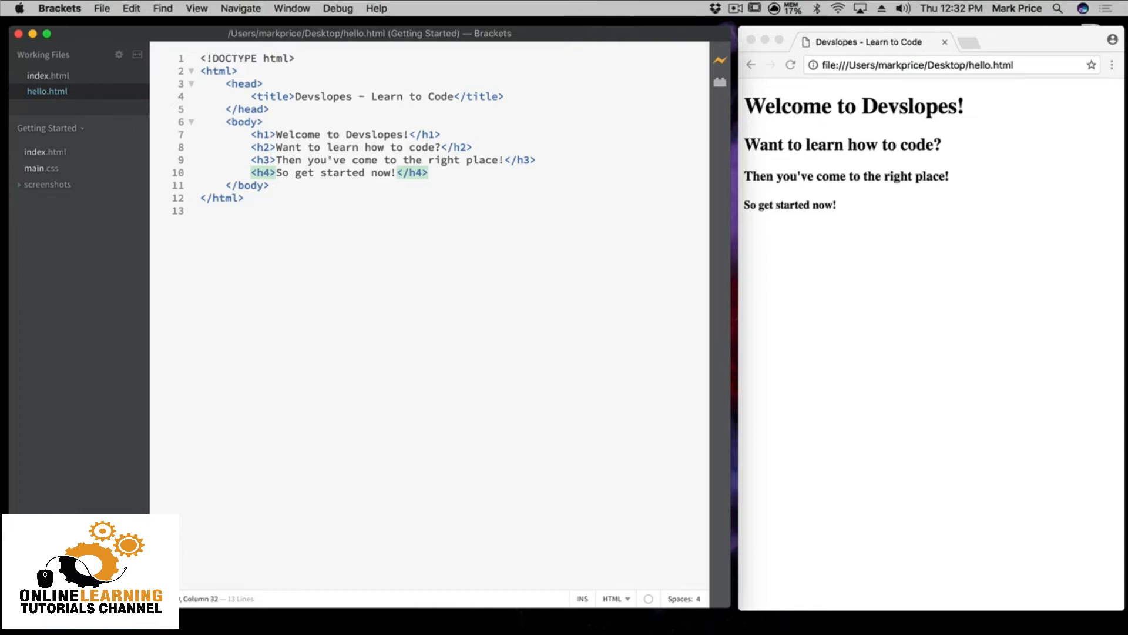
pyautogui.click(462, 174)
pyautogui.write('<p></p>')
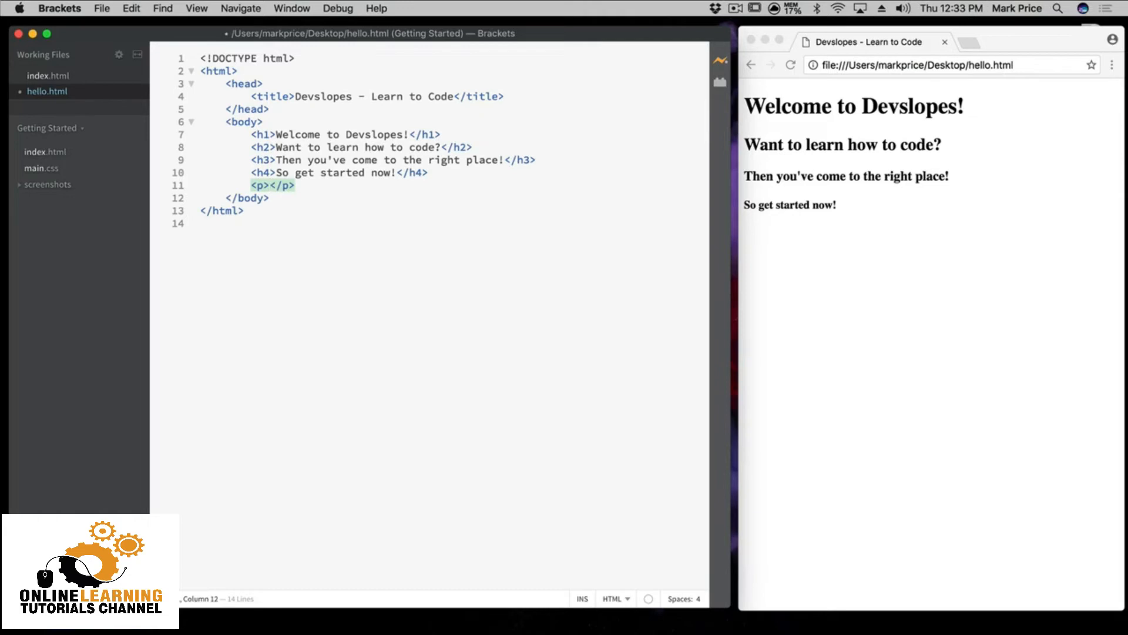
# Fill the <p> with the pitch: no better, more effective and affordable platform to learn how to code
pyautogui.write('If you want t')
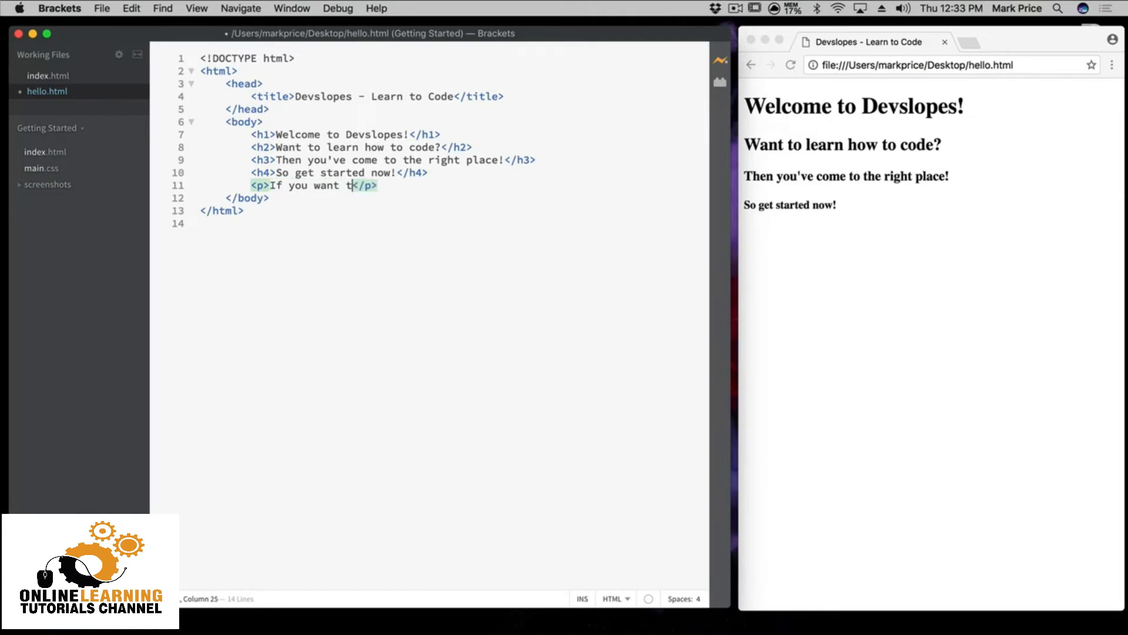
pyautogui.write('o learn how to code')
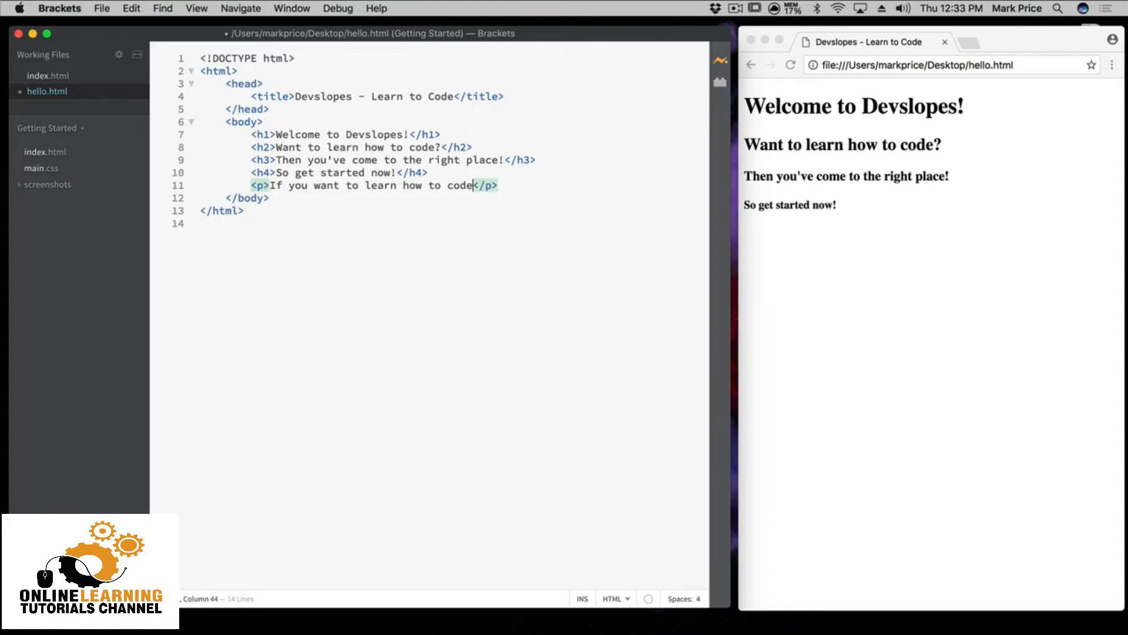
pyautogui.write(", then there is no better place than Devslopes. Devslopes is the world's most")
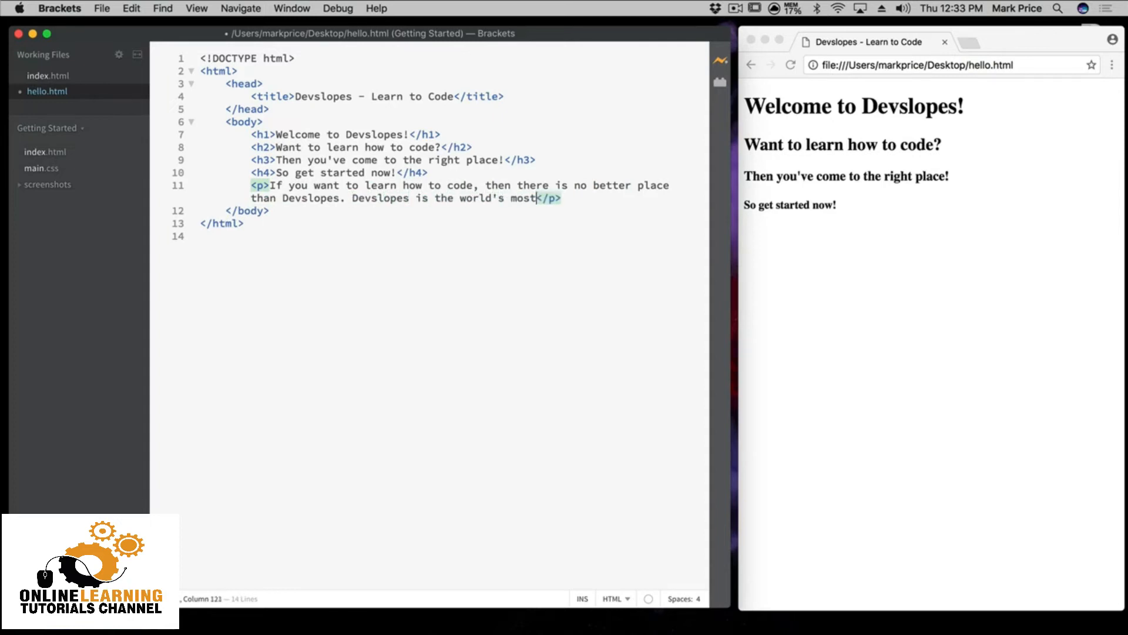
pyautogui.write('effective and a')
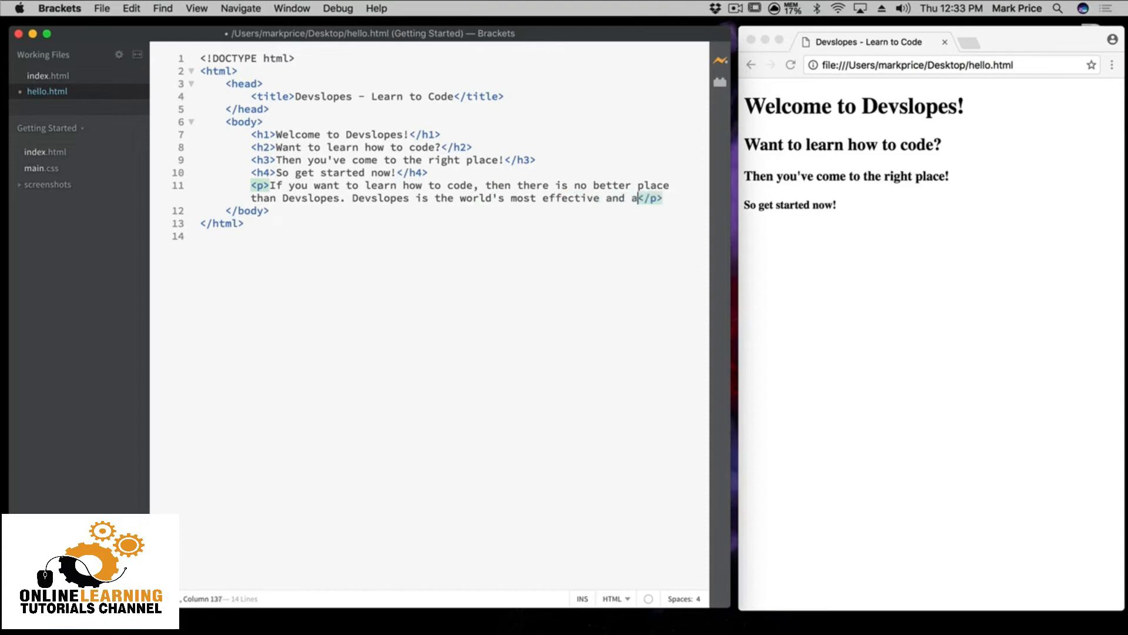
pyautogui.write('ffordable platform t')
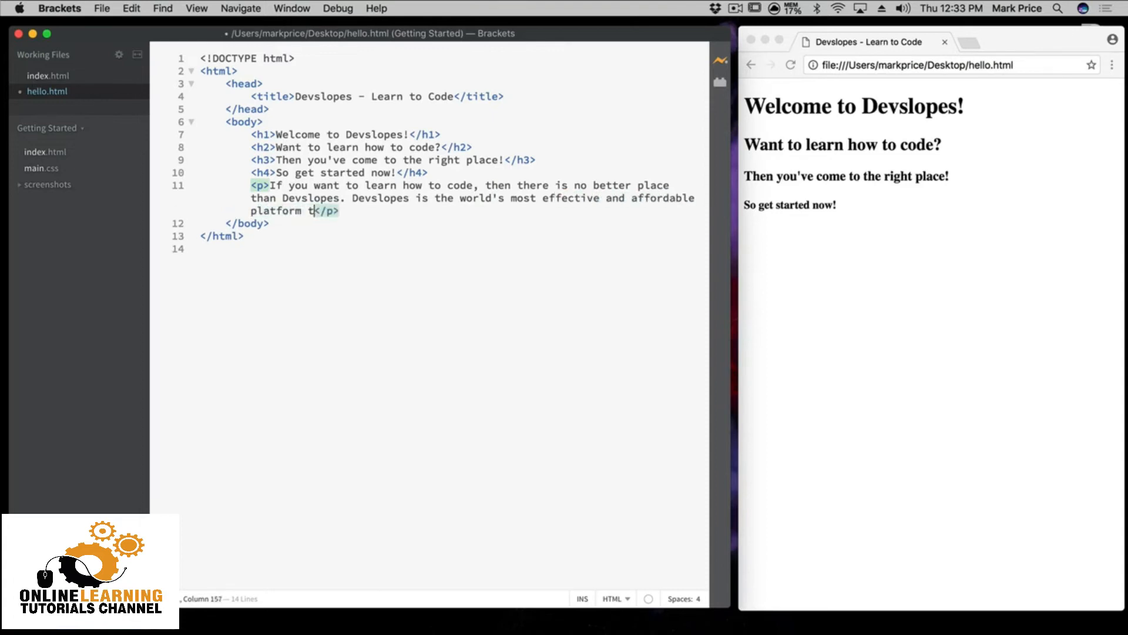
pyautogui.write('o learn how to code')
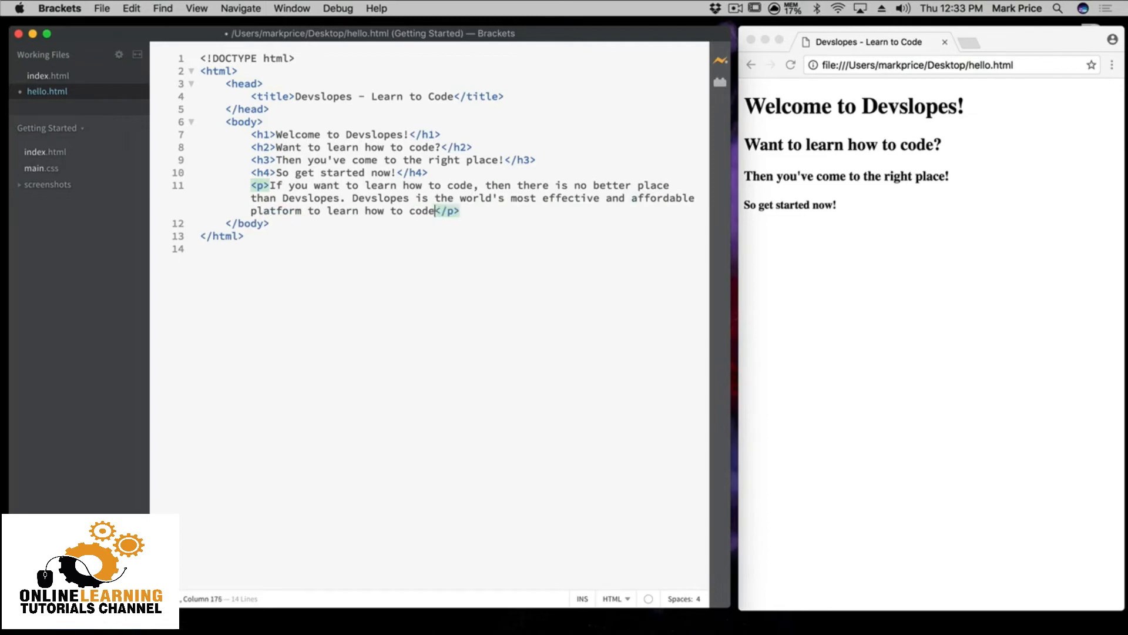
pyautogui.write('!')
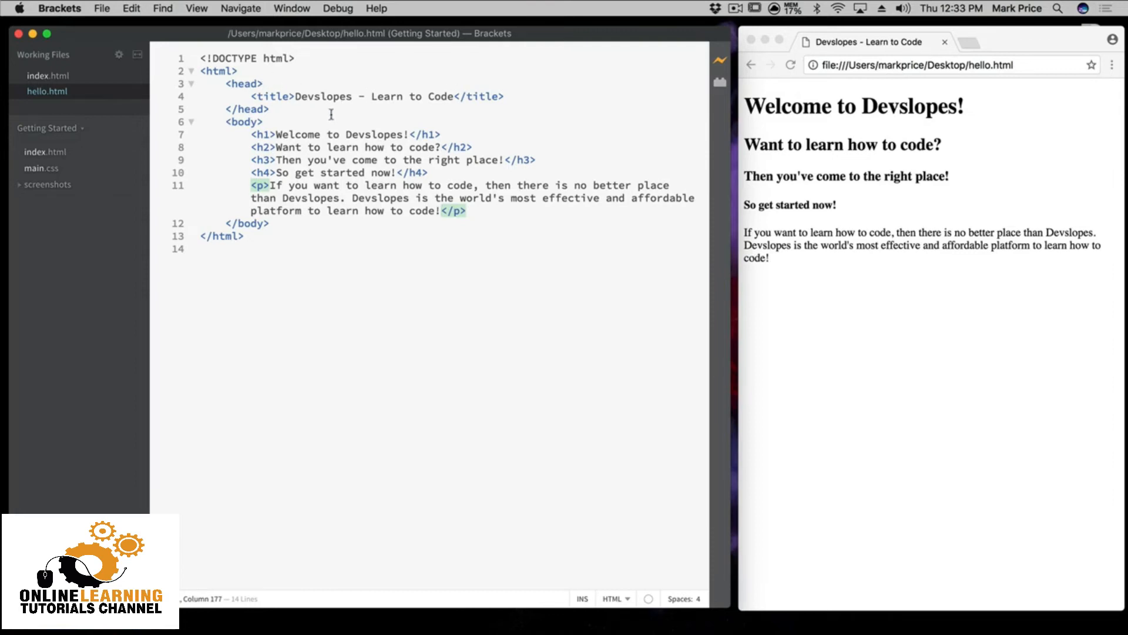
pyautogui.moveTo(486, 187)
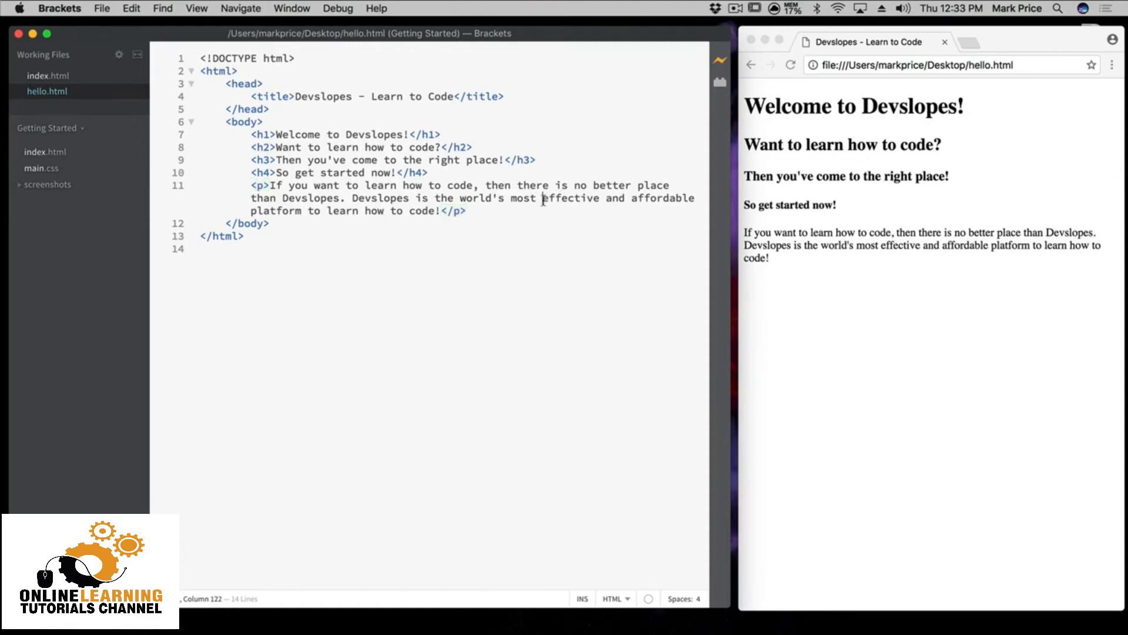
# Wrap the word 'effective' in <b></b> tags within the paragraph
pyautogui.write('<b></b>')
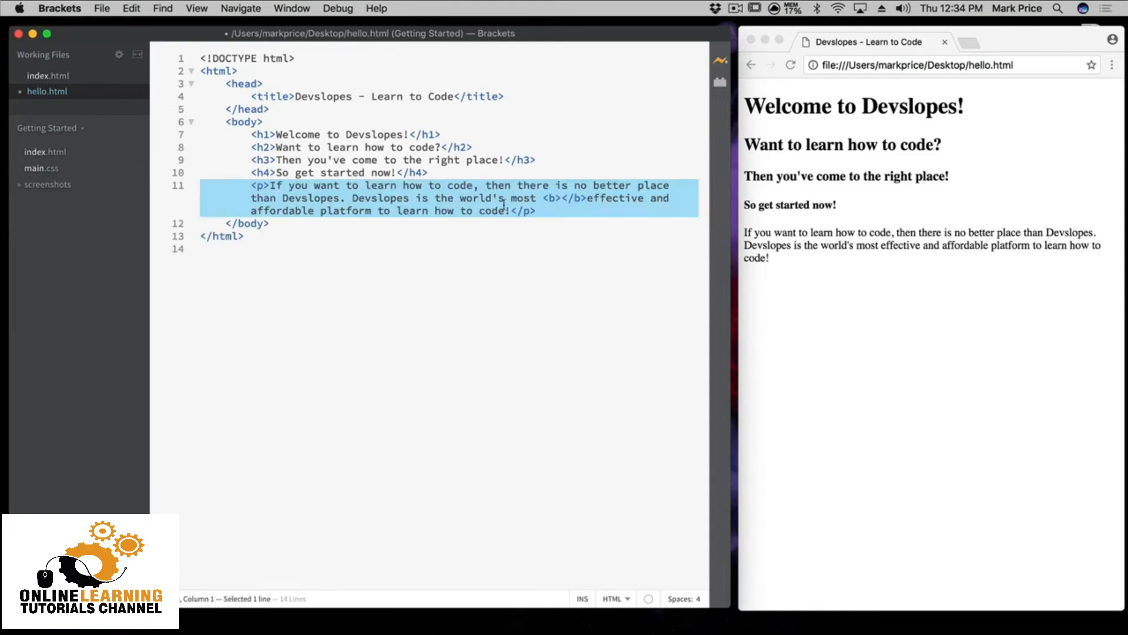
pyautogui.doubleClick(613, 198)
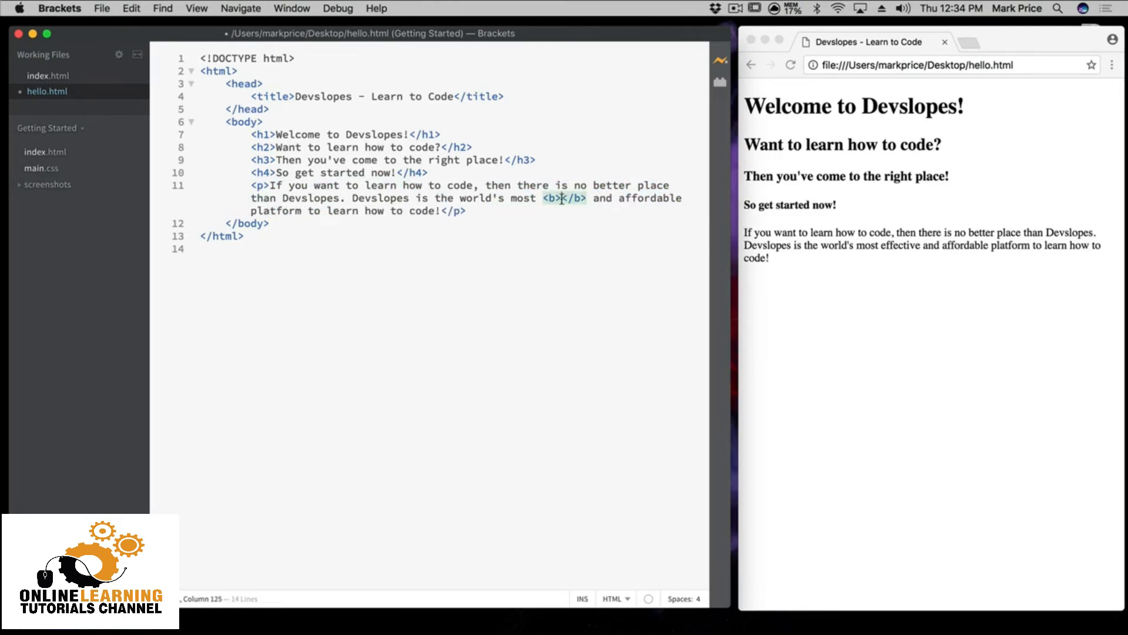
pyautogui.write('effective')
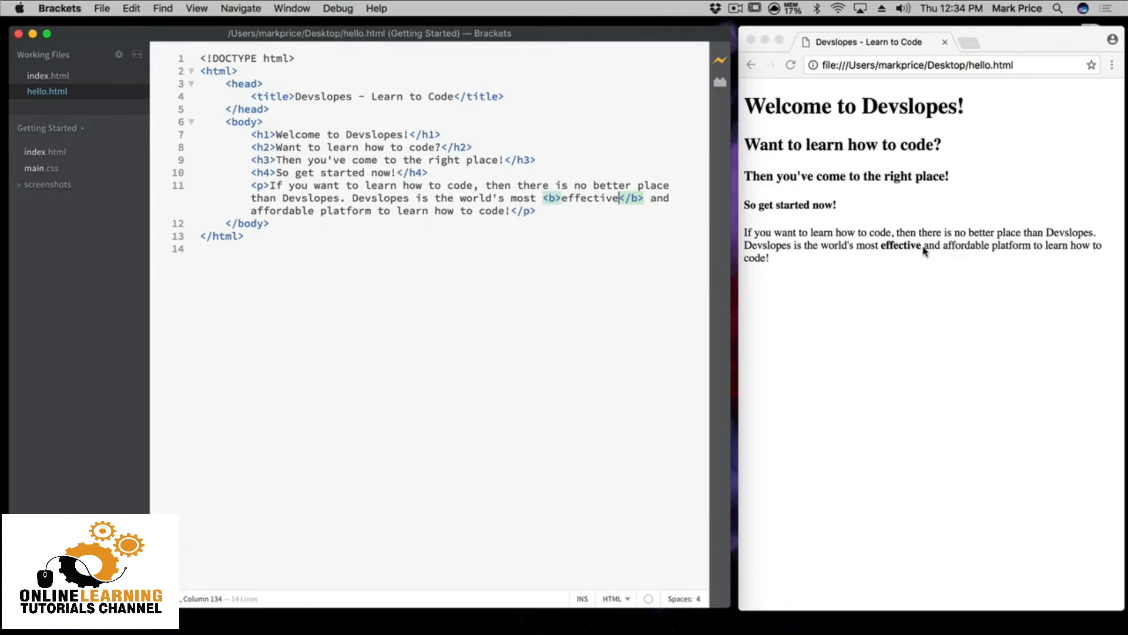
pyautogui.moveTo(919, 251)
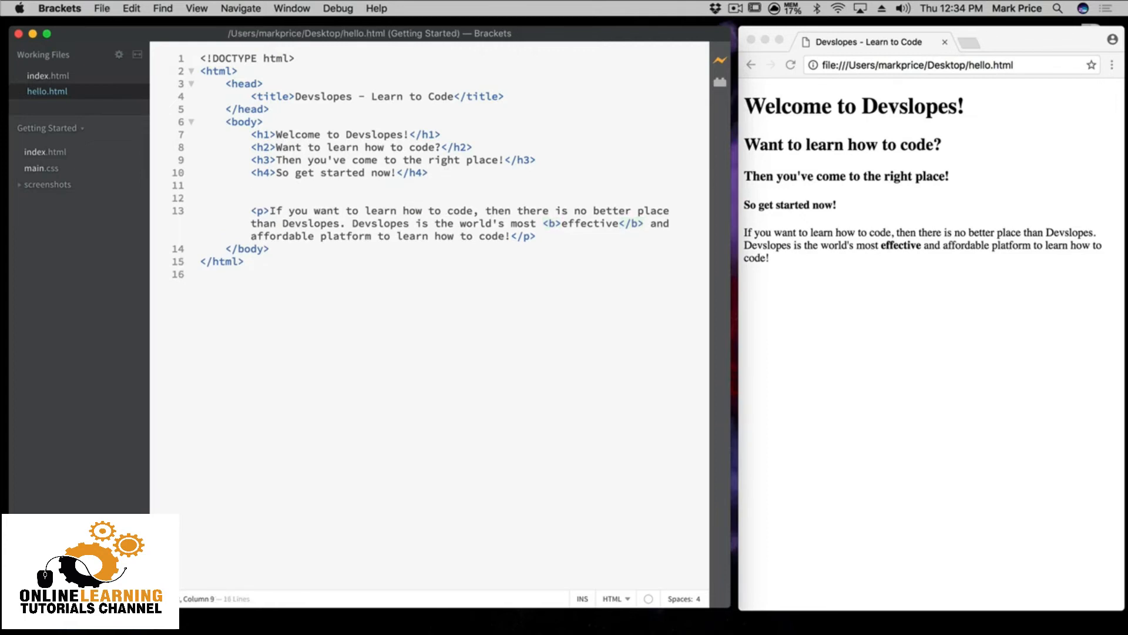
# Leave exactly one blank line between the h4 heading and the paragraph, removing stray characters
pyautogui.write('s')
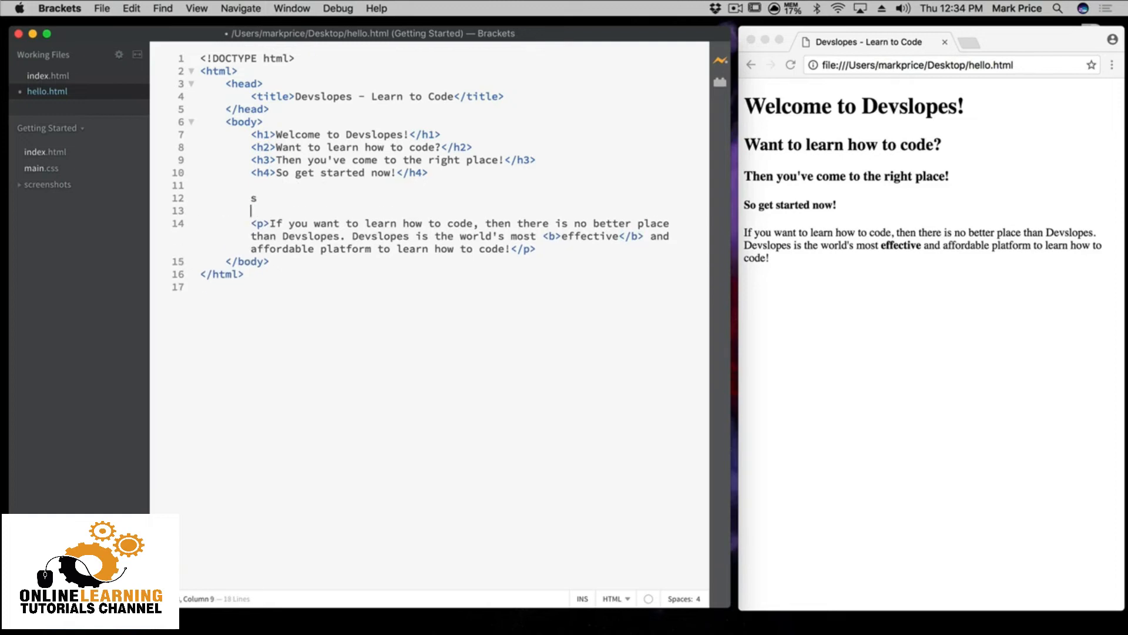
pyautogui.press('Backspace')
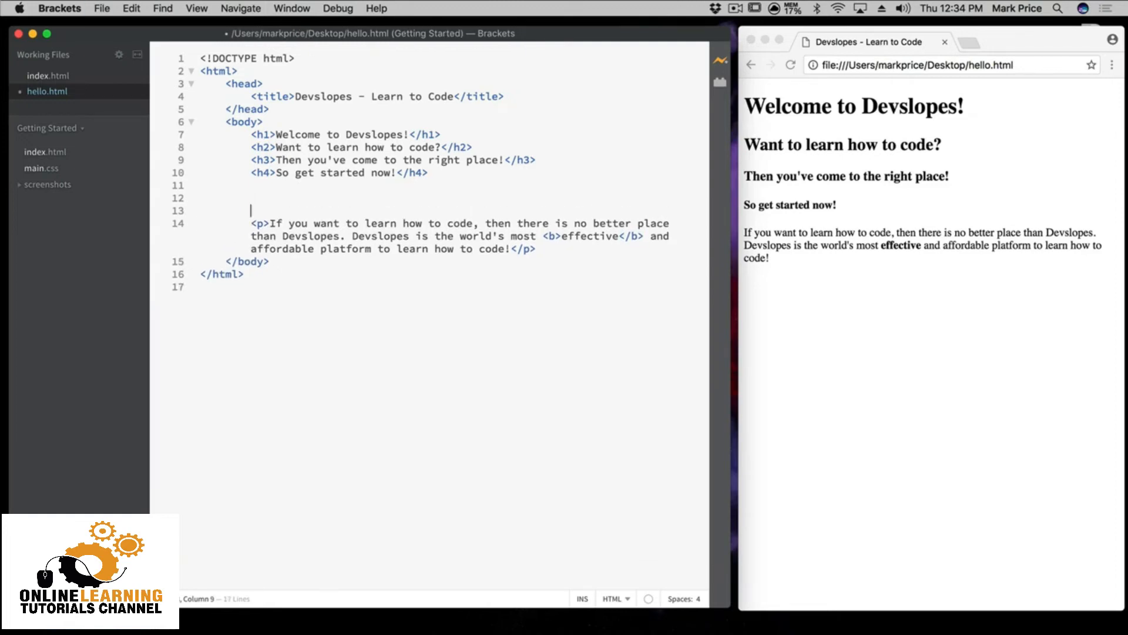
pyautogui.press('enter')
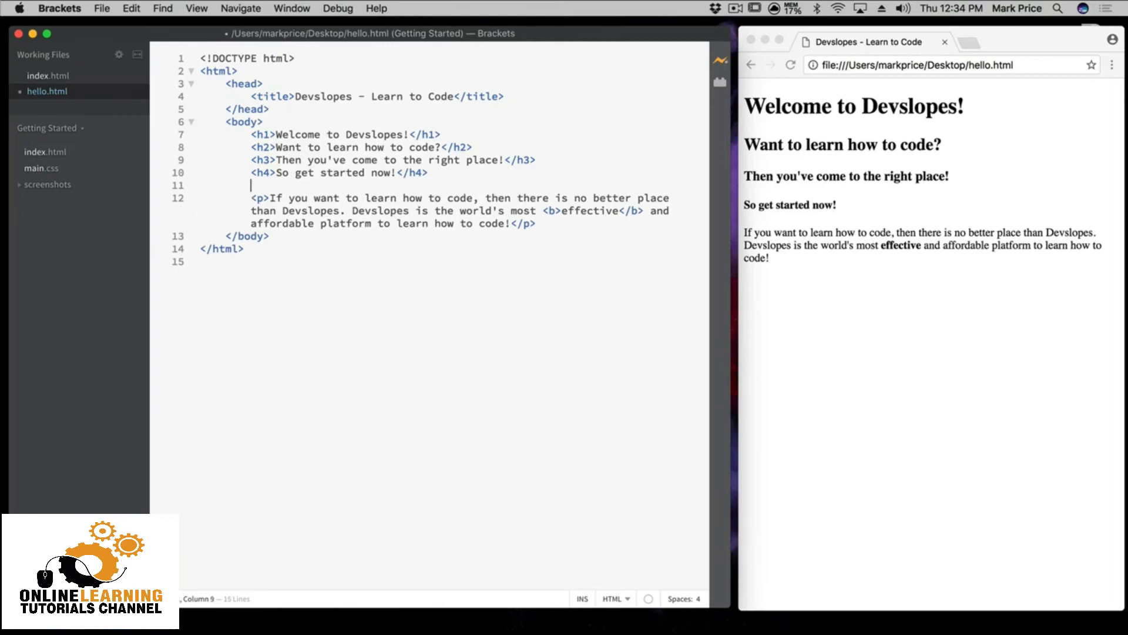
# Begin a new sentence 'Also, join o...' at the end of the paragraph after 'code!'
pyautogui.click(535, 223)
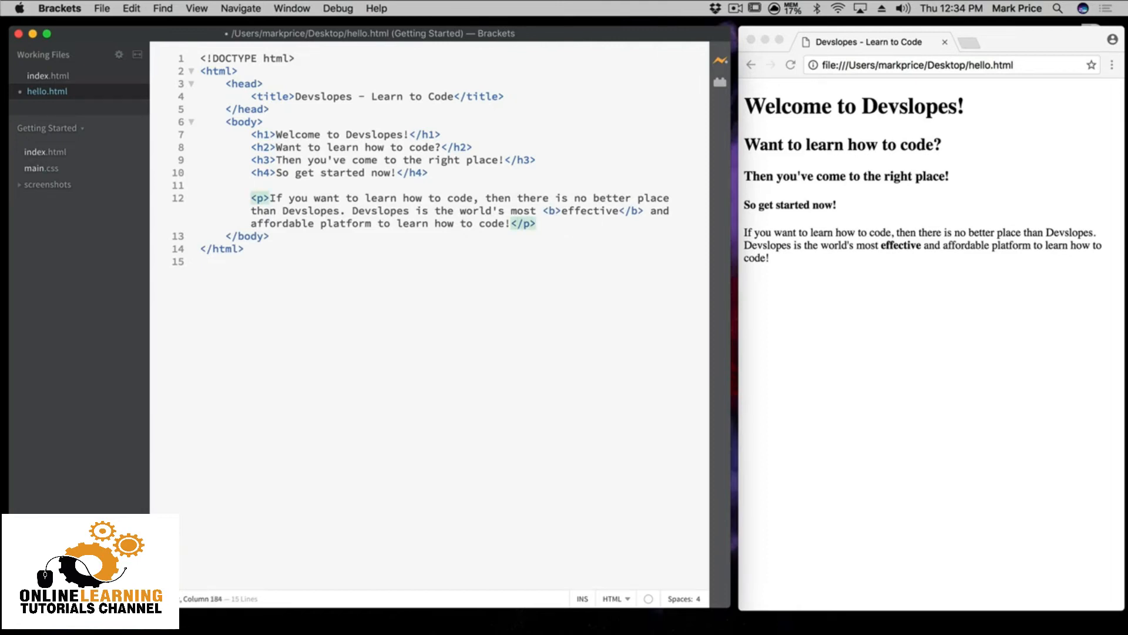
pyautogui.write('ALs')
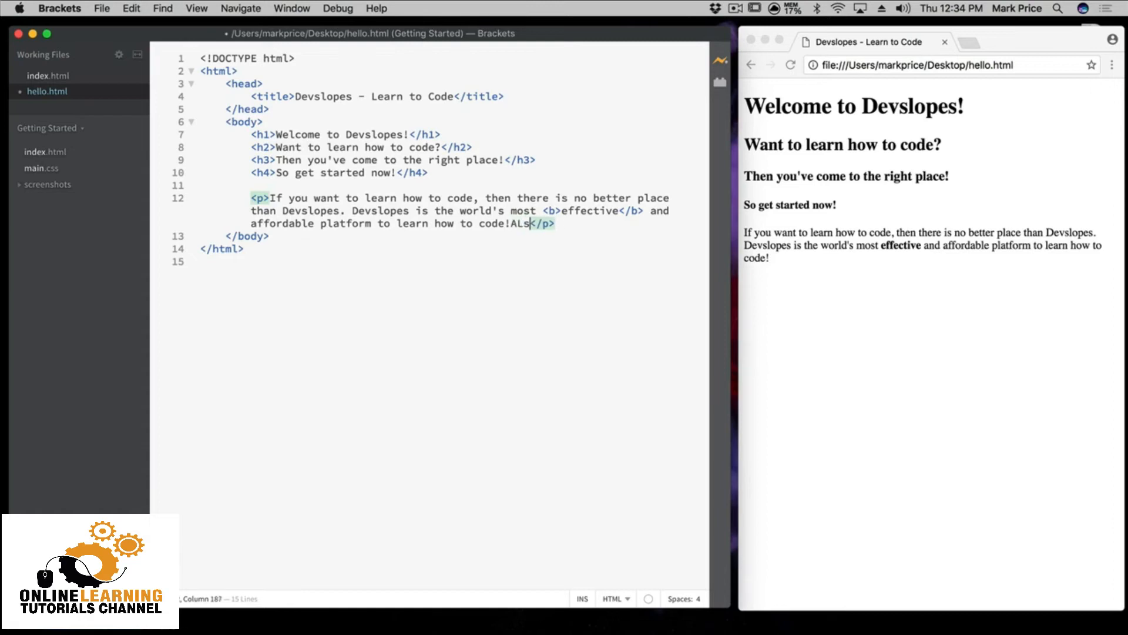
pyautogui.write('Also, join our email list to g')
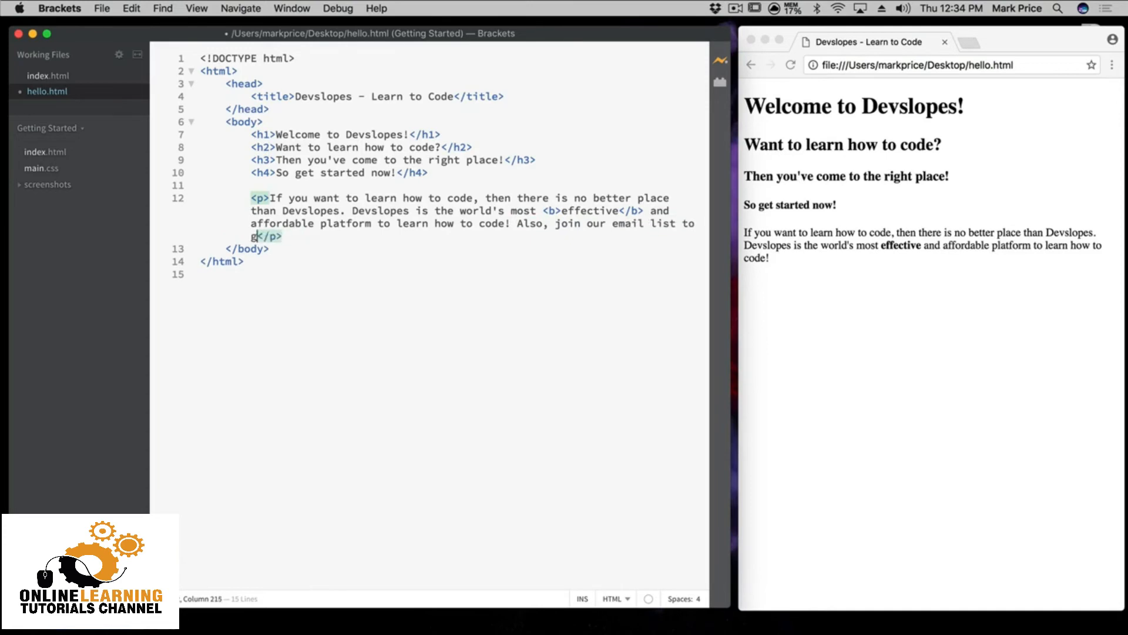
# Finish the sentence 'Also, join our email list to get awesome FREE stuff!' and save
pyautogui.write('awesome f')
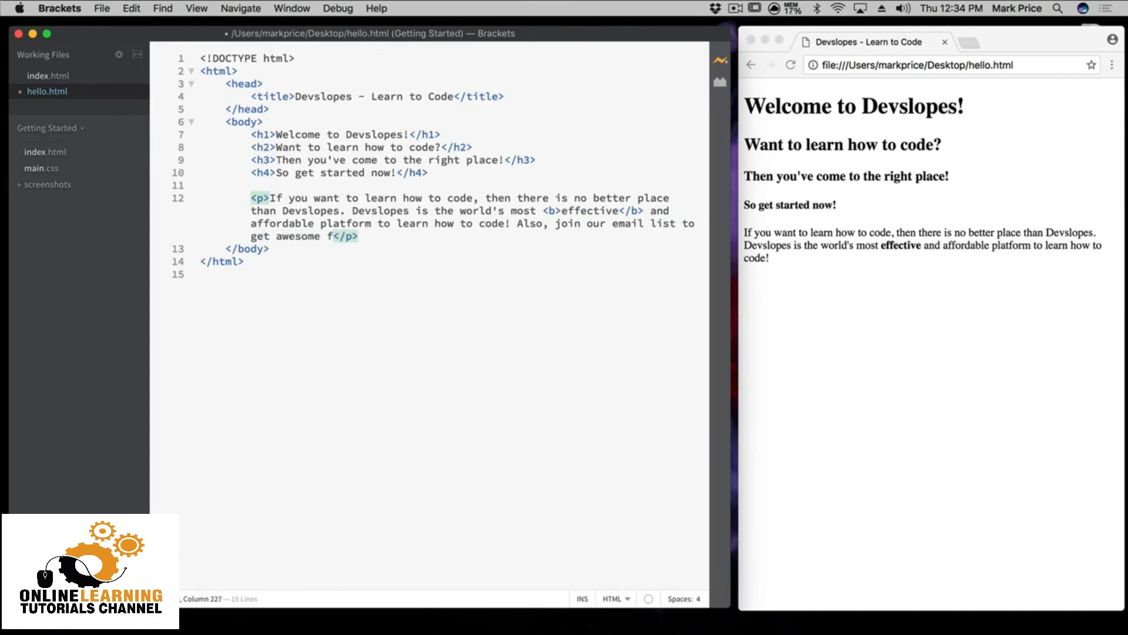
pyautogui.write('REE stuff!')
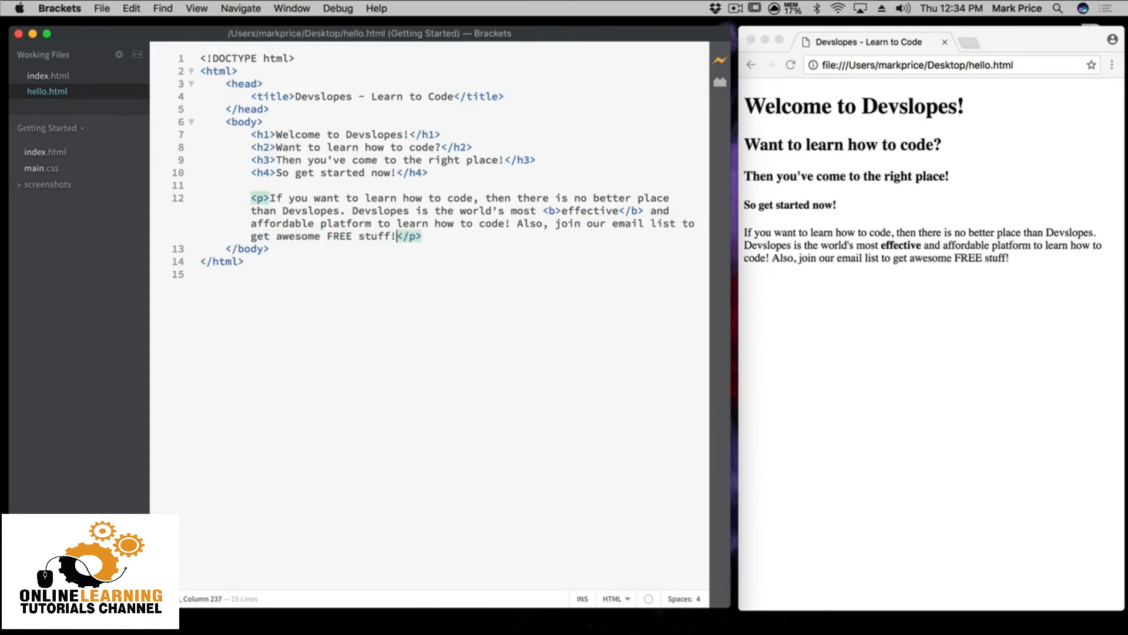
pyautogui.moveTo(504, 299)
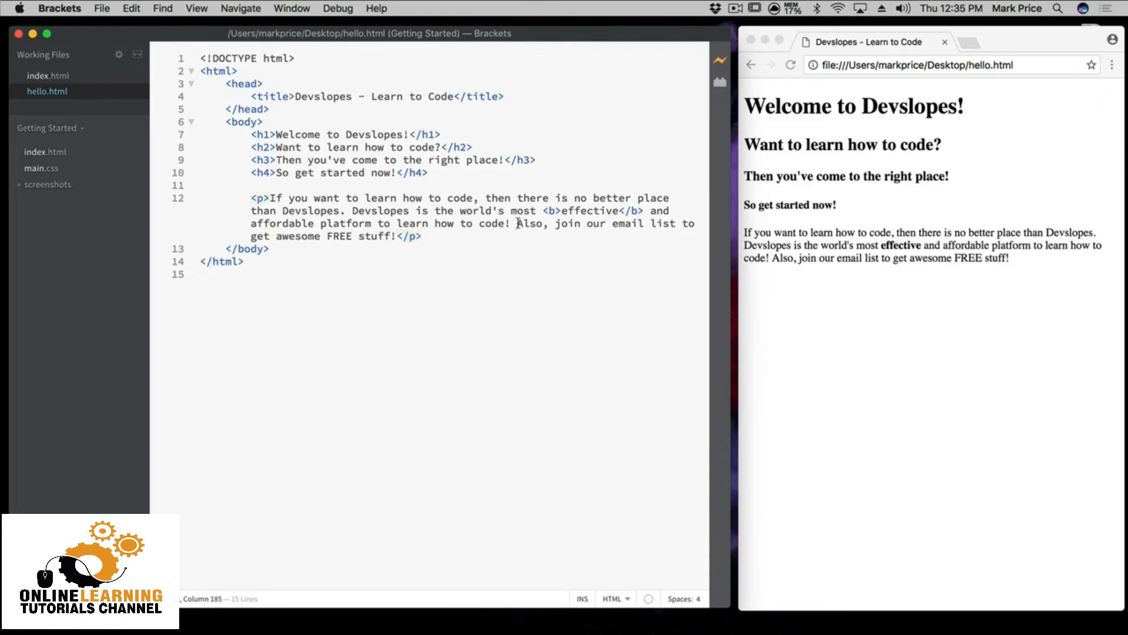
# Add <br><br> and an <hr> before 'Also,' so a rule divides the email sentence, then save
pyautogui.write('<br><br>')
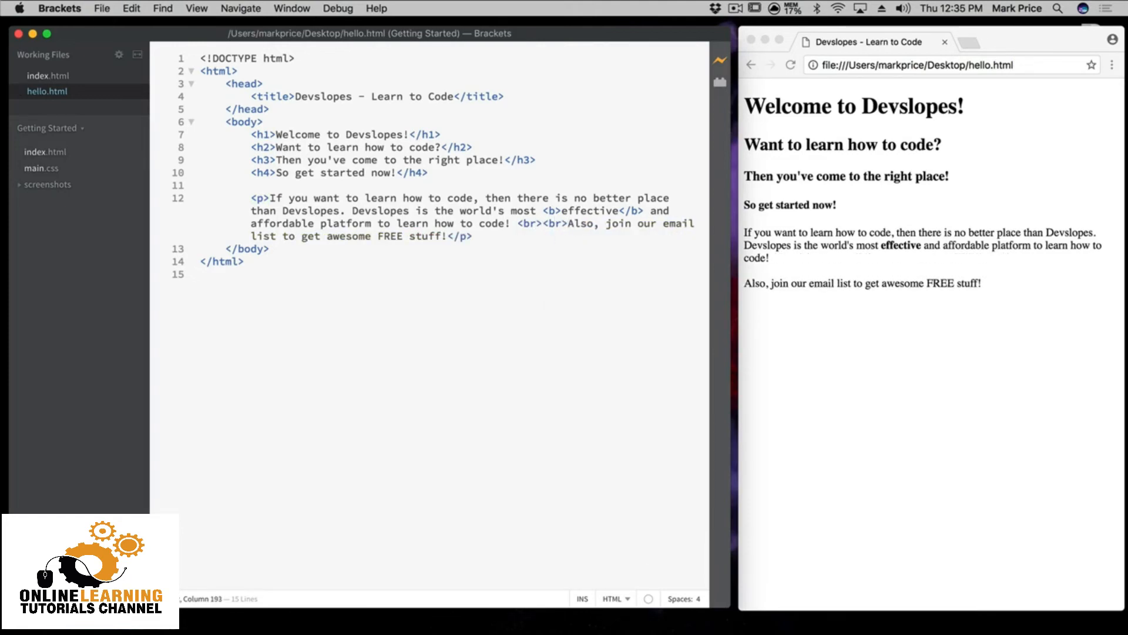
pyautogui.click(569, 223)
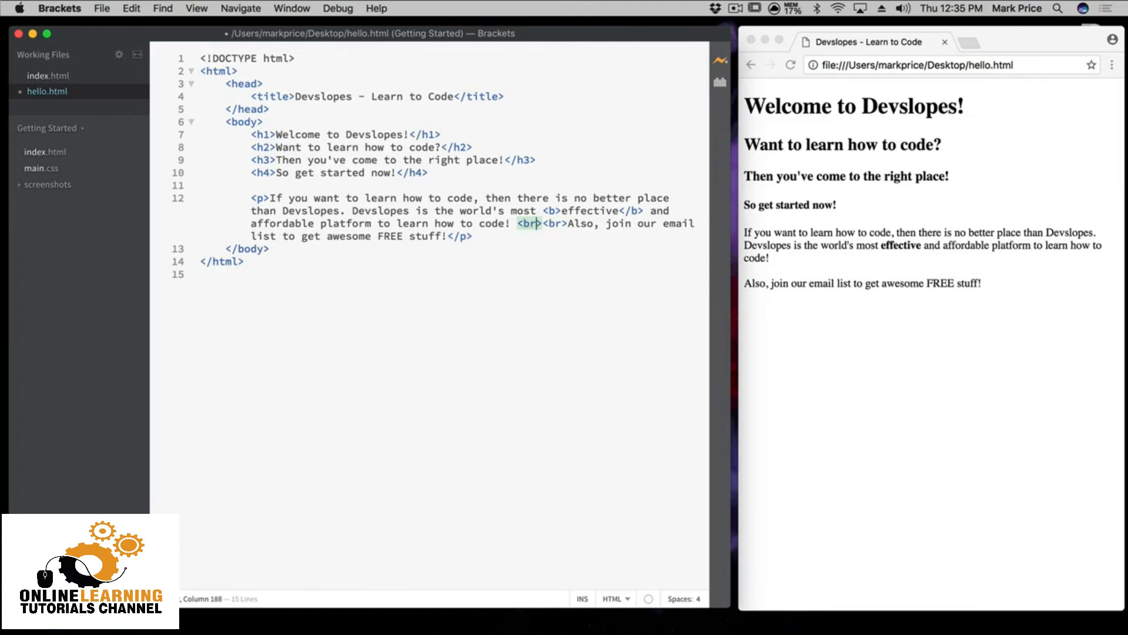
pyautogui.write('/')
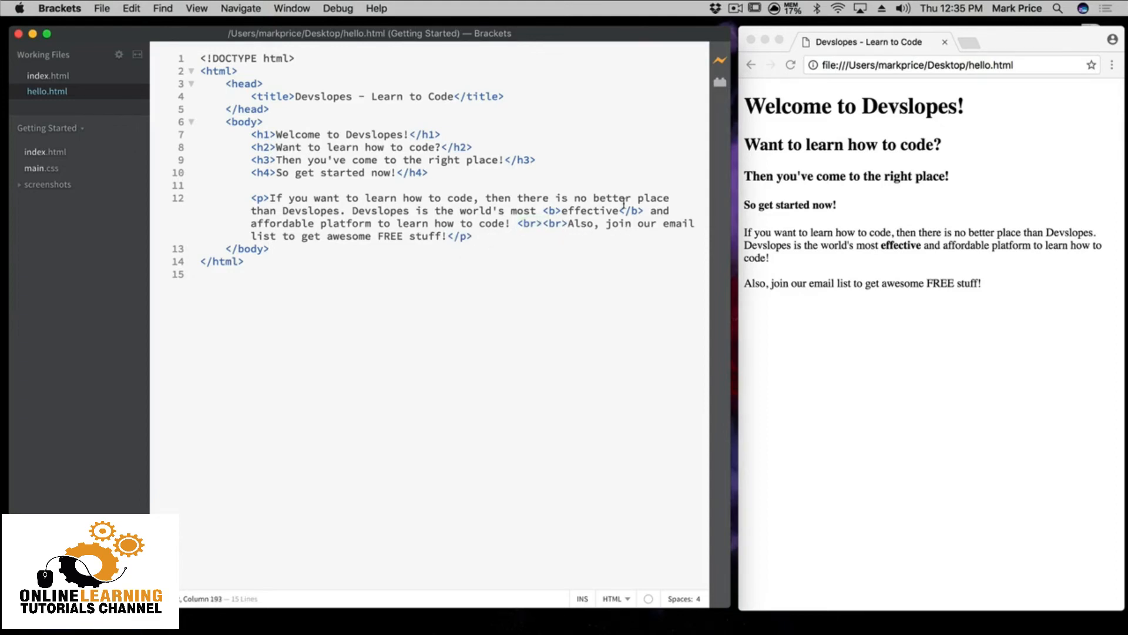
pyautogui.write('<hr>')
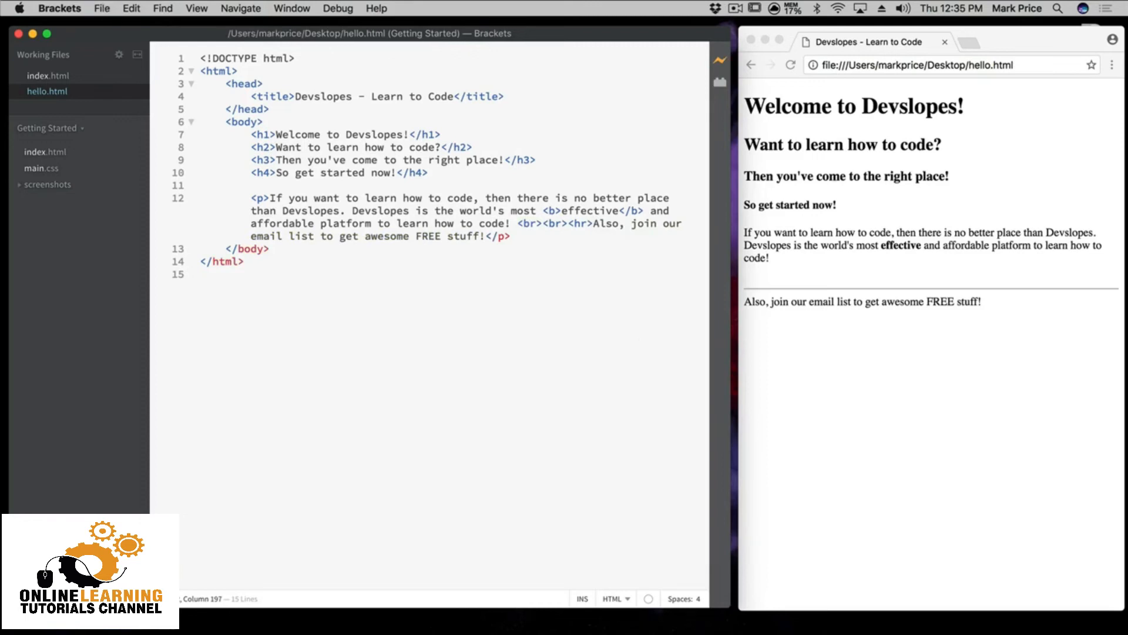
pyautogui.moveTo(942, 296)
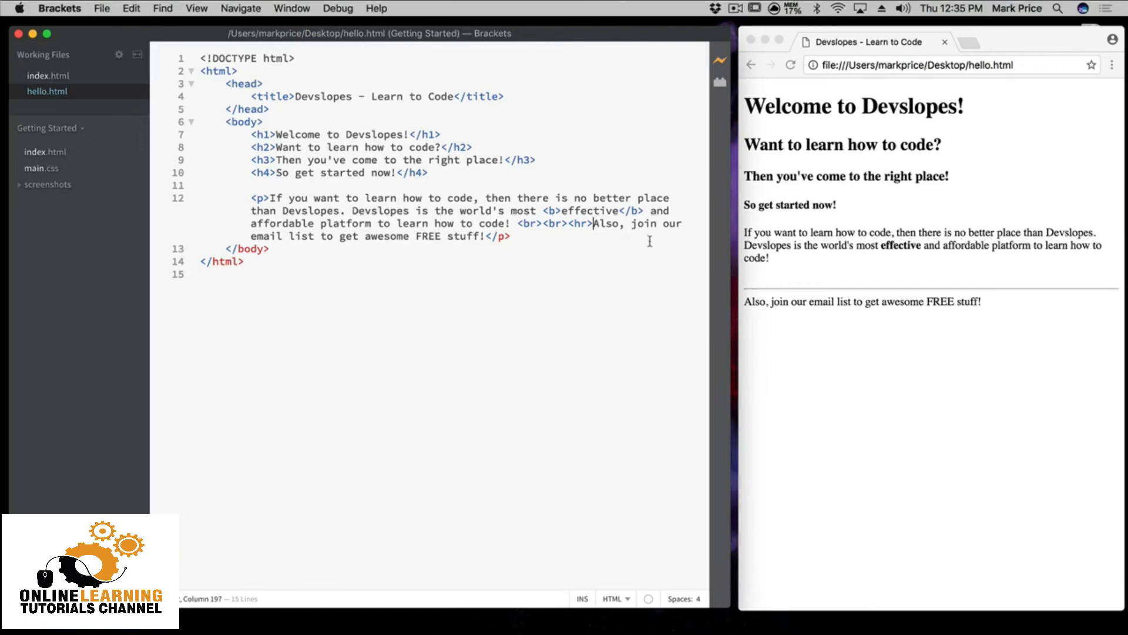
pyautogui.moveTo(553, 237)
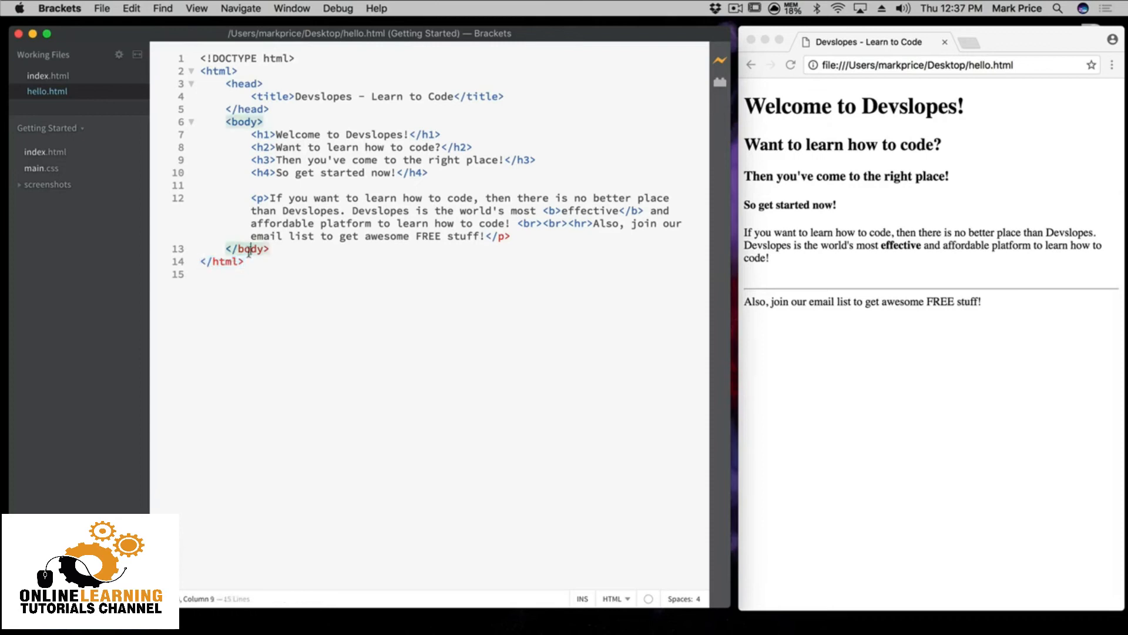
# Move the <br><br><hr> and email sentence out after </p>, each on its own line
pyautogui.doubleClick(248, 248)
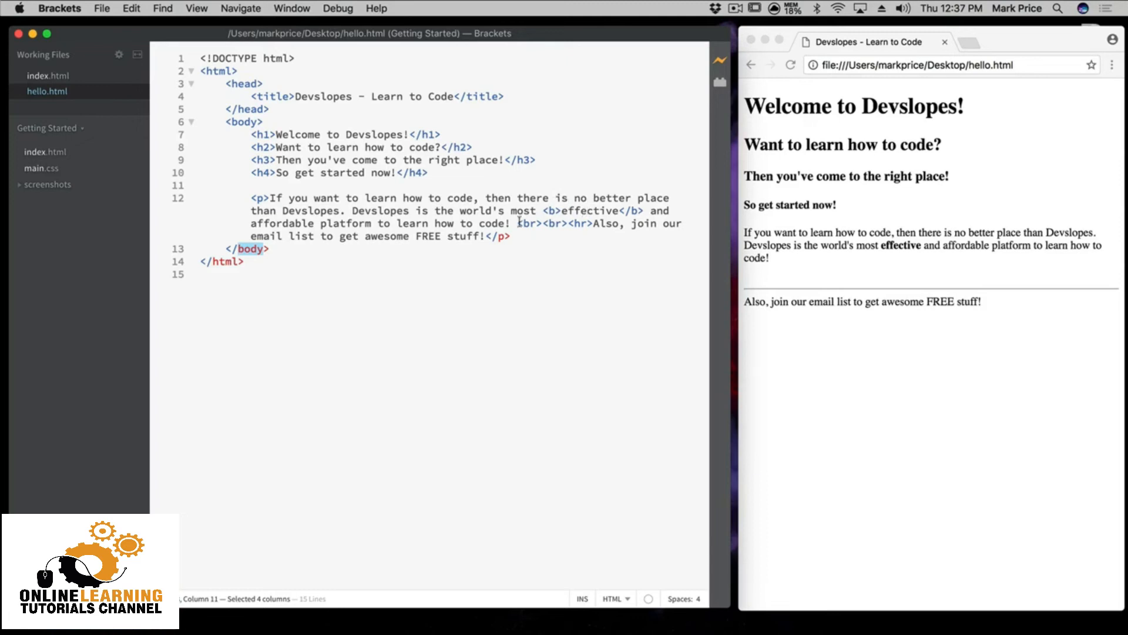
pyautogui.click(521, 223)
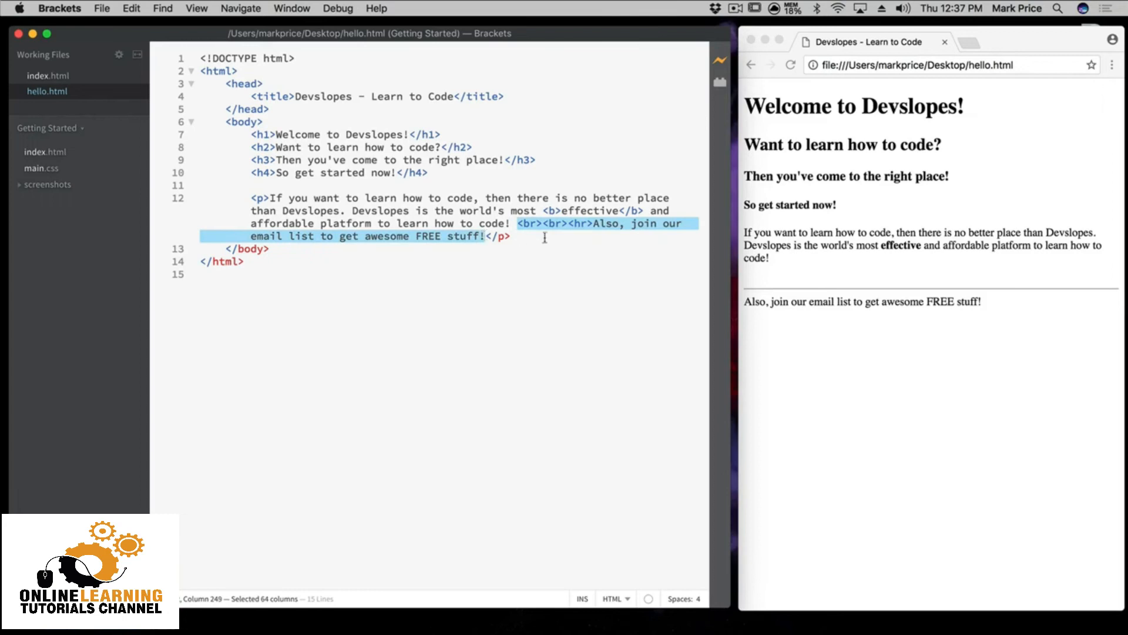
pyautogui.press('Delete')
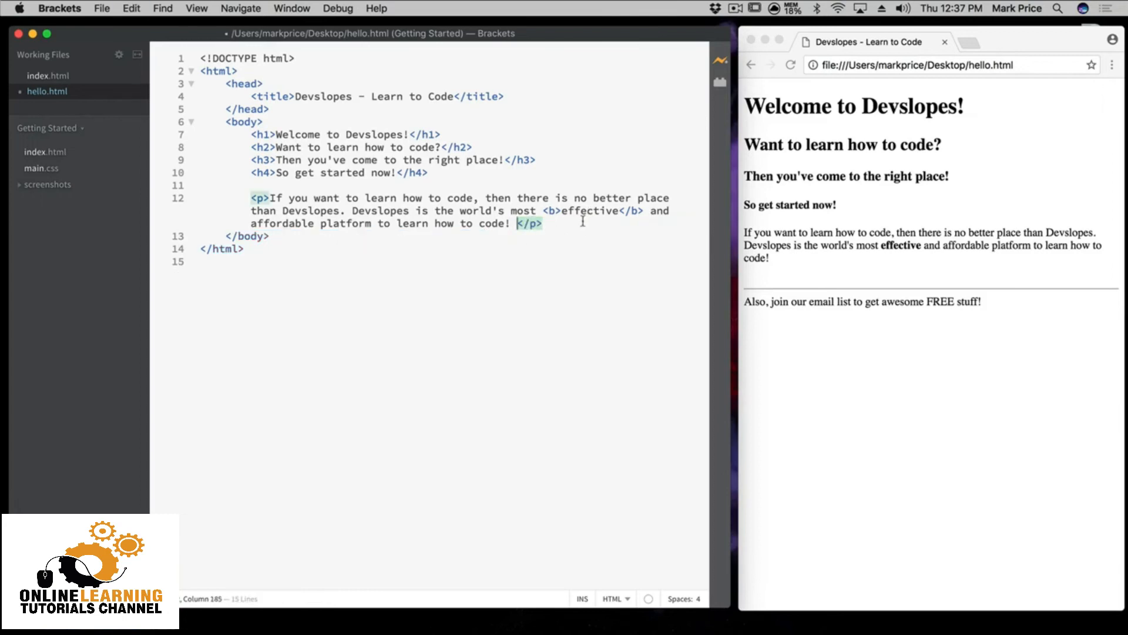
pyautogui.press('enter')
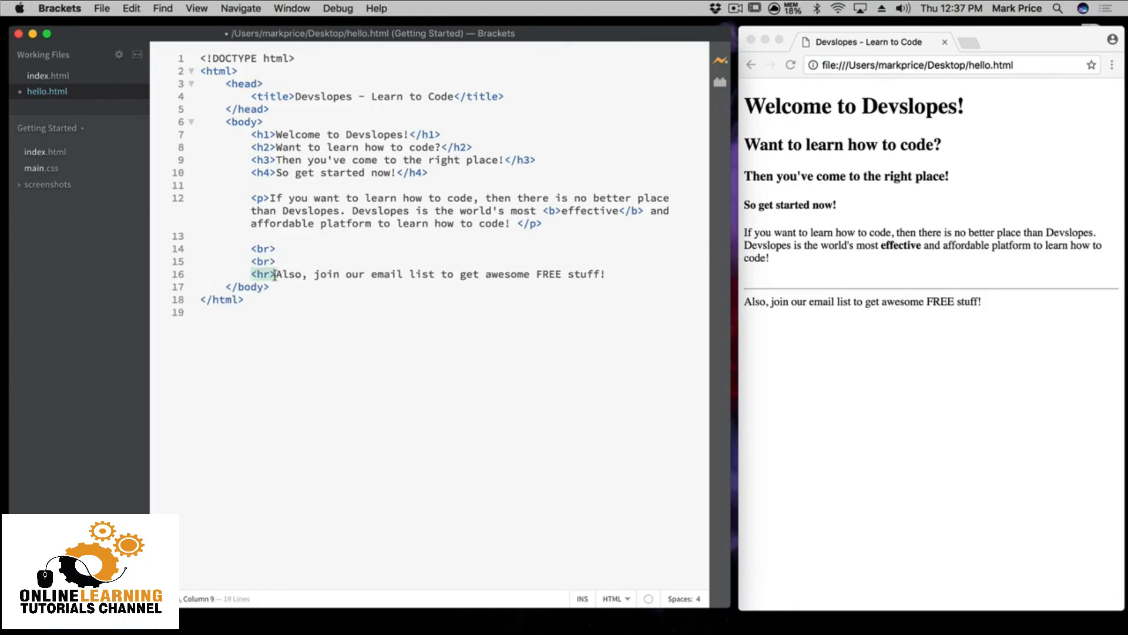
pyautogui.press('Enter')
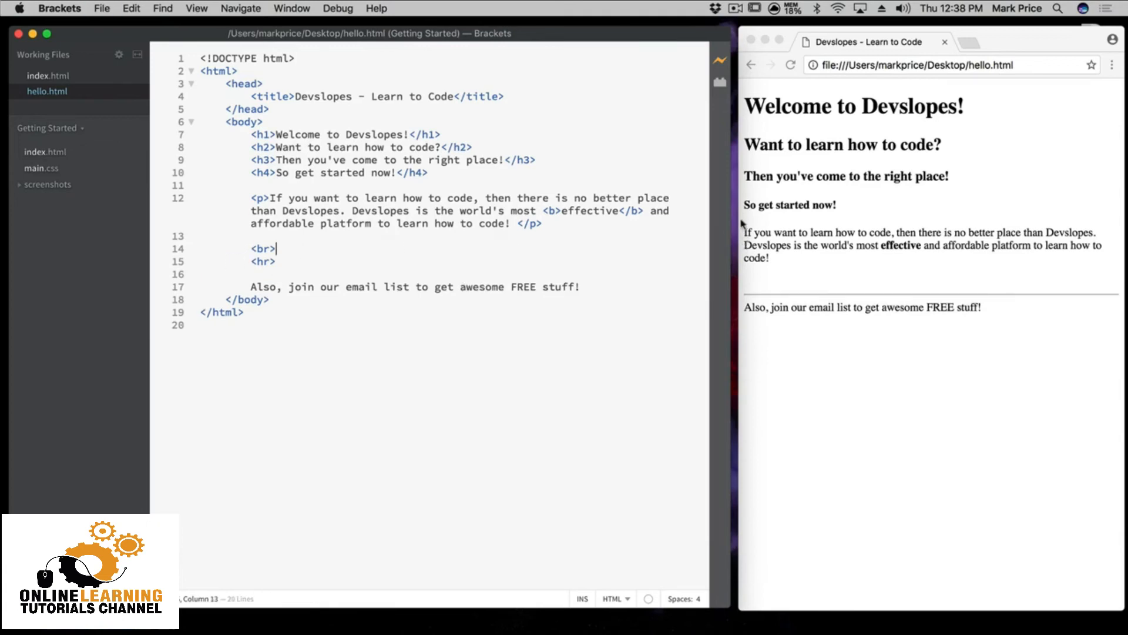
# Wrap 'Also, join our email list to get awesome FREE stuff!' in its own <p> element and save
pyautogui.click(581, 288)
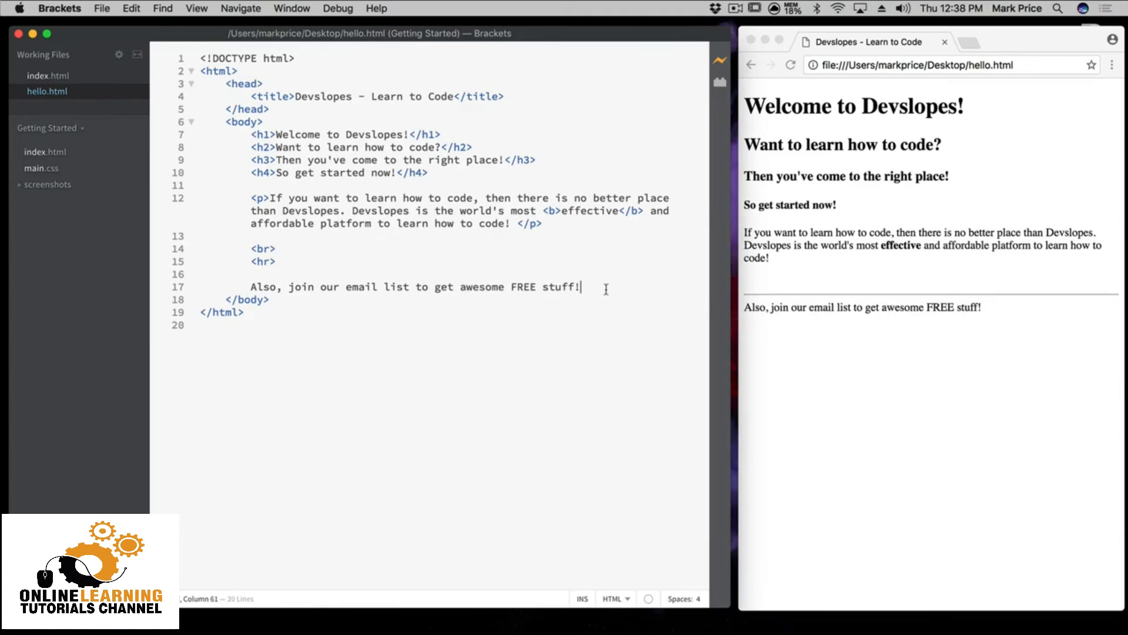
pyautogui.write('<br')
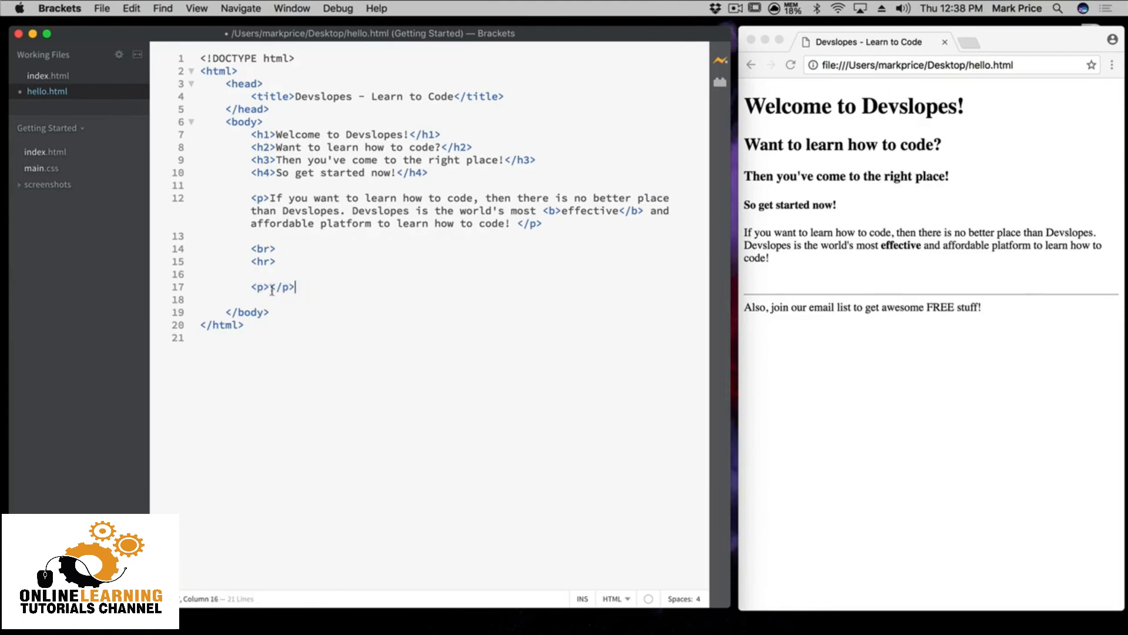
pyautogui.write('Also, join our email list to get awesome FREE stuff!')
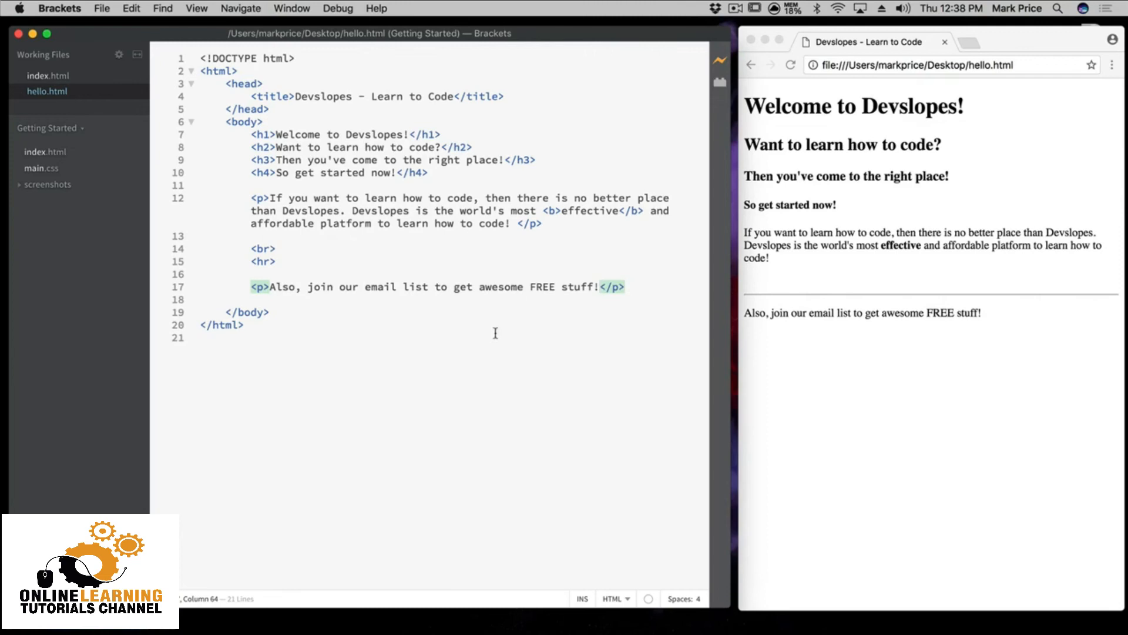
pyautogui.moveTo(522, 287)
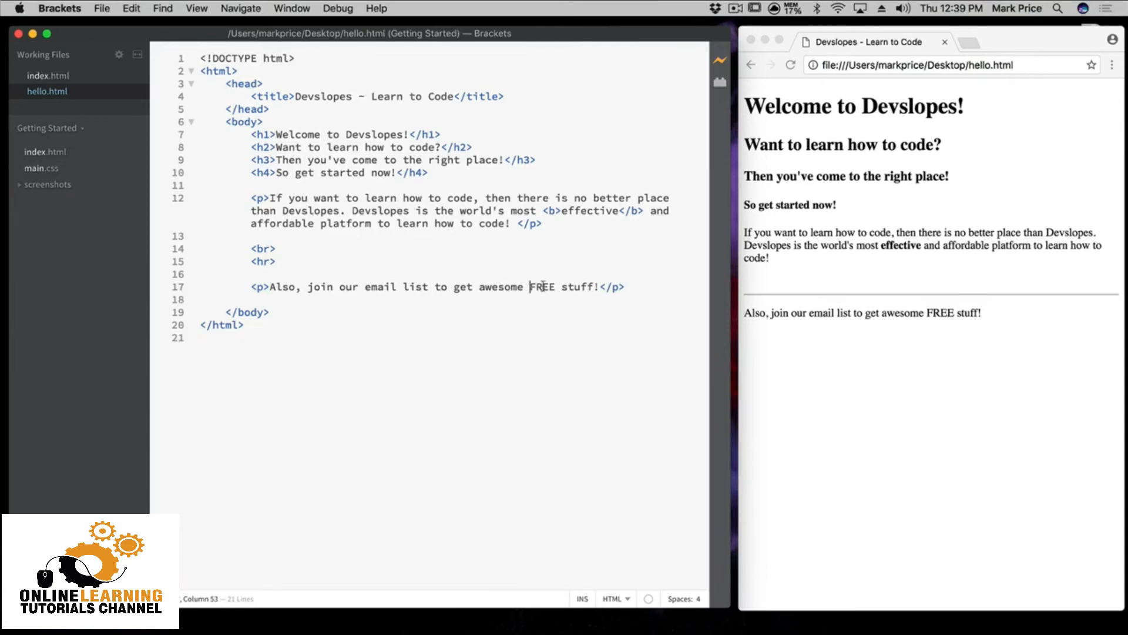
# Wrap FREE in <em> tags and wrap affordable in <i> tags
pyautogui.write('<e')
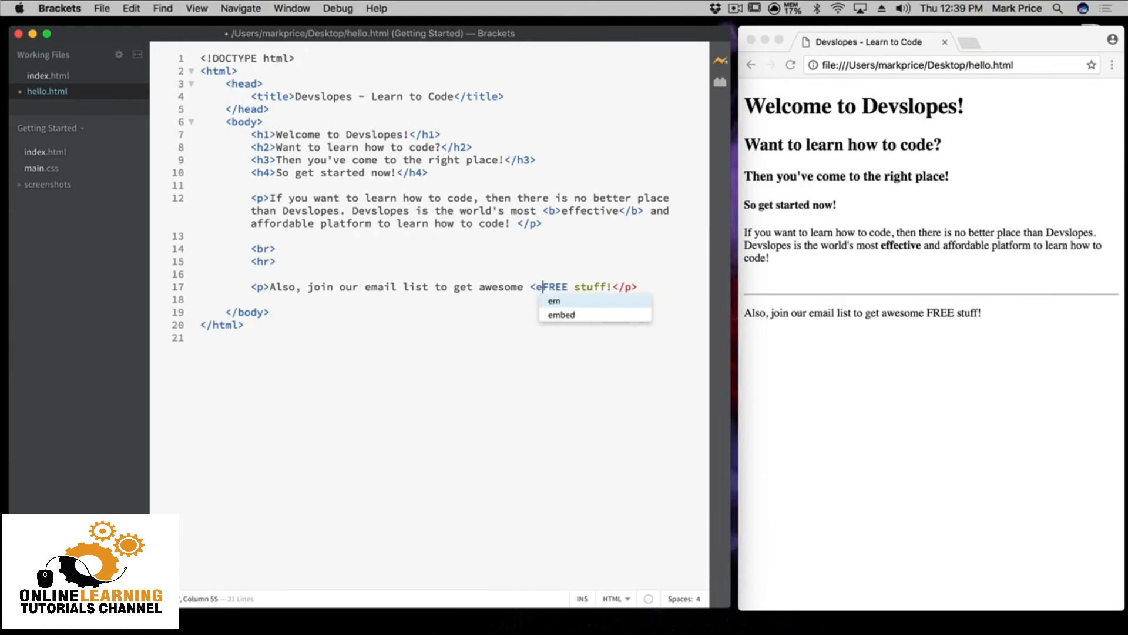
pyautogui.click(554, 300)
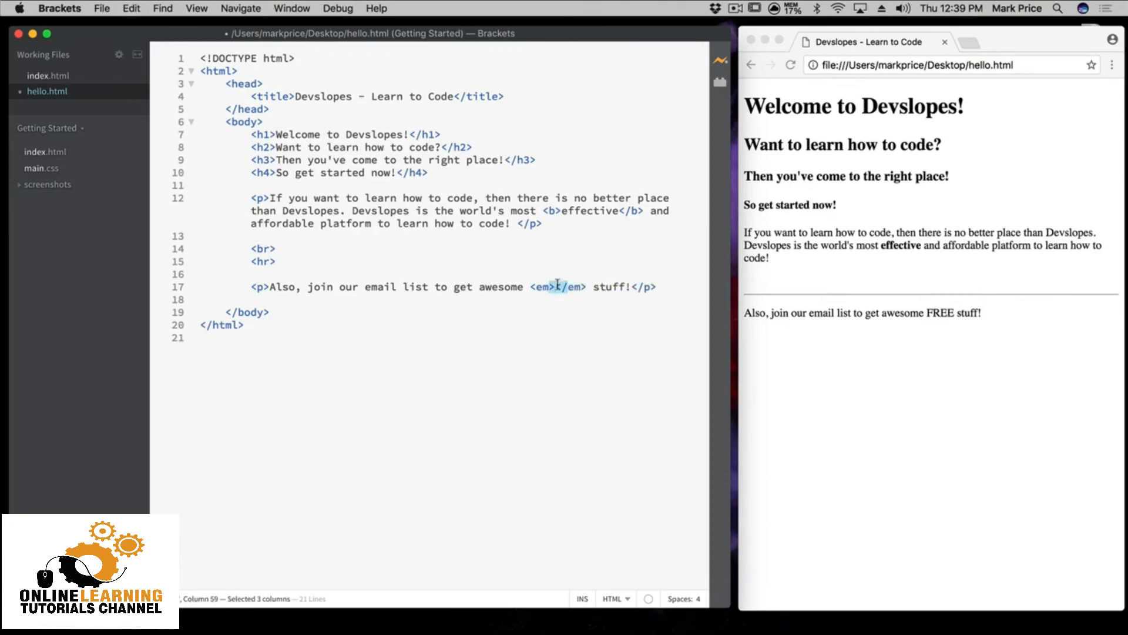
pyautogui.write('FREE')
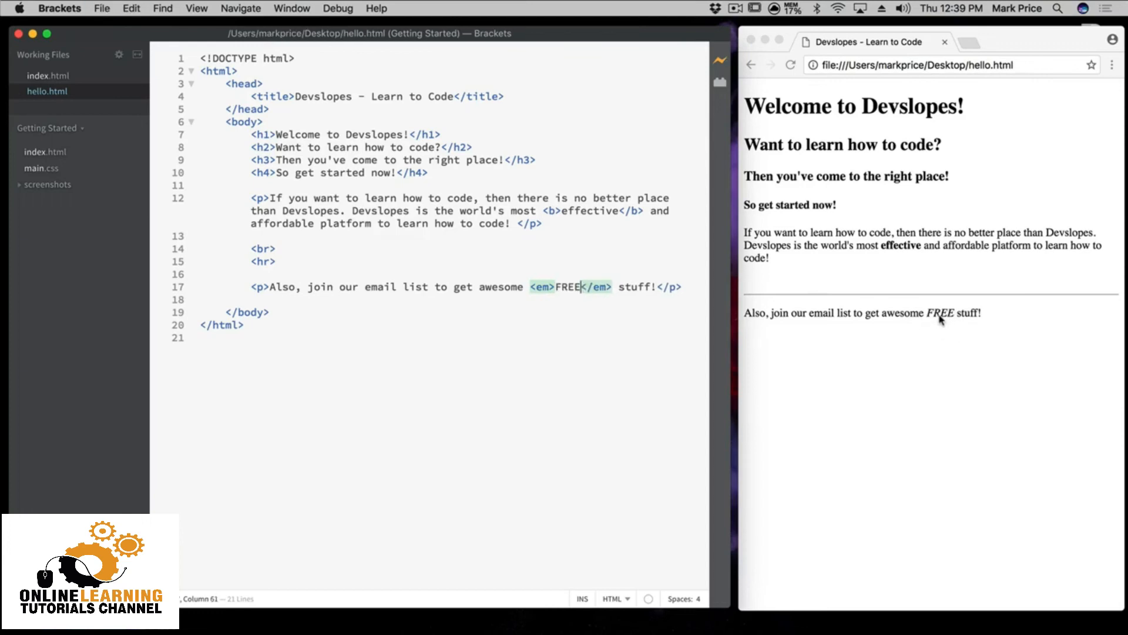
pyautogui.moveTo(657, 310)
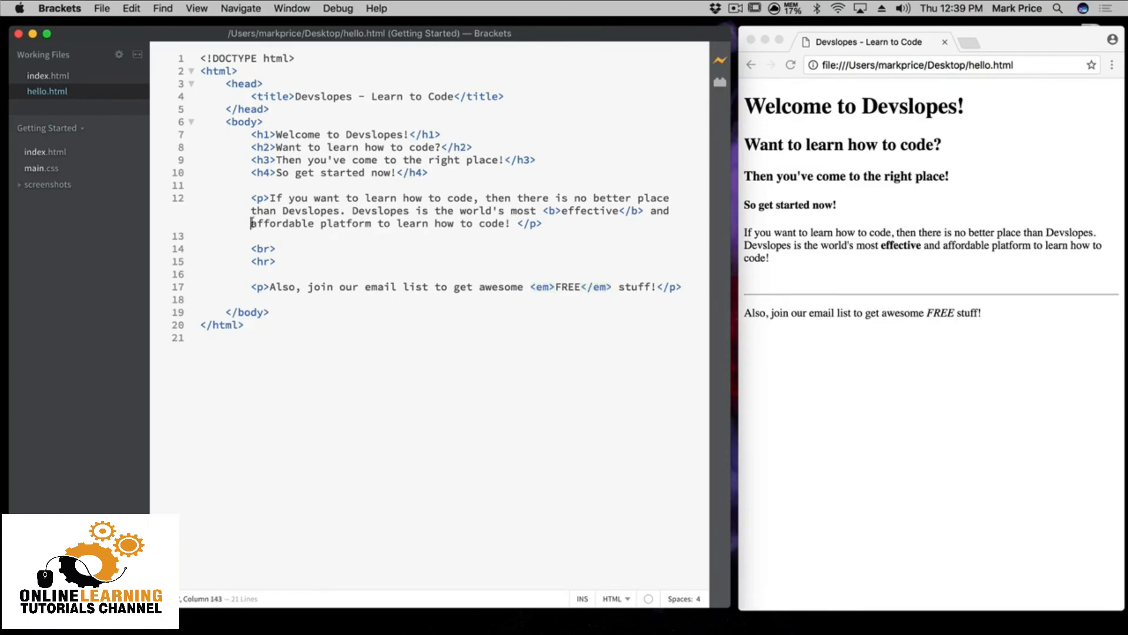
pyautogui.write('<i>')
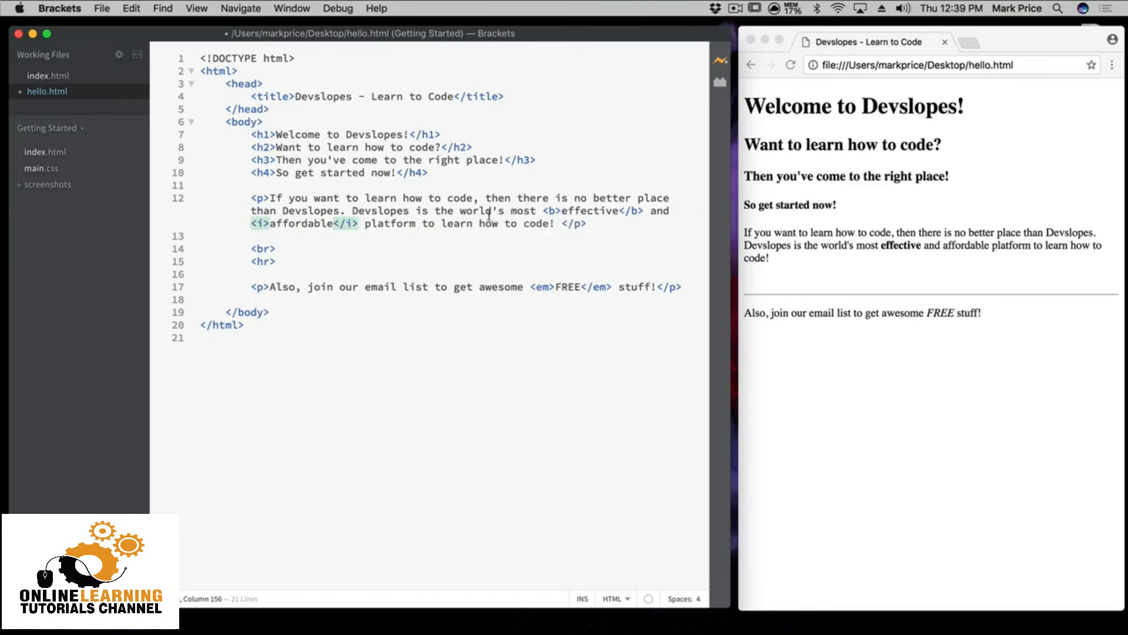
# Highlight the emphasised FREE and italic affordable in the refreshed Chrome preview
pyautogui.doubleClick(966, 246)
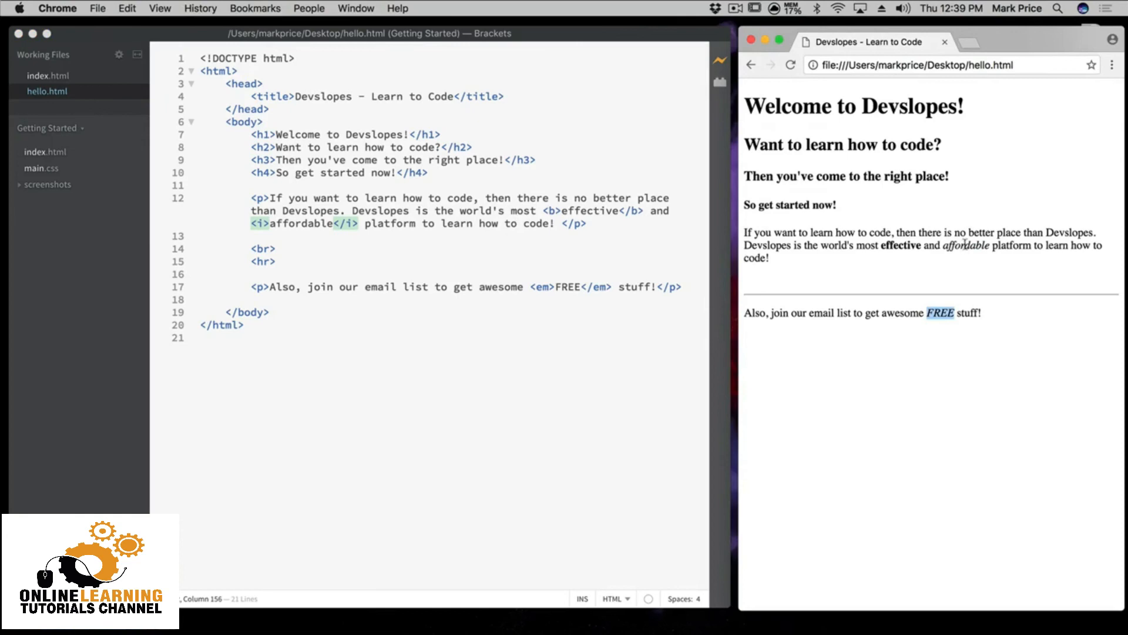
pyautogui.moveTo(953, 308)
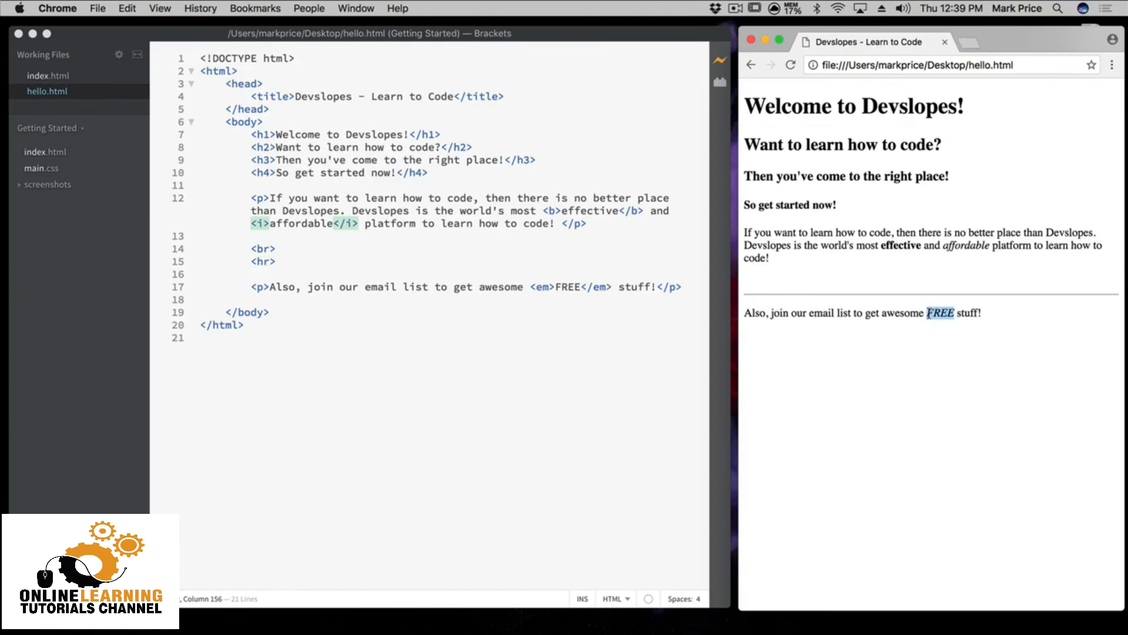
pyautogui.moveTo(963, 255)
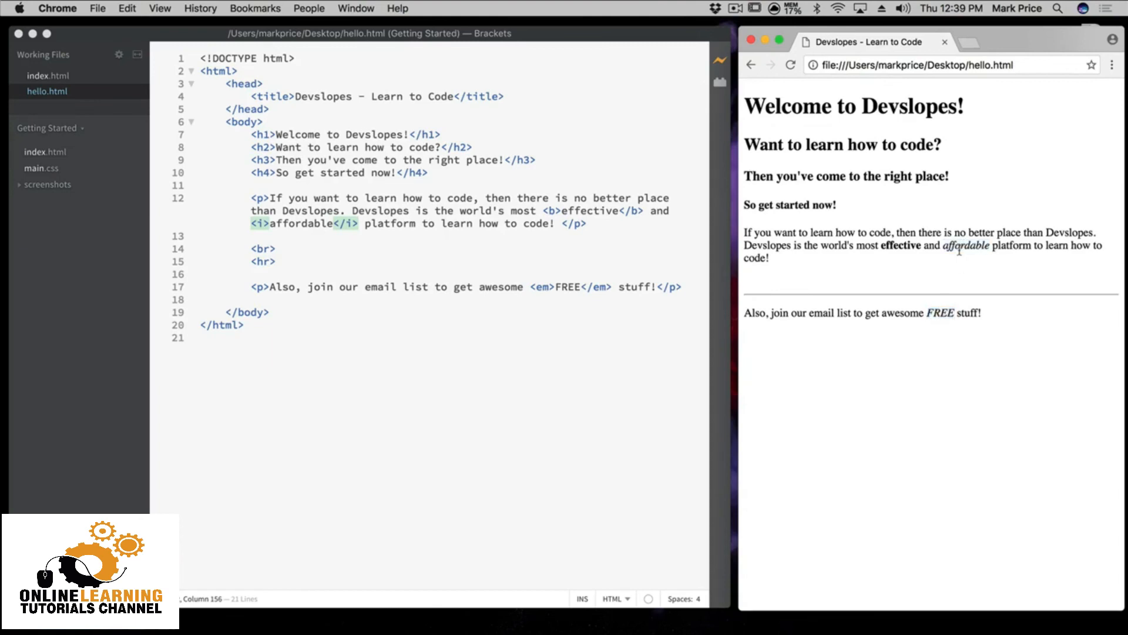
pyautogui.doubleClick(966, 246)
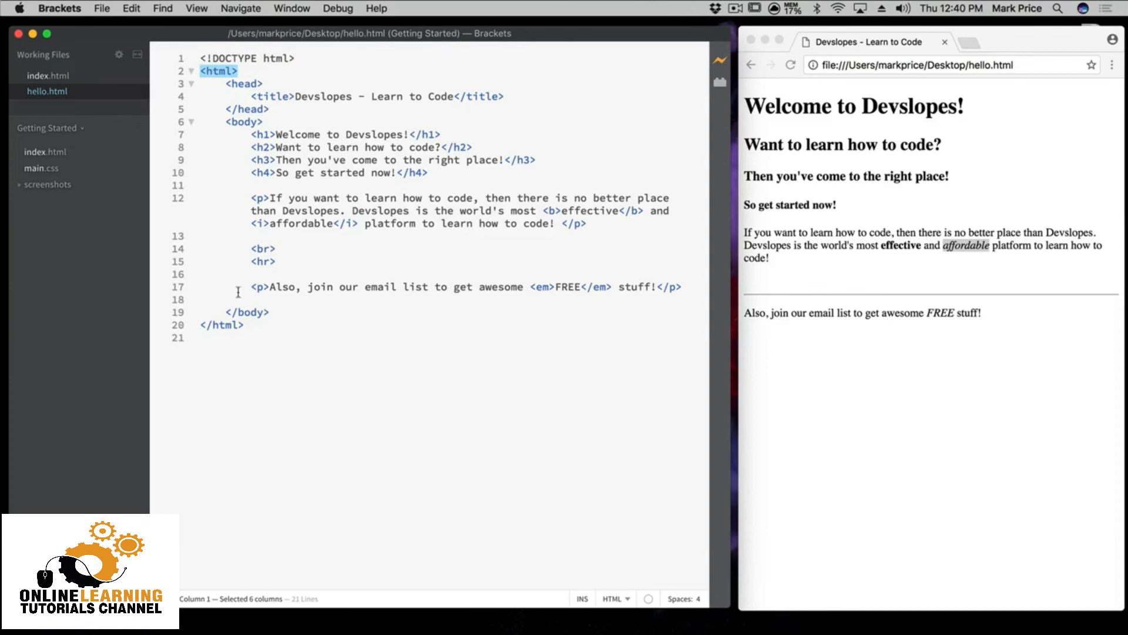
pyautogui.moveTo(779, 58)
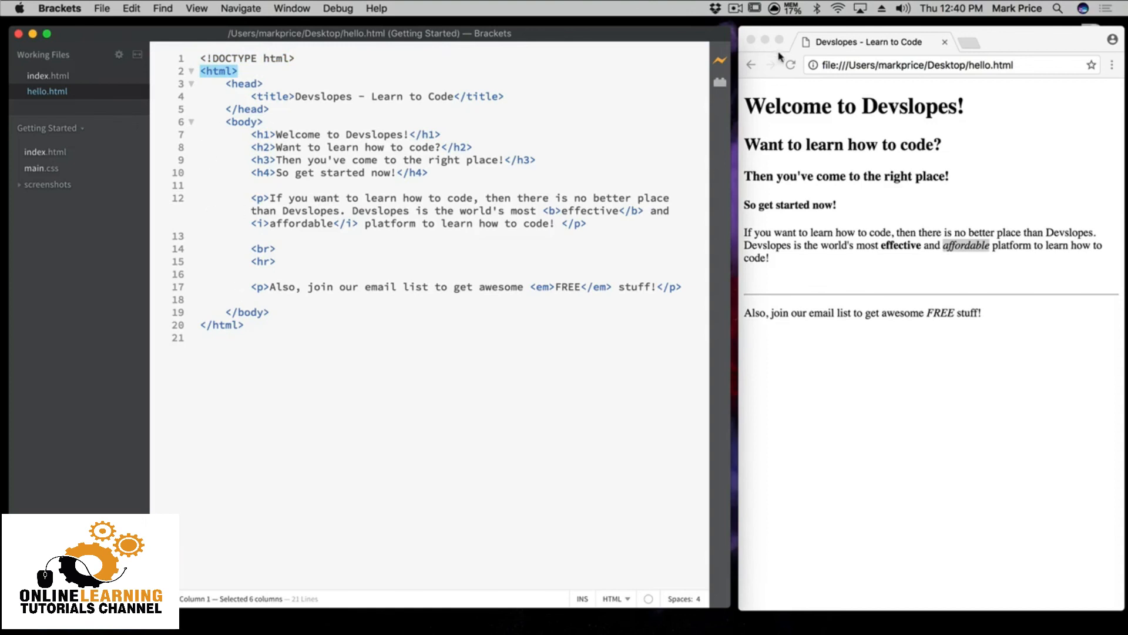
pyautogui.moveTo(841, 51)
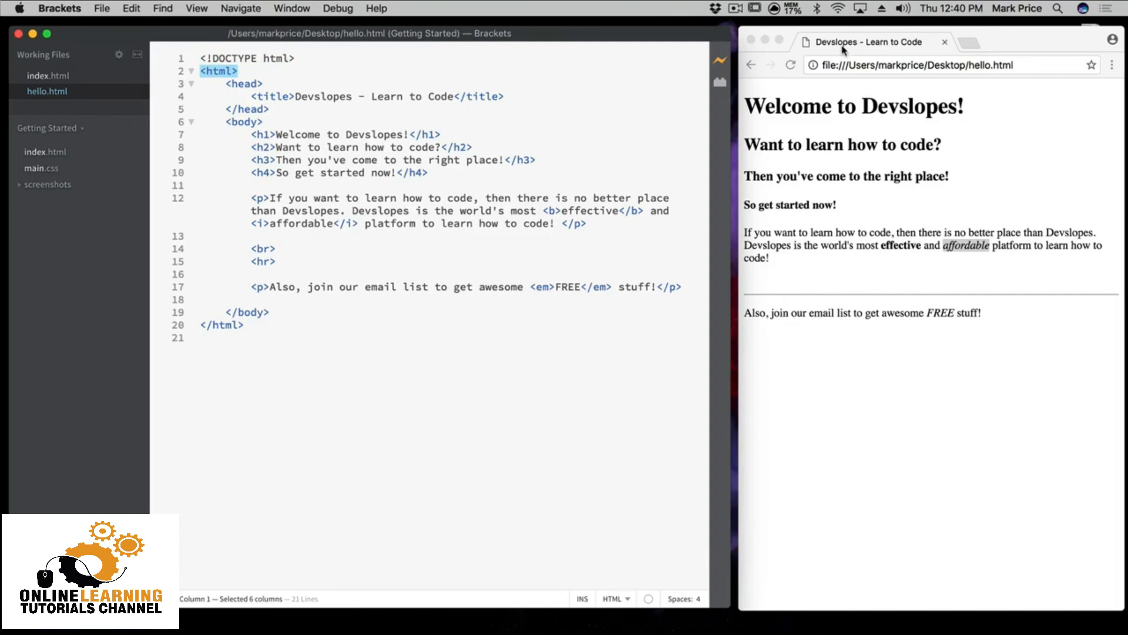
pyautogui.moveTo(344, 96)
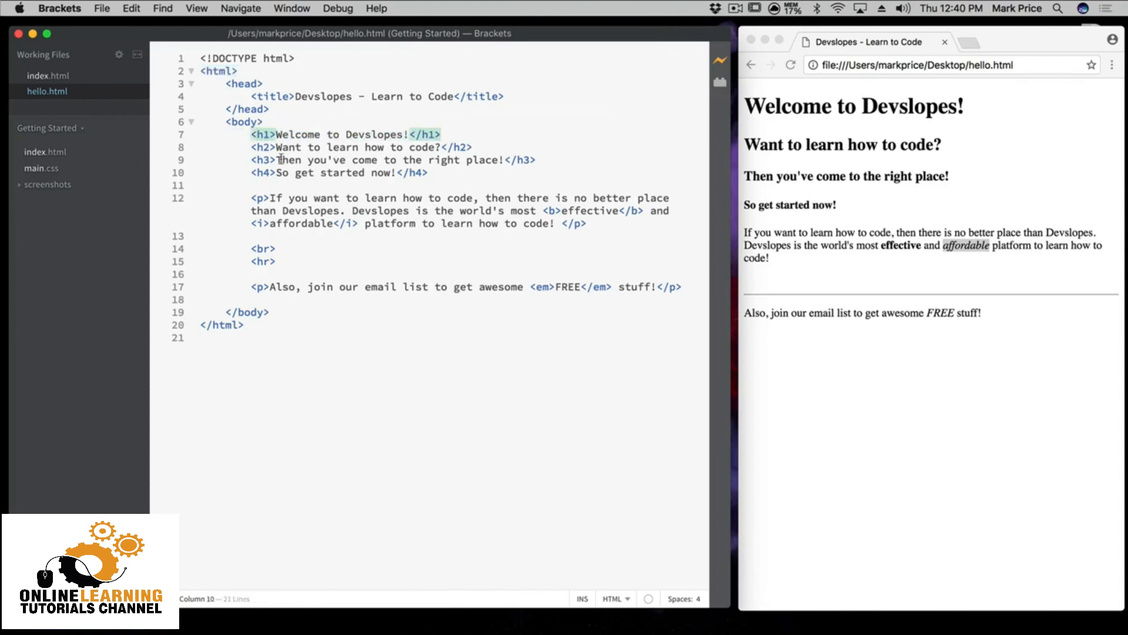
pyautogui.click(282, 147)
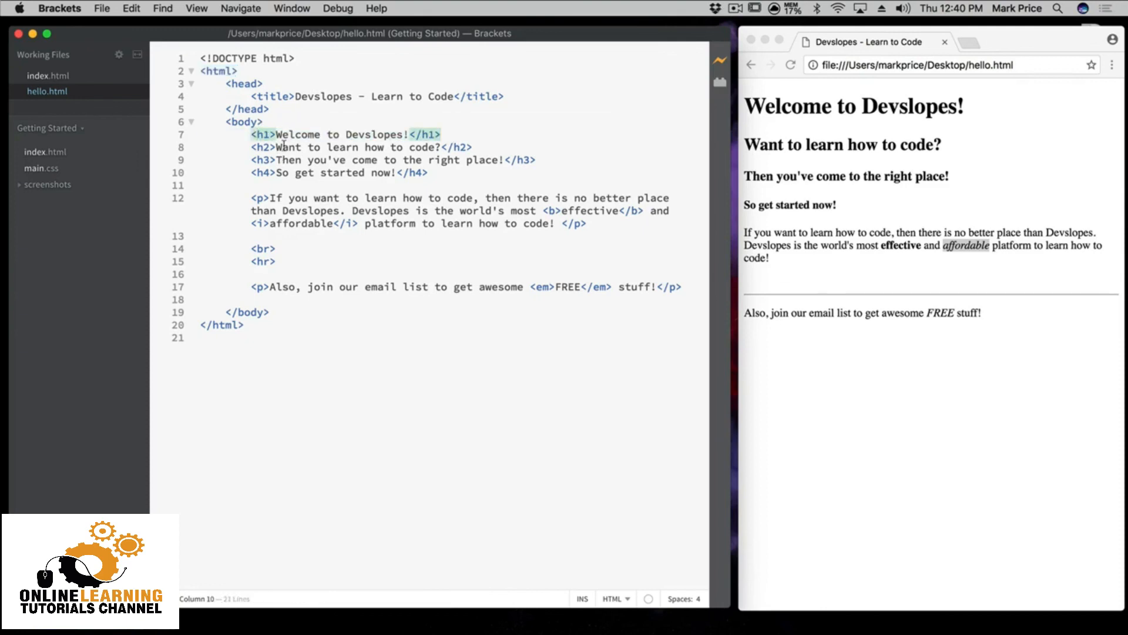